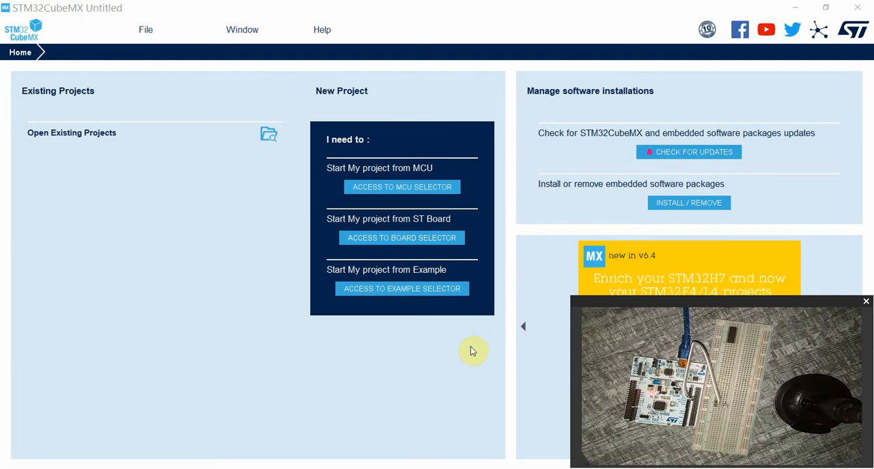
mouse_move(413, 353)
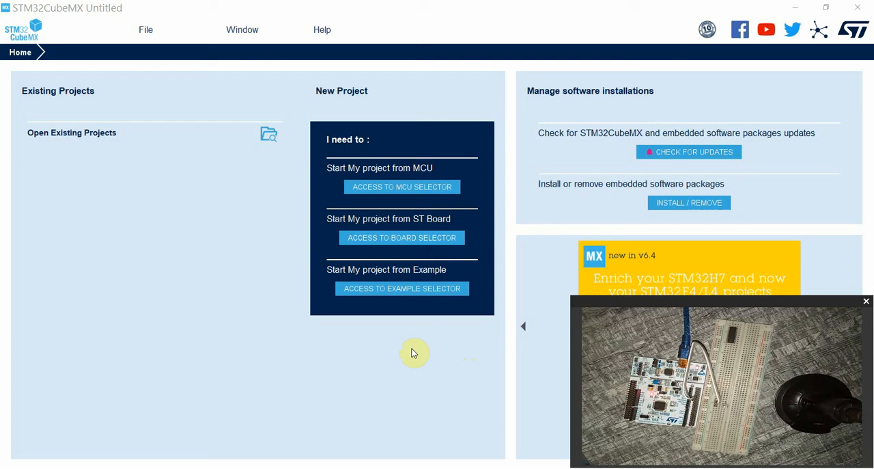
mouse_move(475, 366)
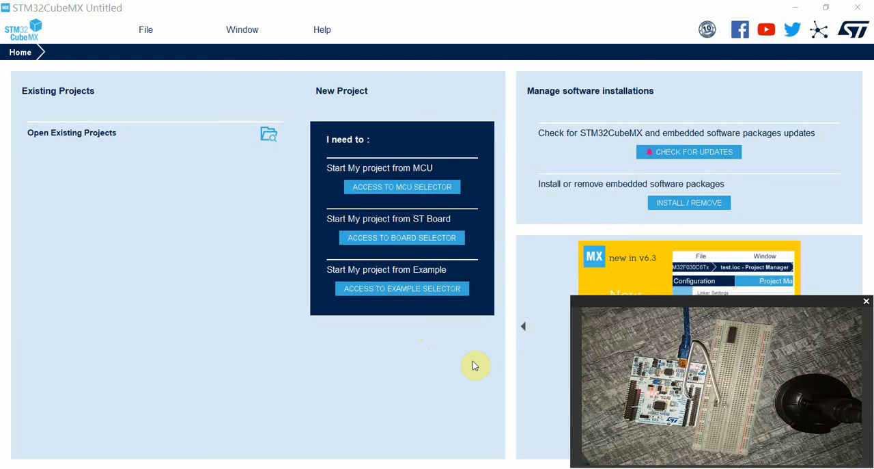
mouse_move(449, 388)
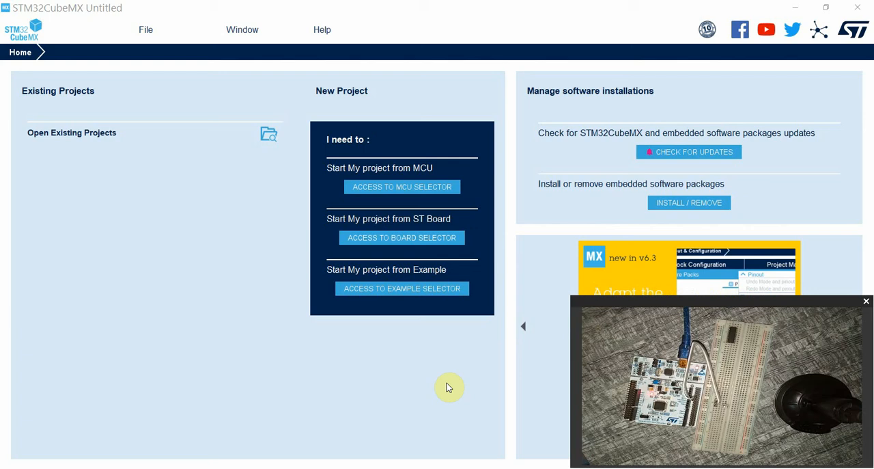
mouse_move(446, 377)
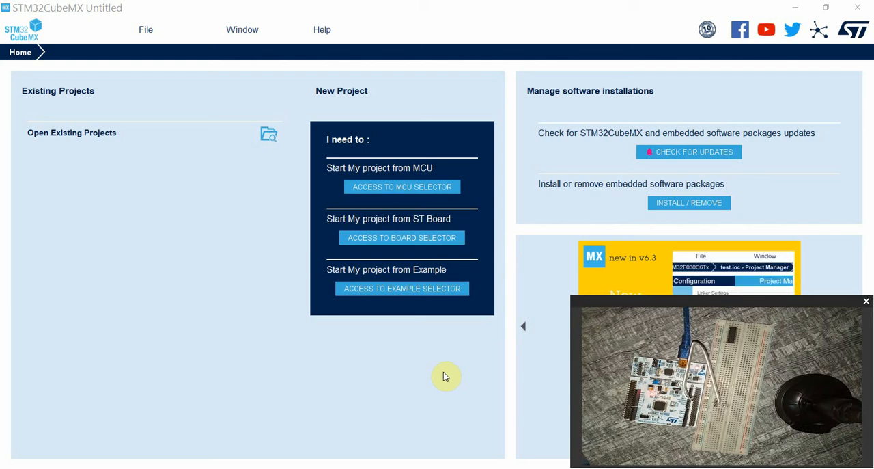
mouse_move(437, 361)
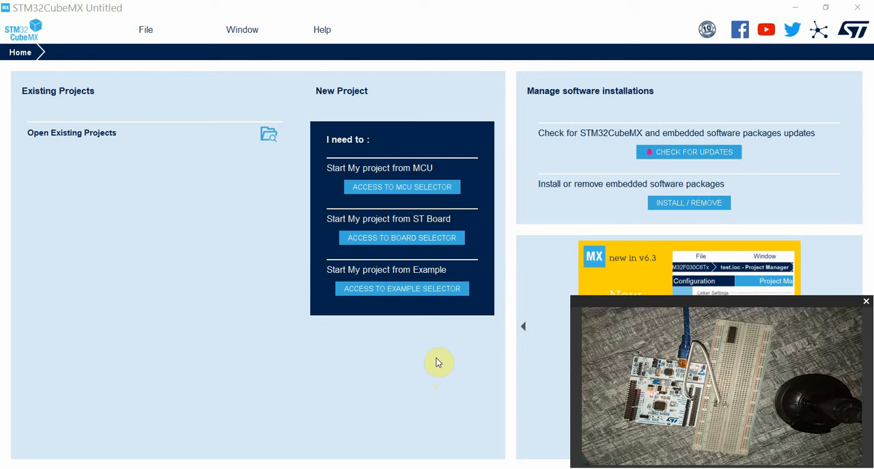
mouse_move(440, 394)
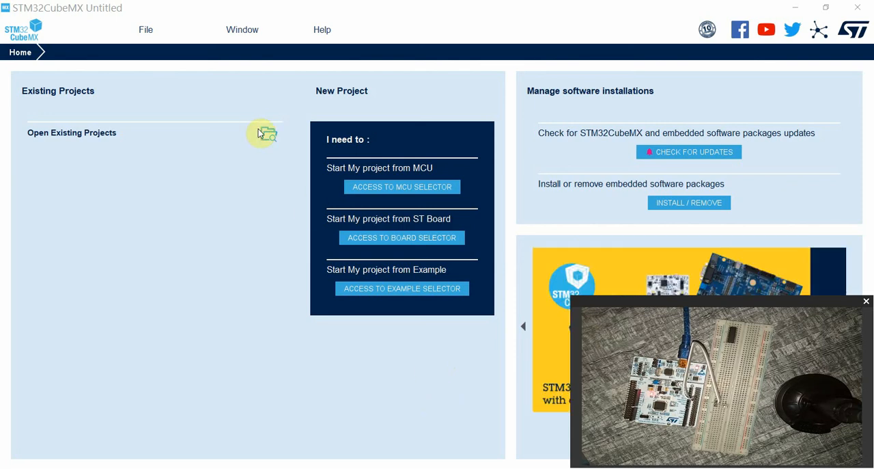
mouse_move(221, 169)
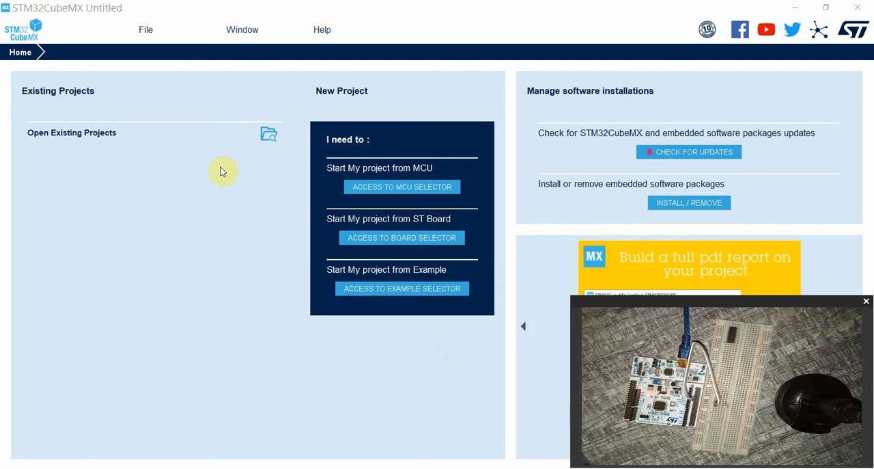
mouse_move(325, 306)
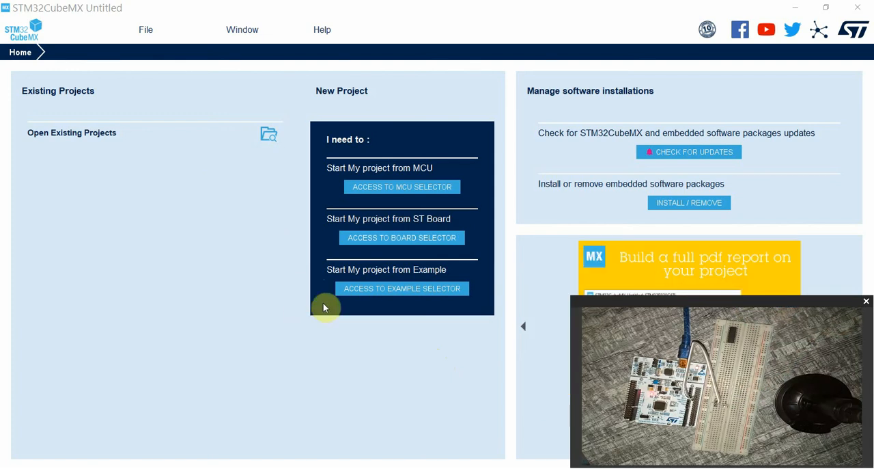
mouse_move(360, 350)
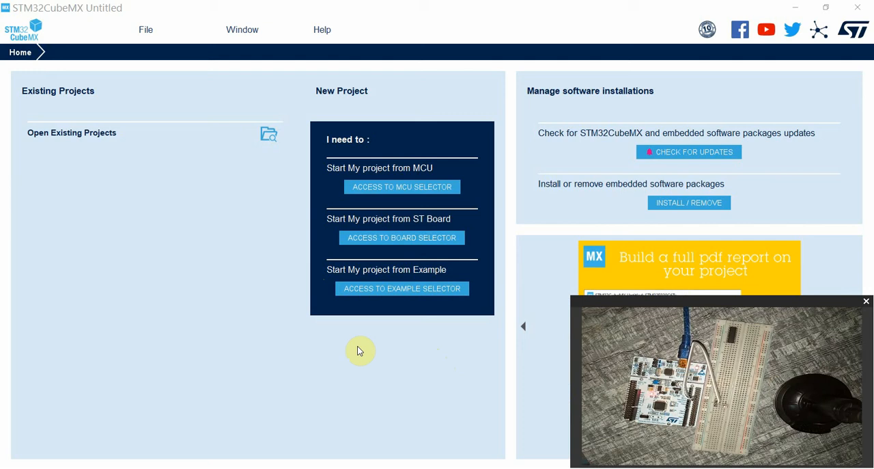
- Start a new CubeMX project and search the Board Selector for part number 401re
left_click(322, 30)
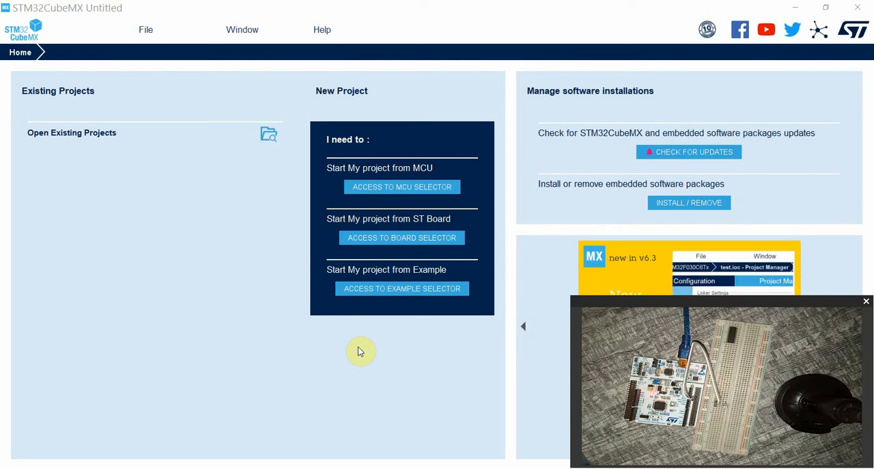
left_click(145, 30)
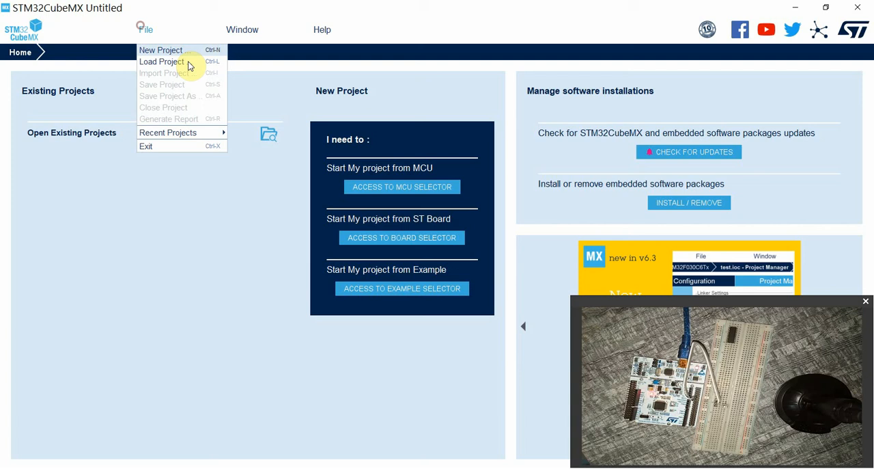
left_click(161, 49)
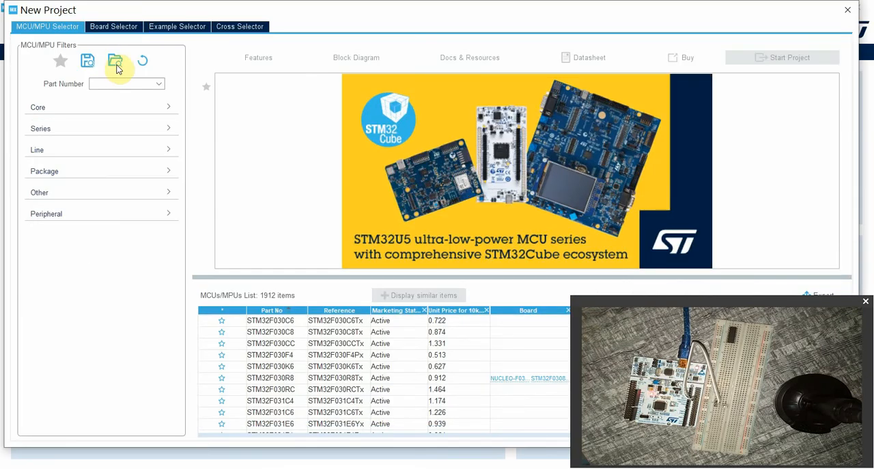
left_click(113, 26)
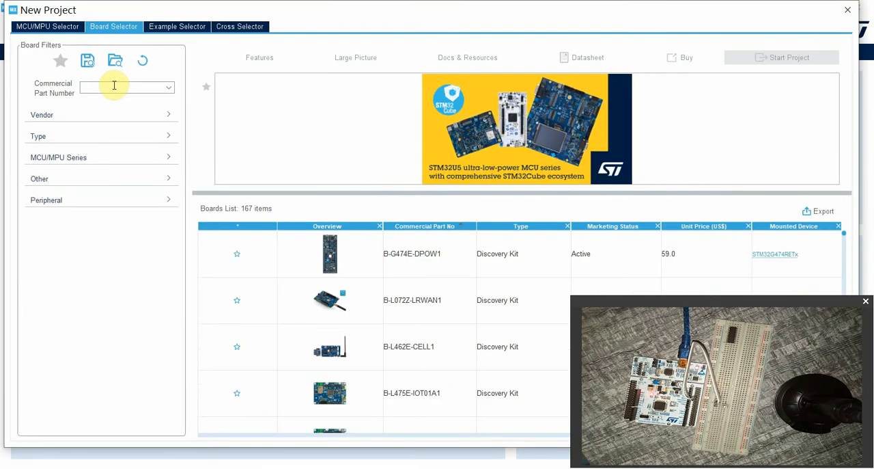
type("401re")
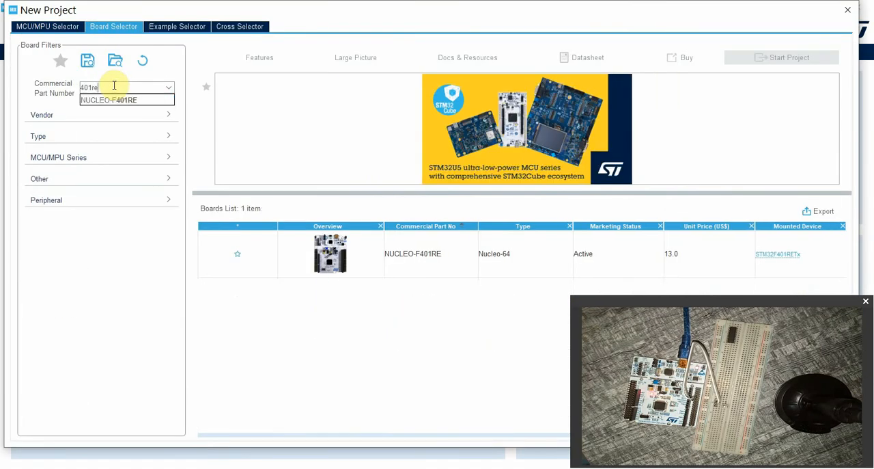
- Select the NUCLEO-F401RE board, start the project and initialize all peripherals in default modes
left_click(108, 100)
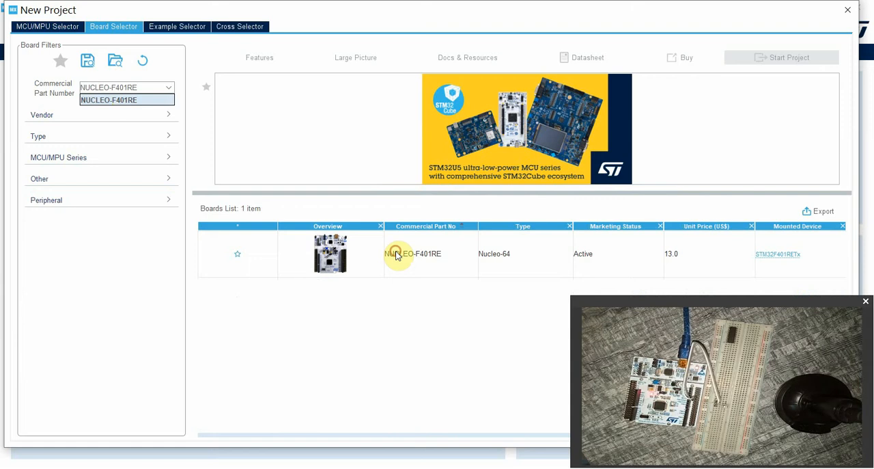
left_click(413, 254)
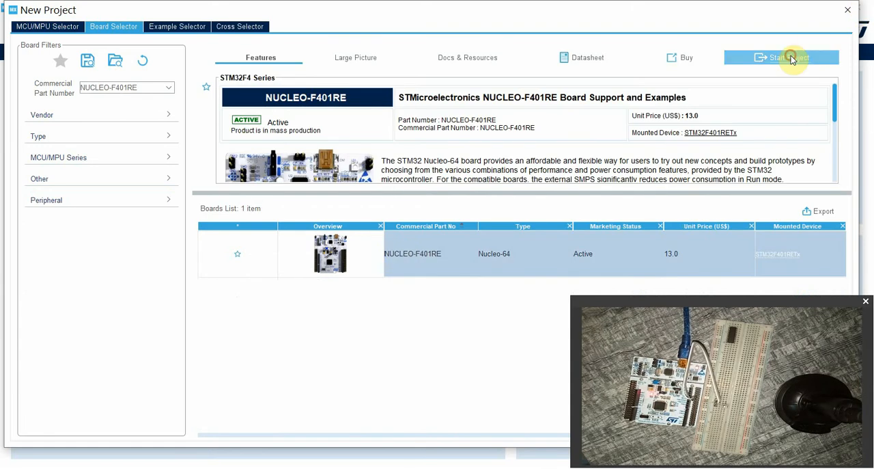
left_click(782, 57)
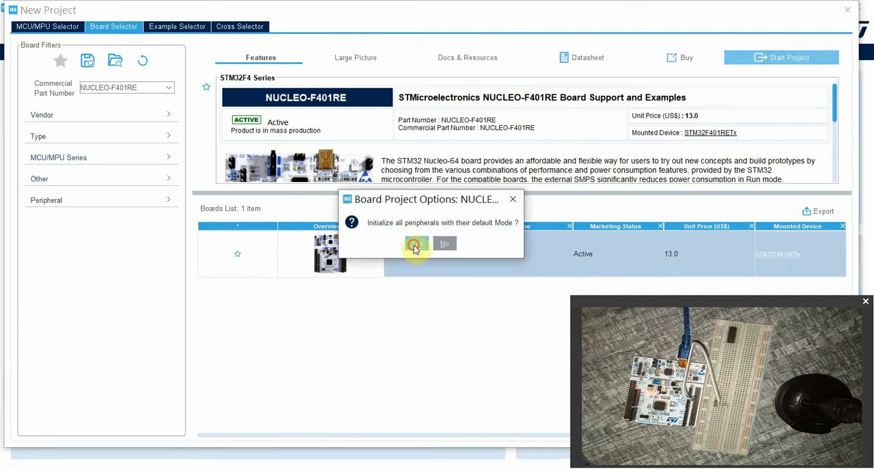
left_click(415, 243)
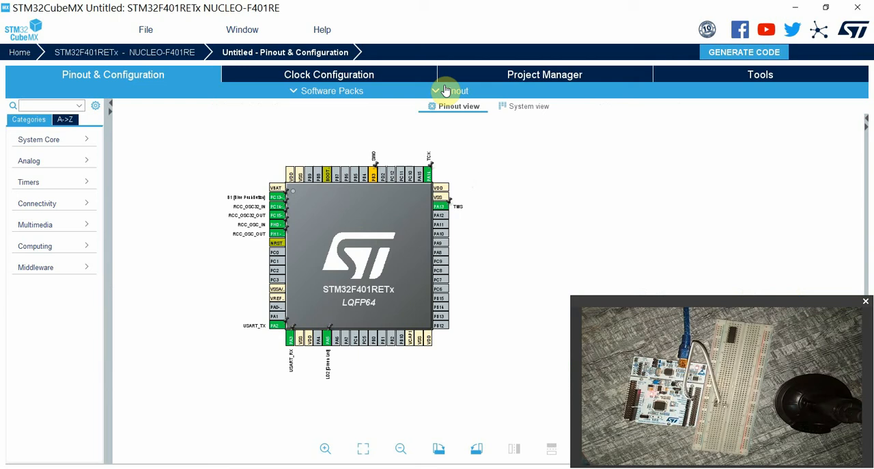
- Clear all default pin assignments from the pinout
left_click(455, 90)
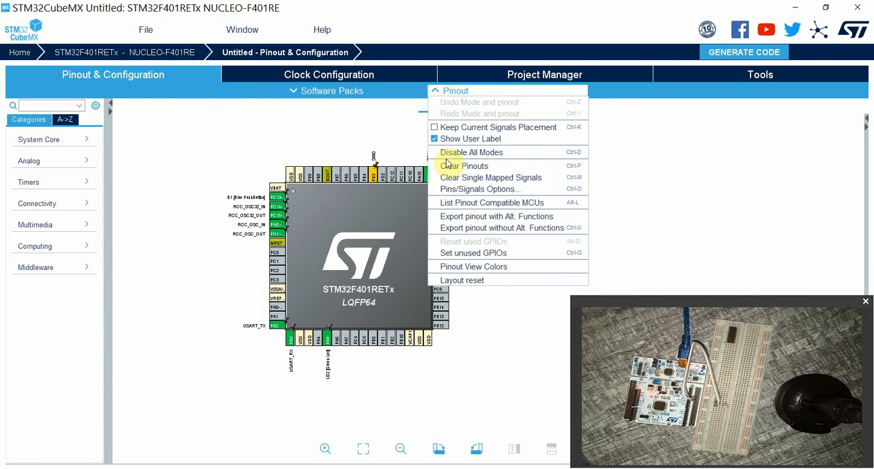
left_click(465, 165)
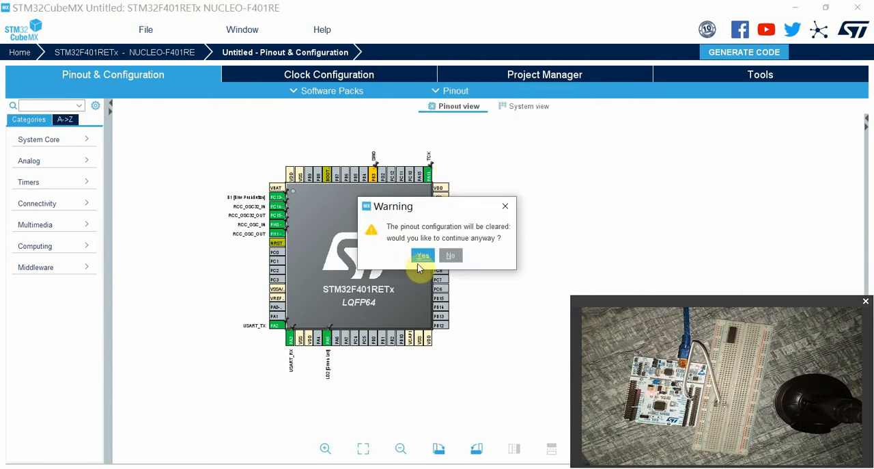
left_click(422, 254)
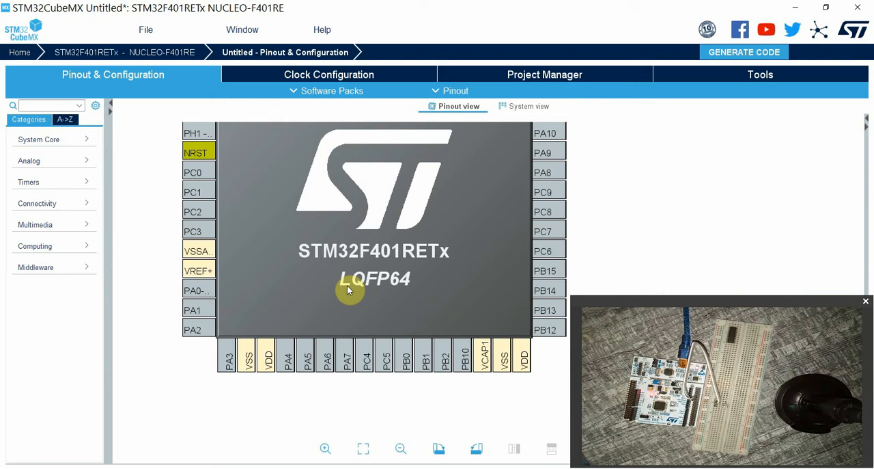
mouse_move(306, 355)
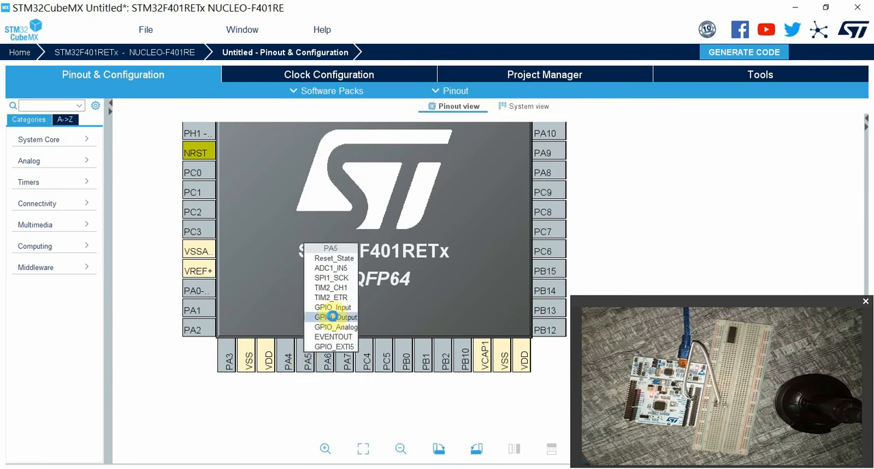
- Make PA5 a GPIO_Output and give it the user label GreenLed
left_click(334, 317)
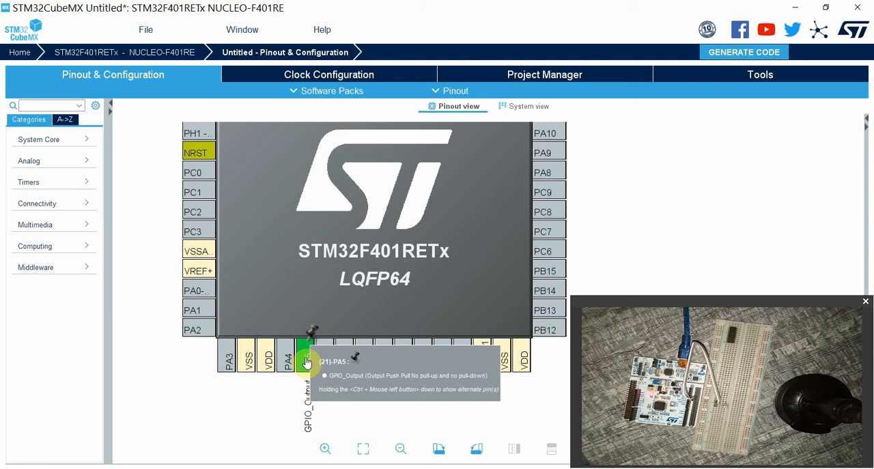
right_click(306, 356)
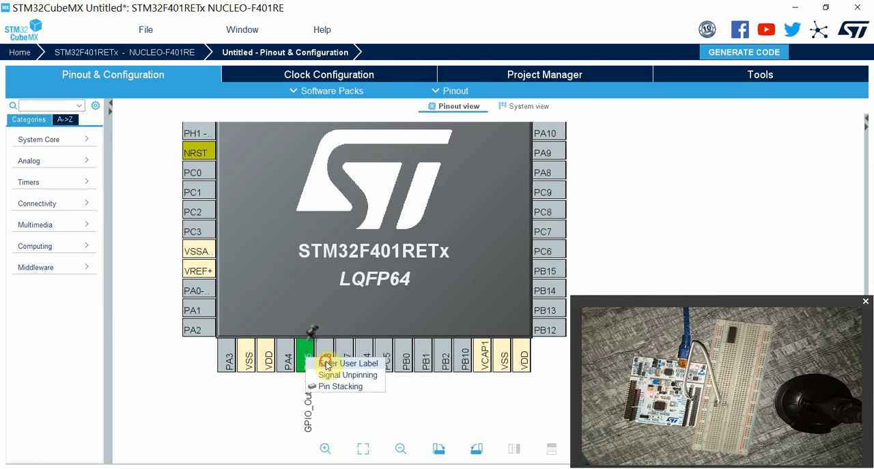
left_click(358, 363)
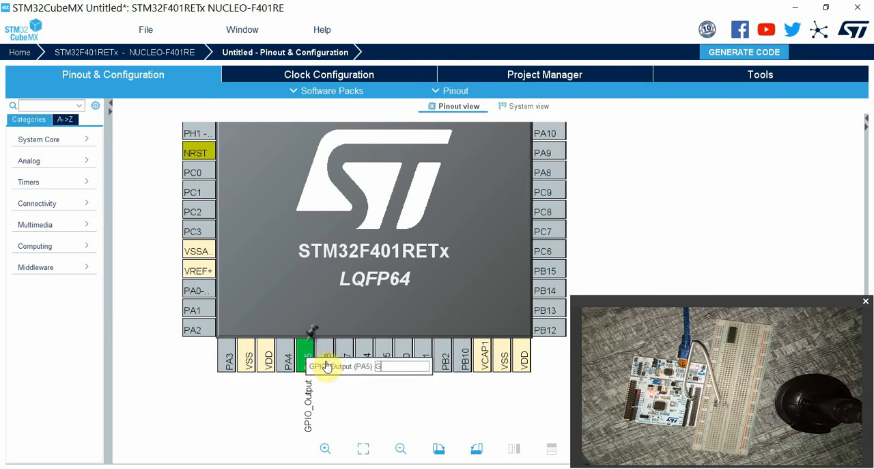
type("GreenLed")
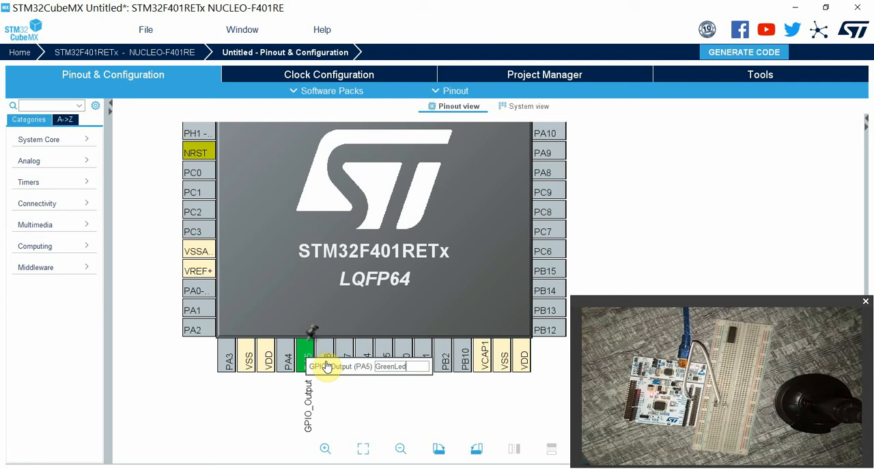
left_click(38, 140)
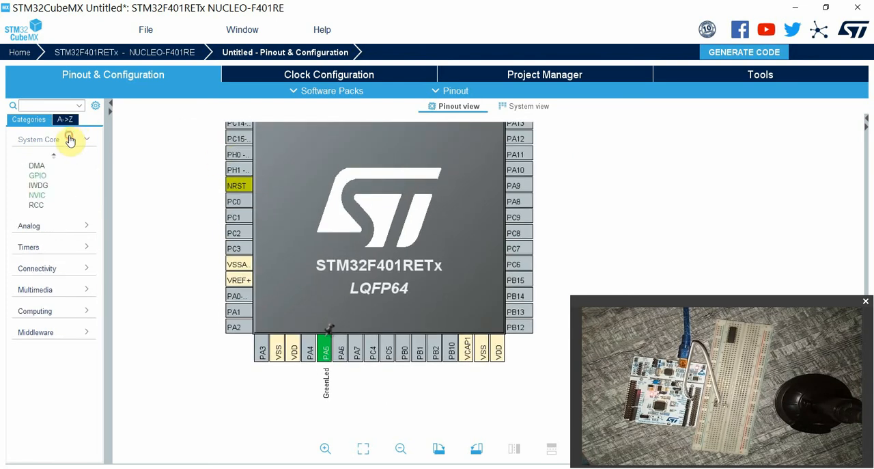
- Set RCC HSE to Crystal/Ceramic Resonator and SYS timebase source to a TIM timer instead of SysTick
left_click(35, 205)
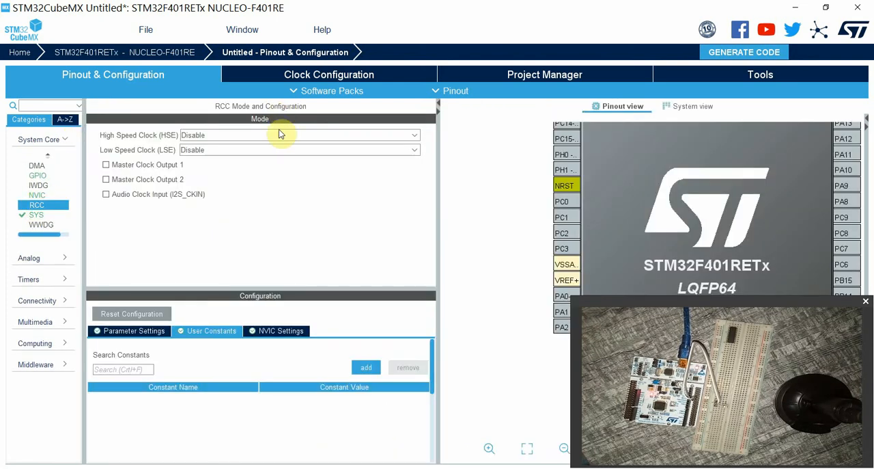
left_click(299, 134)
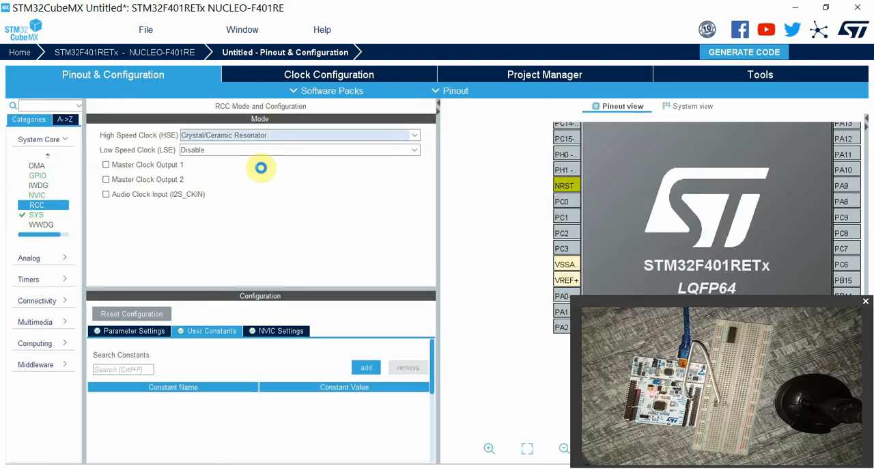
mouse_move(449, 217)
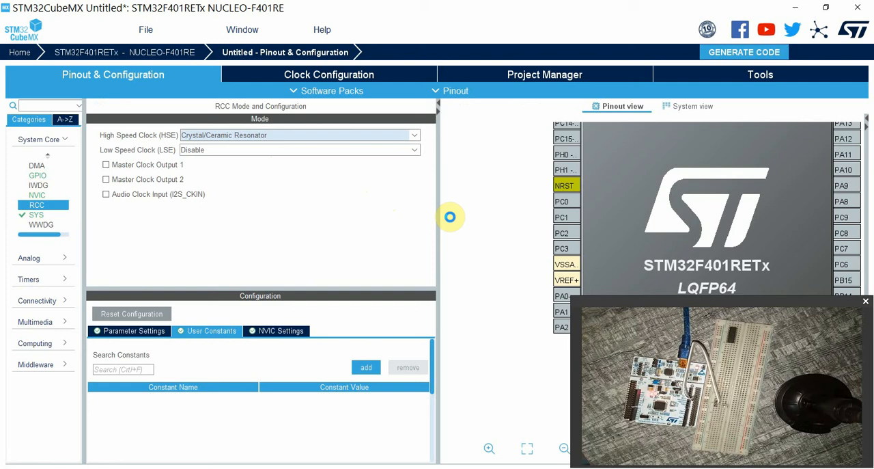
left_click(36, 214)
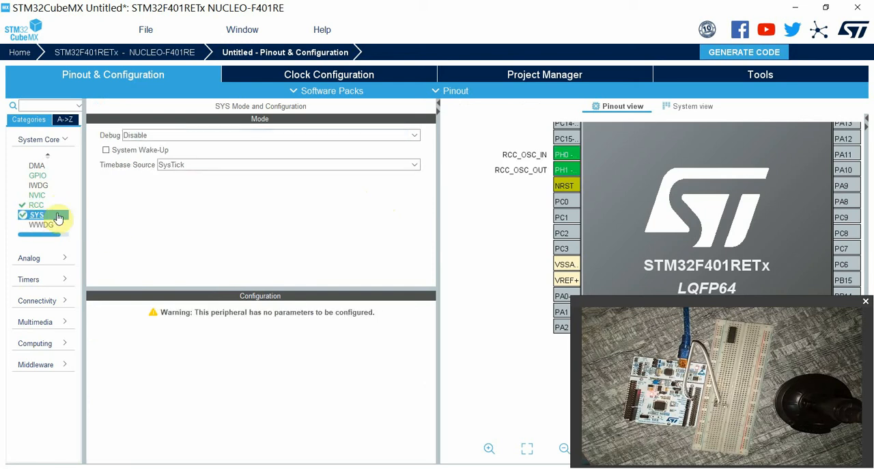
left_click(287, 164)
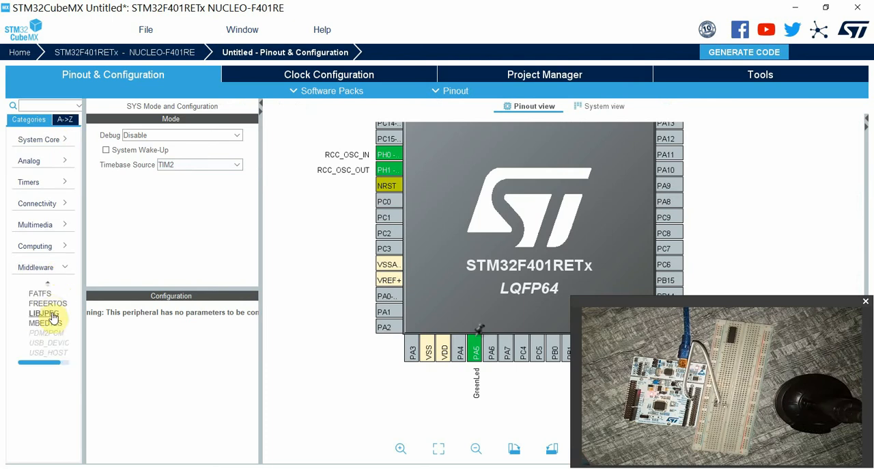
- Enable the FREERTOS middleware with the CMSIS_V1 interface
left_click(47, 303)
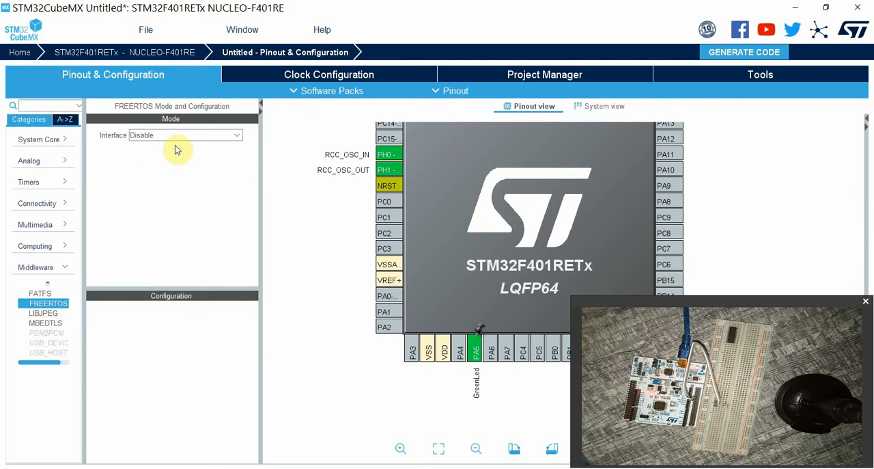
left_click(184, 134)
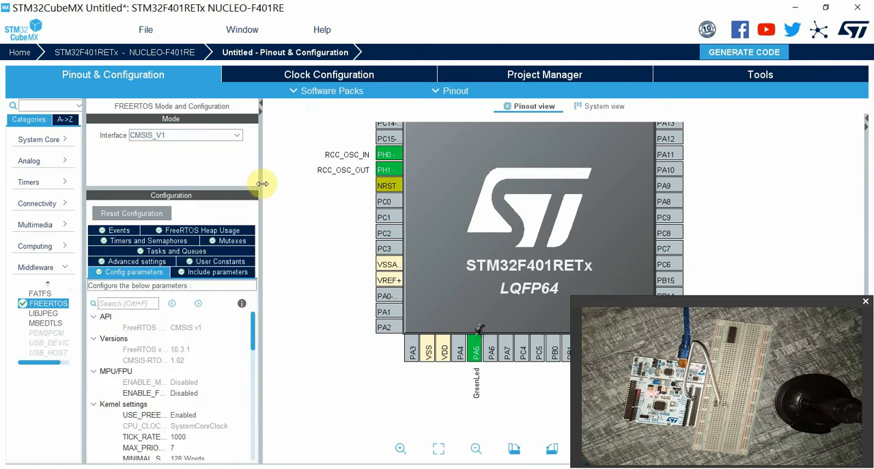
left_click_drag(262, 183, 403, 183)
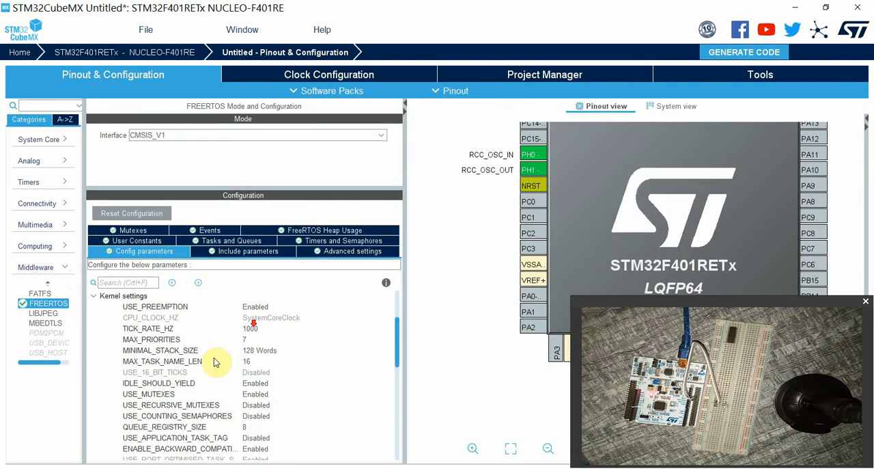
- Review the FreeRTOS kernel config parameters and bring up the Timers and Semaphores settings
scroll("down", 3)
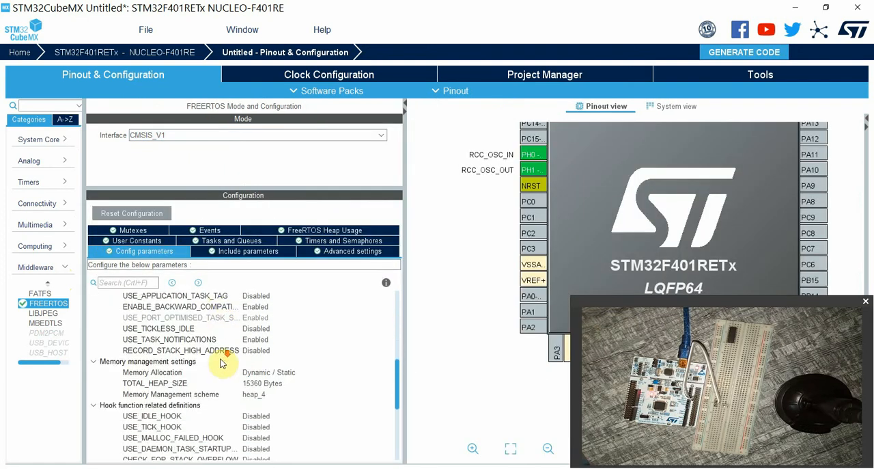
scroll("down", 3)
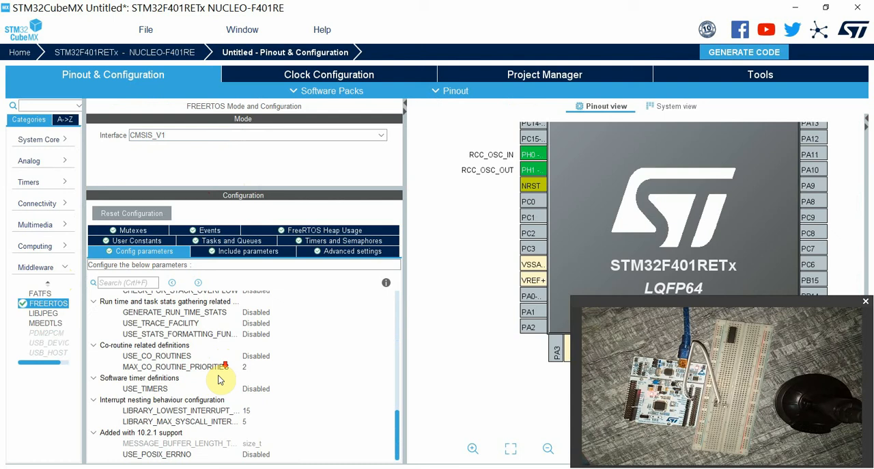
mouse_move(271, 389)
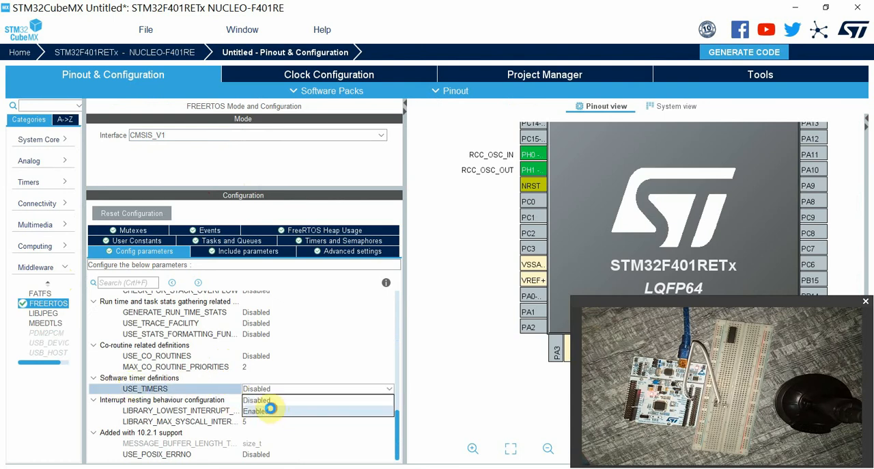
scroll("up", 3)
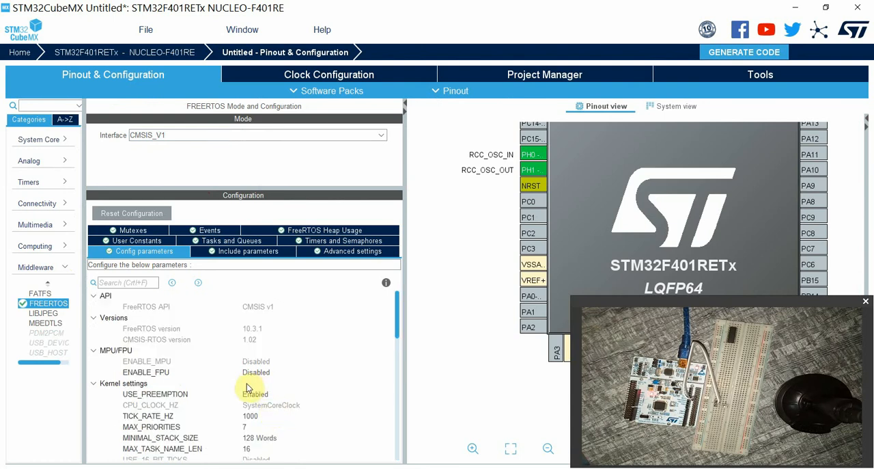
scroll("down", 3)
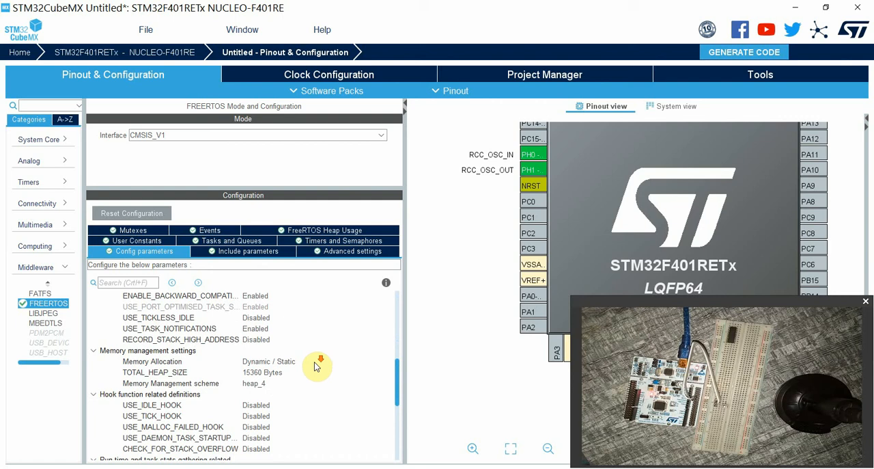
scroll("down", 3)
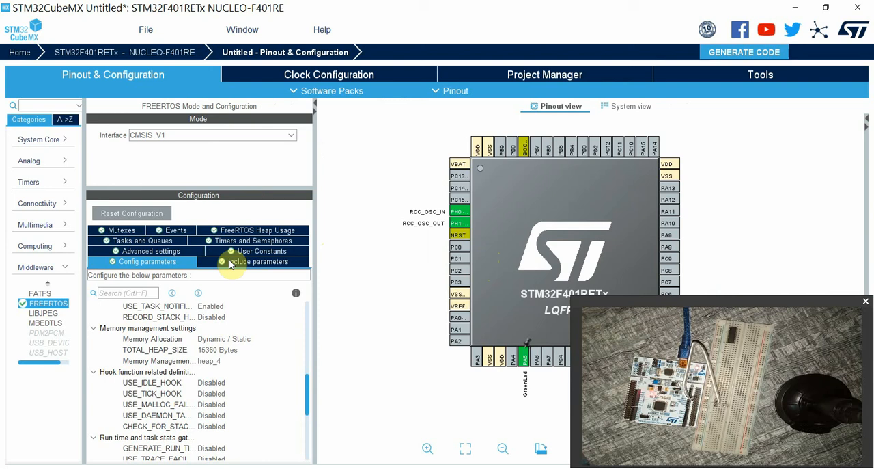
mouse_move(263, 251)
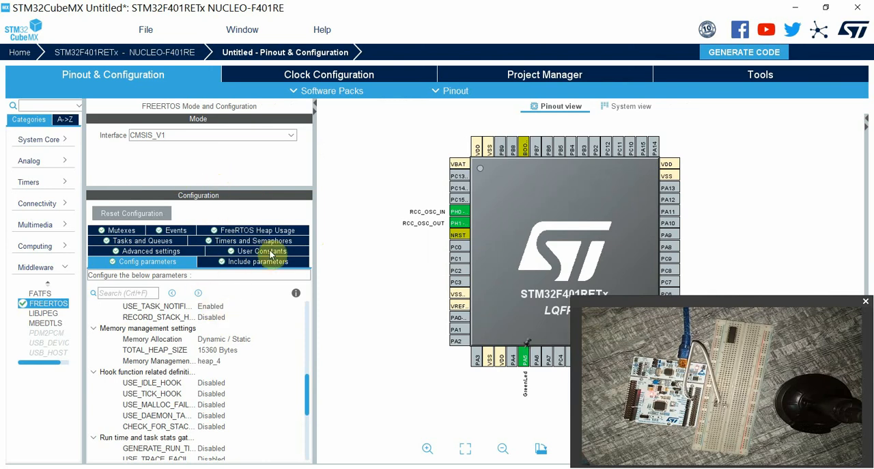
left_click(254, 240)
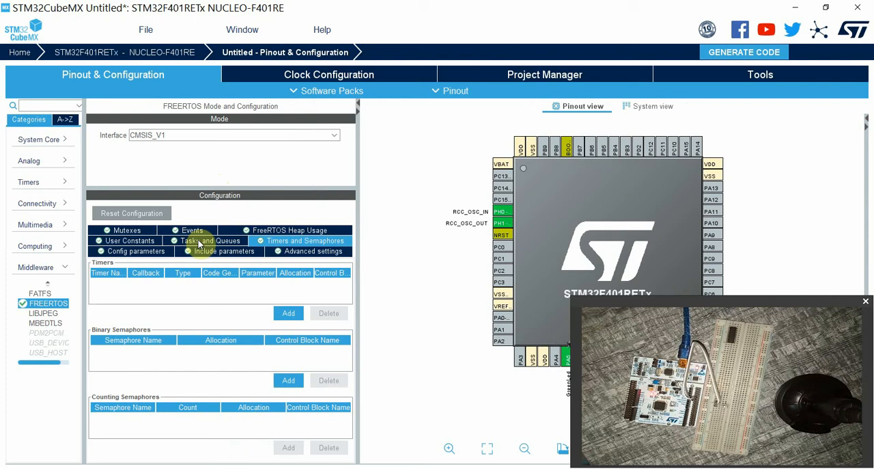
- Rename the default task in Tasks and Queues to Task1 with entry function Task1
left_click(204, 241)
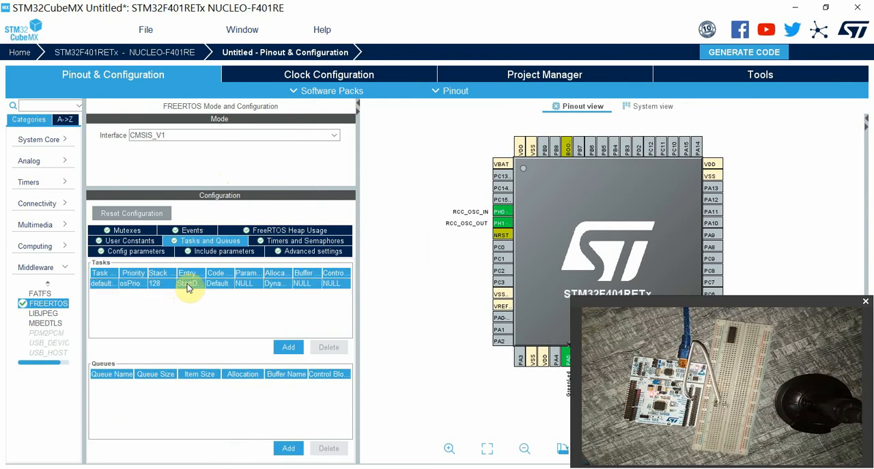
double_click(186, 283)
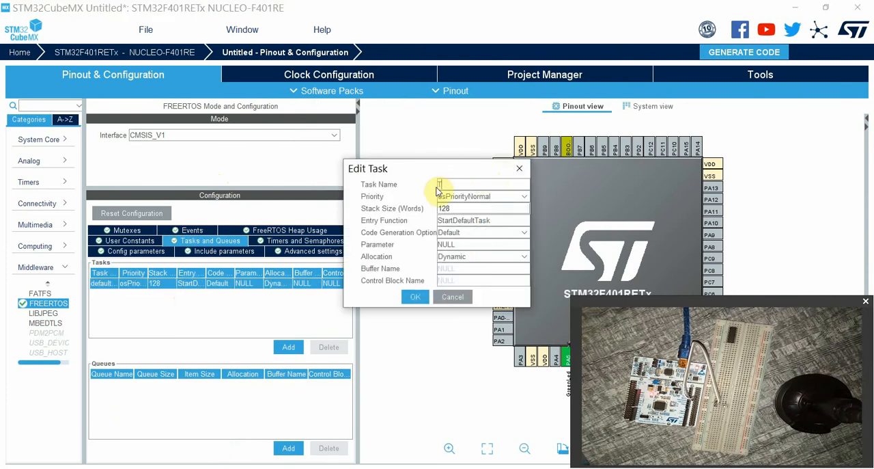
type("Task1")
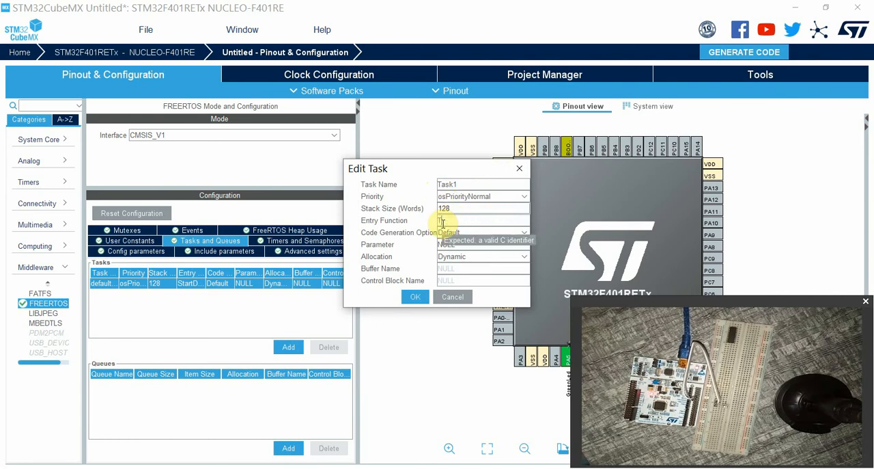
type("aske")
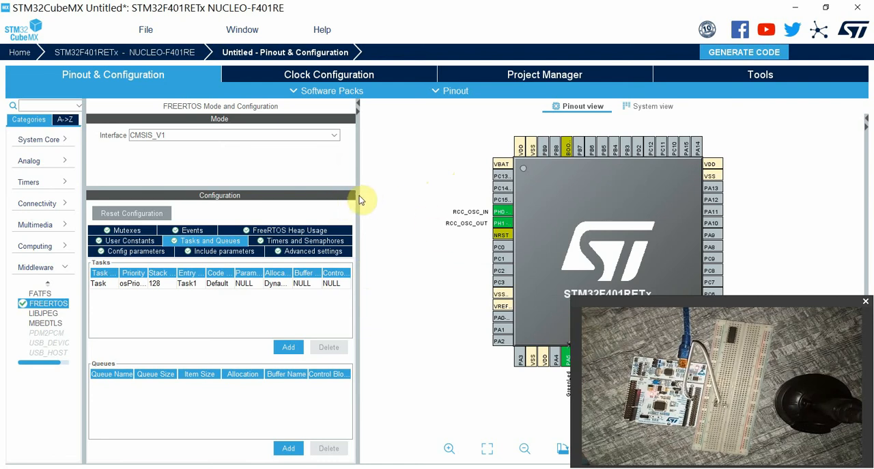
- Open Clock Configuration and let CubeMX resolve the clock issues automatically
left_click(328, 74)
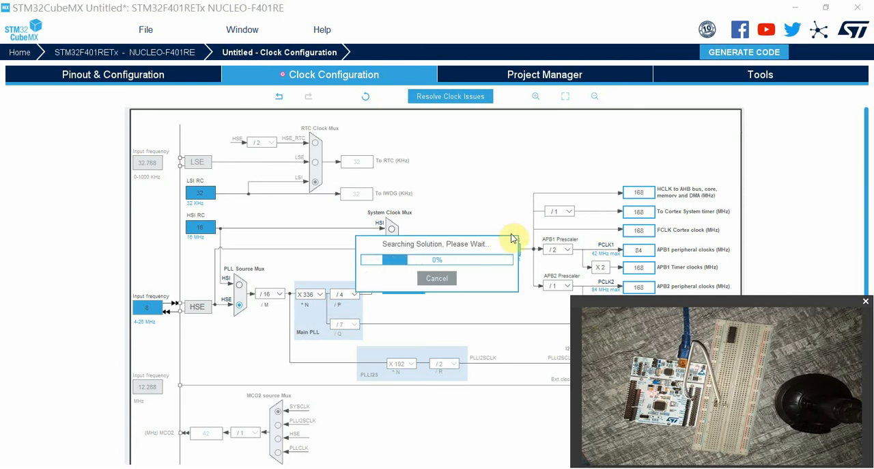
- Name the project FreeRTOS_Timers in the Project Manager settings
left_click(544, 74)
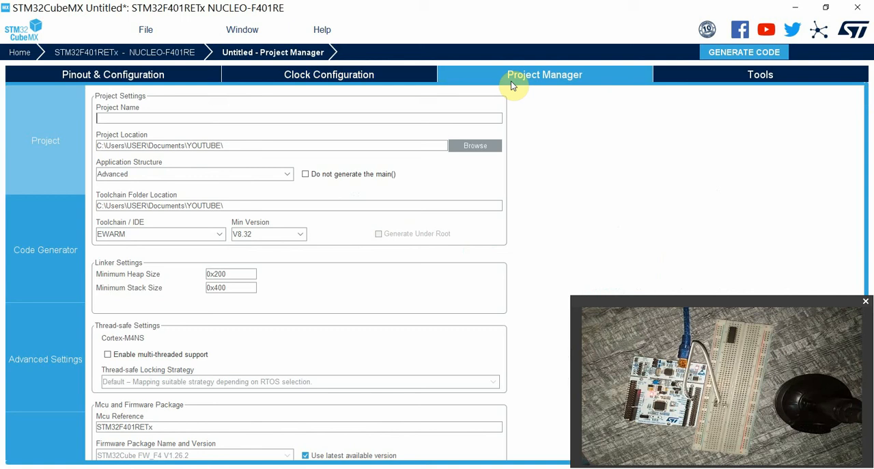
mouse_move(180, 143)
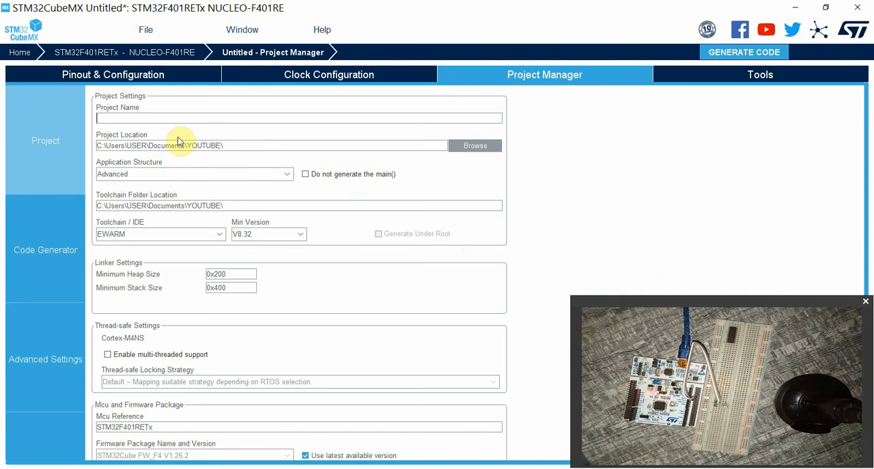
type("FREE")
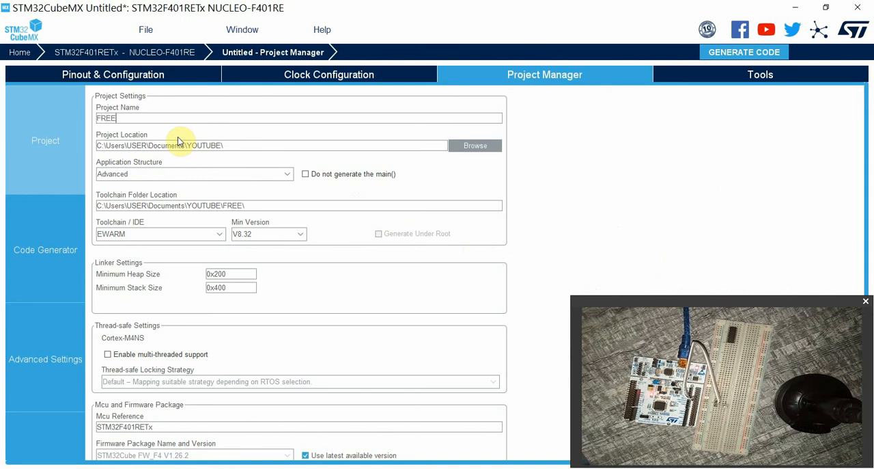
key("Backspace")
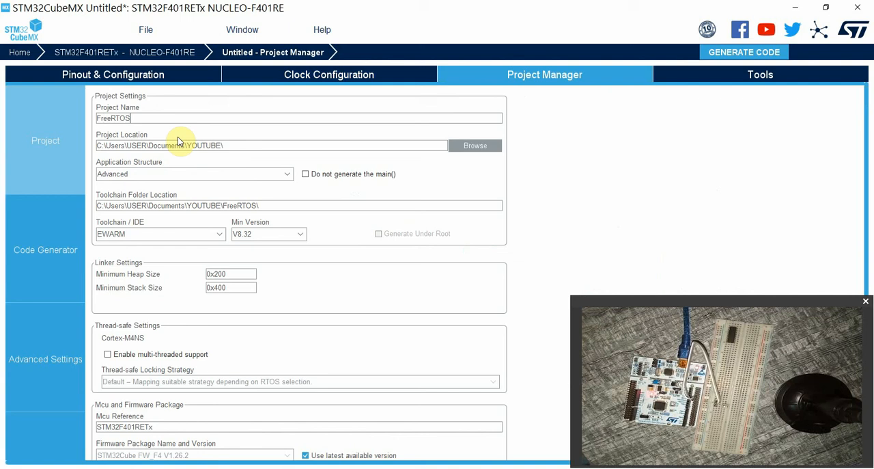
type("_")
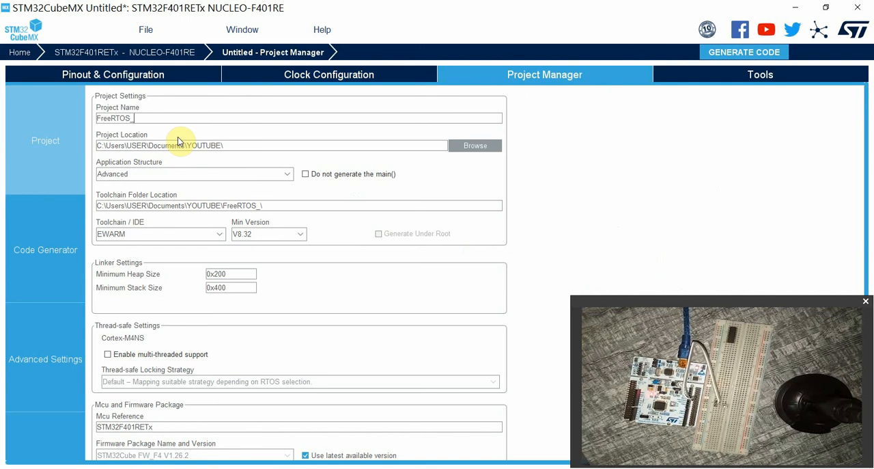
type("Timers")
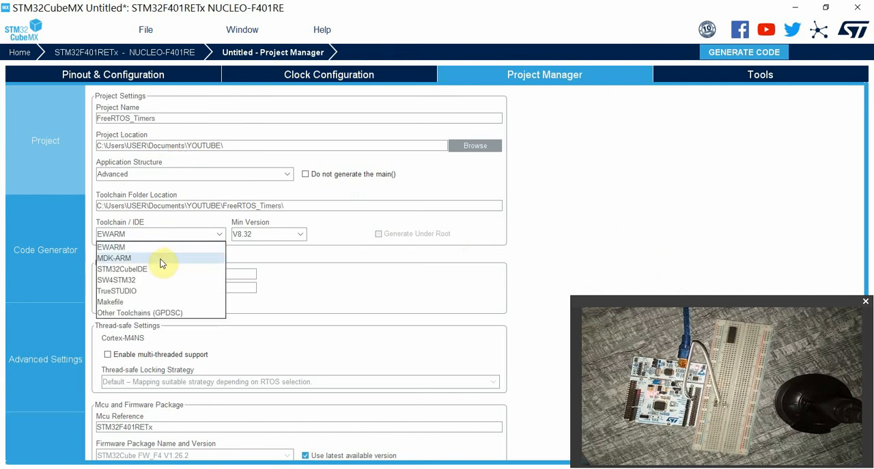
- Choose the MDK-ARM toolchain and generate the project code
left_click(115, 257)
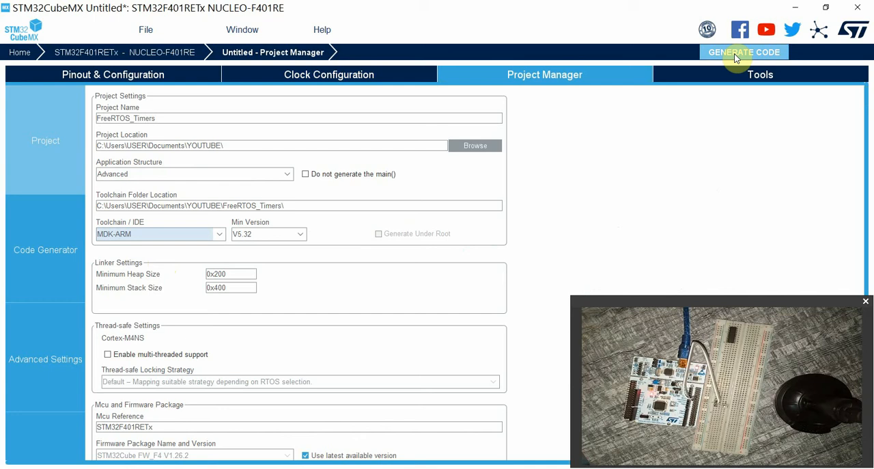
left_click(743, 51)
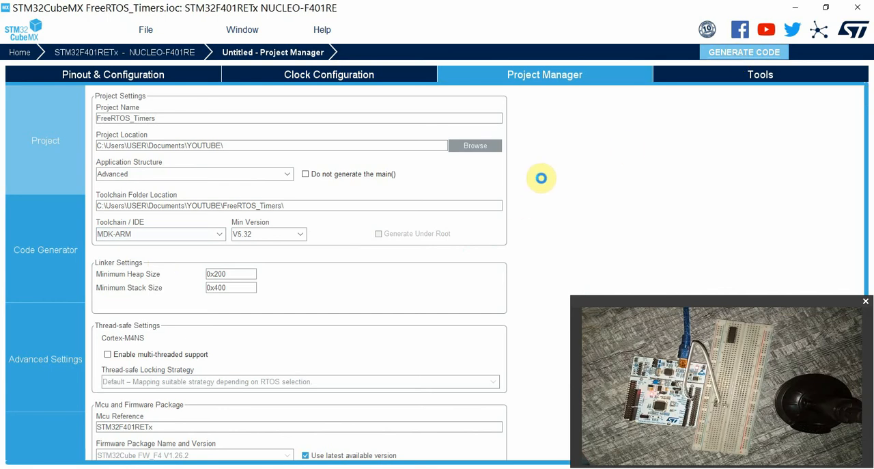
left_click(743, 52)
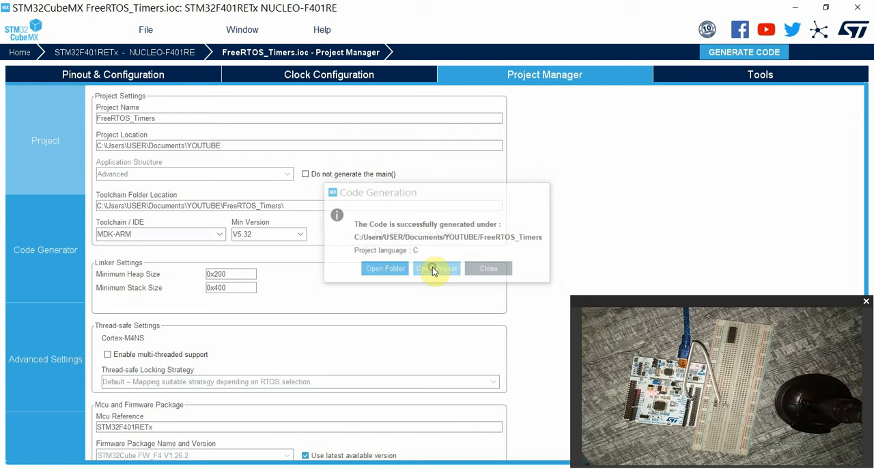
- Open the generated project in µVision and bring up main.c from Application/User/Core
left_click(437, 268)
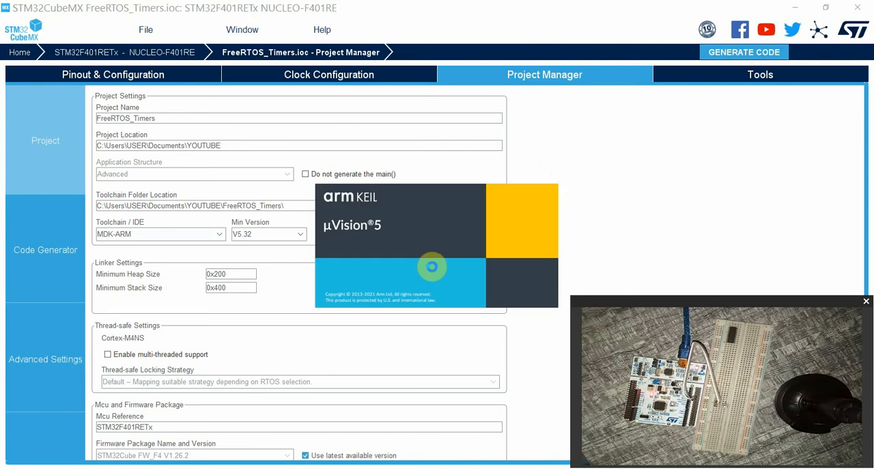
left_click(743, 52)
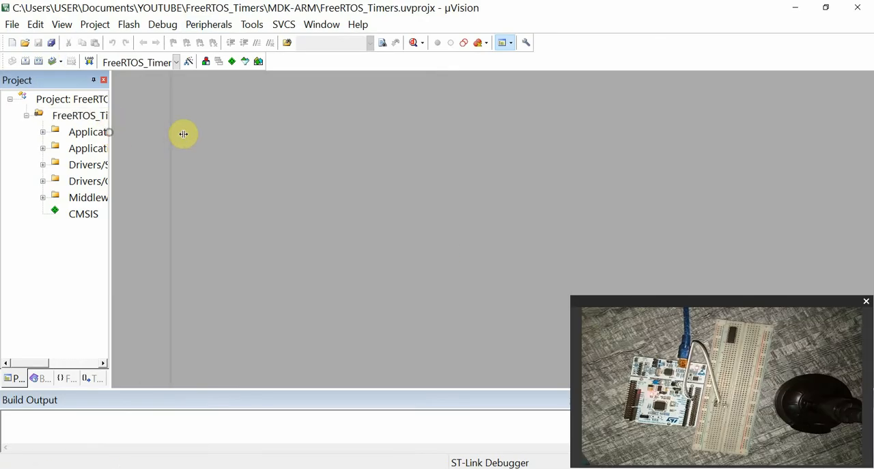
left_click(42, 148)
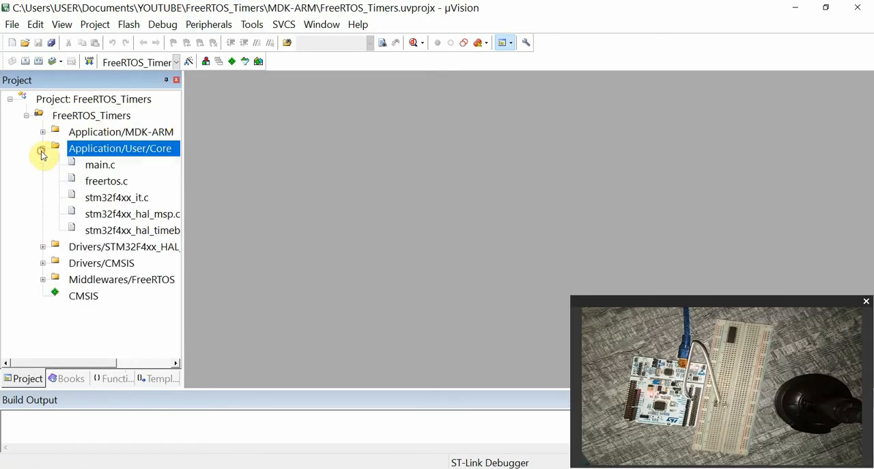
double_click(100, 164)
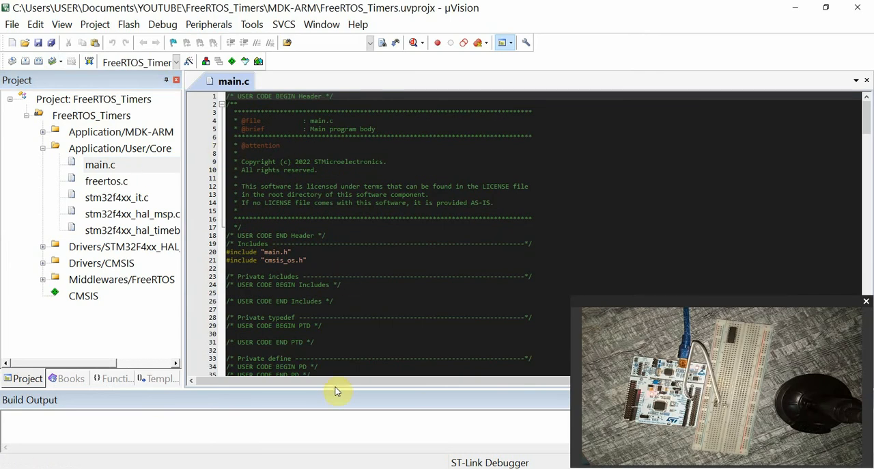
- Build the project, finishing with 0 errors and 0 warnings
left_click_drag(335, 390, 333, 317)
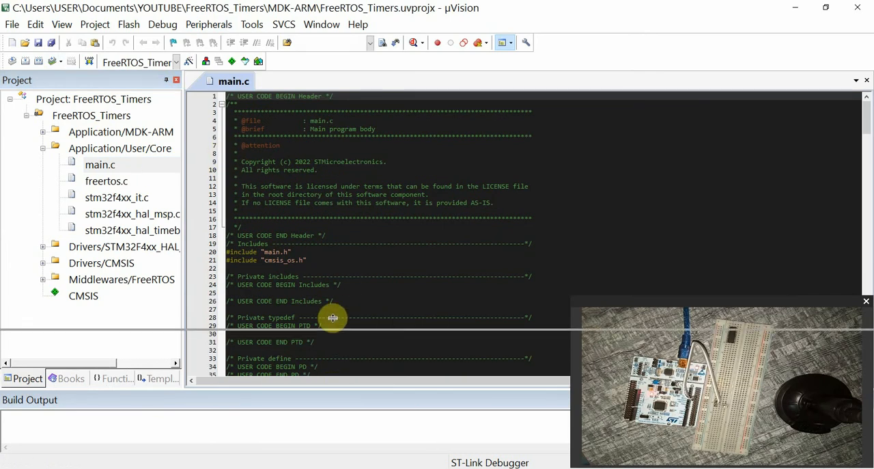
left_click(25, 62)
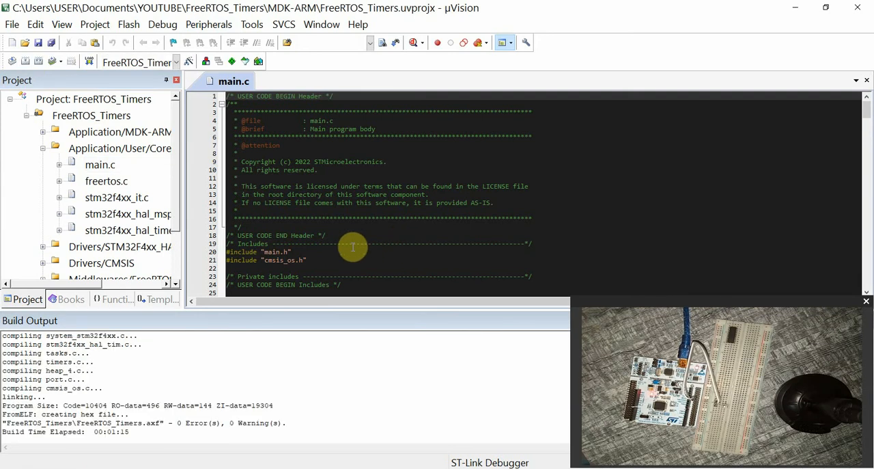
- Declare TimerHandle_t OneshotHandle; in main.c's USER CODE PV section and select the name
scroll("down", 3)
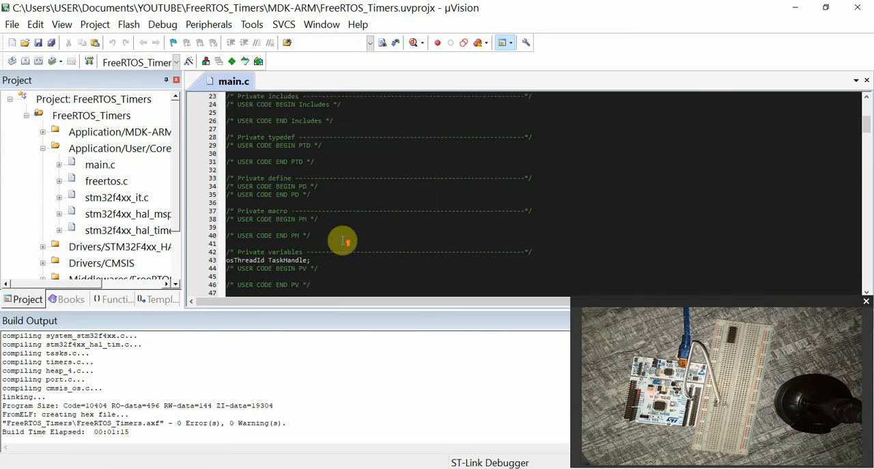
scroll("down", 3)
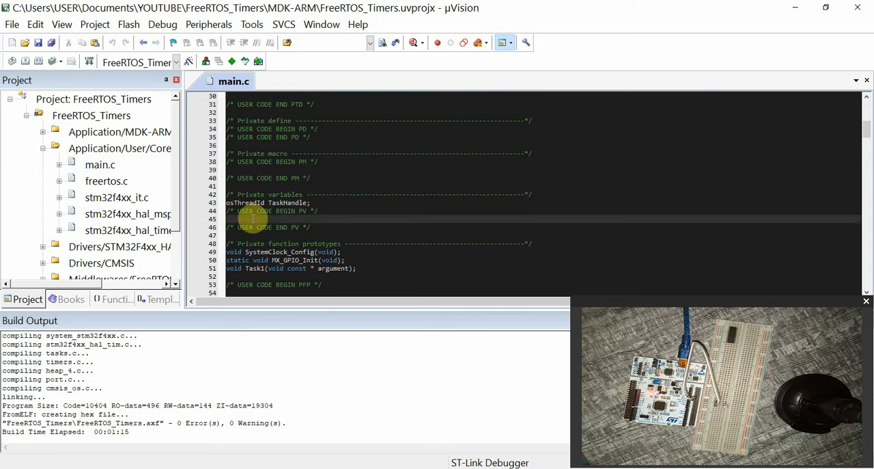
type("TimerHandle_t c")
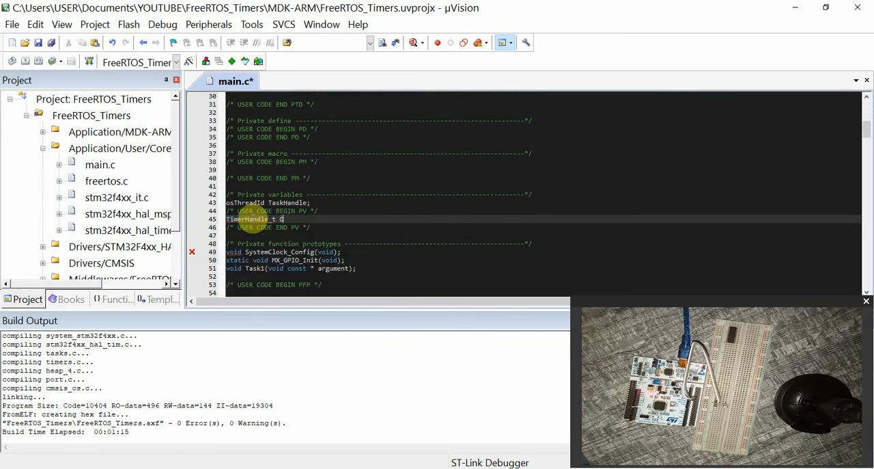
type("nesh")
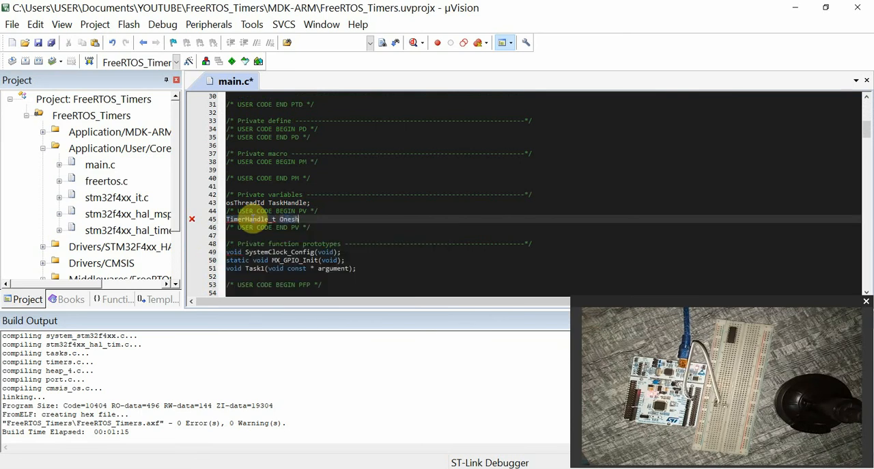
type("otHandle")
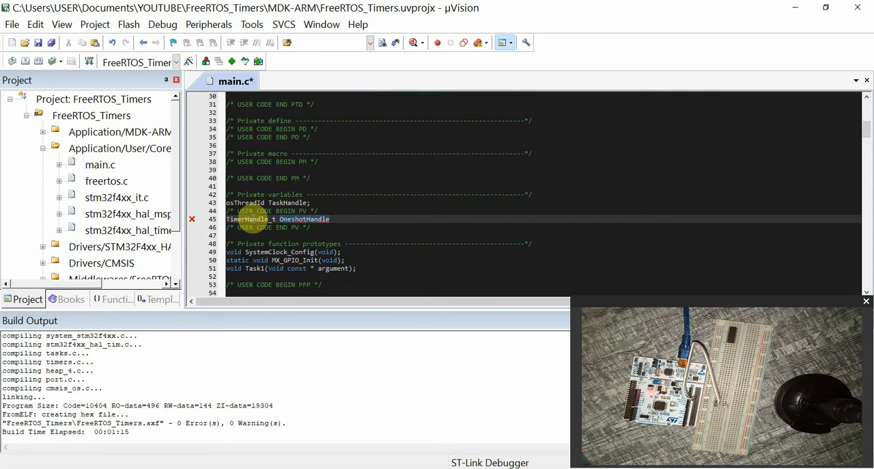
scroll("down", 3)
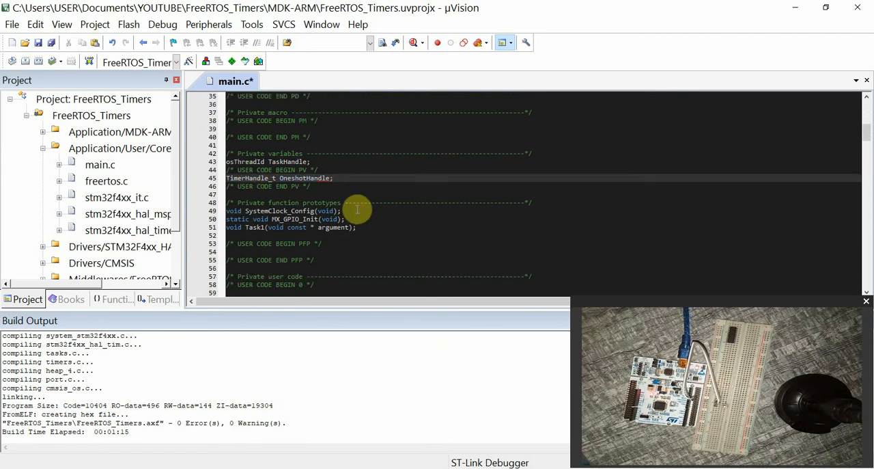
double_click(303, 178)
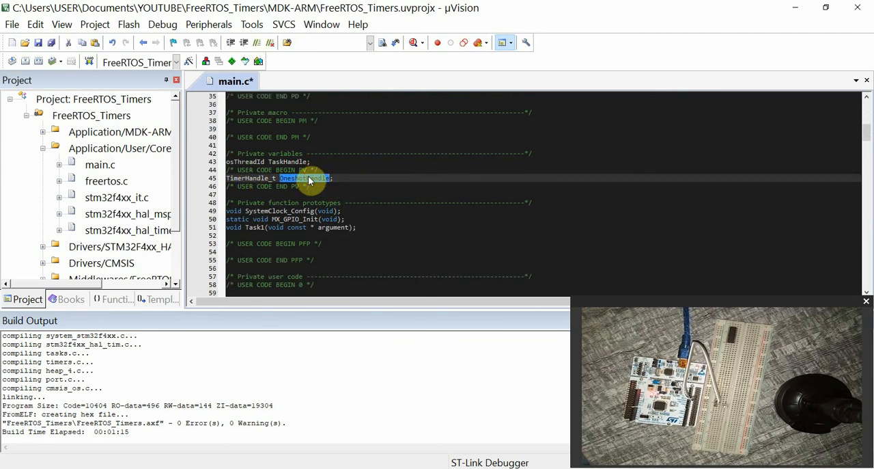
scroll("down", 3)
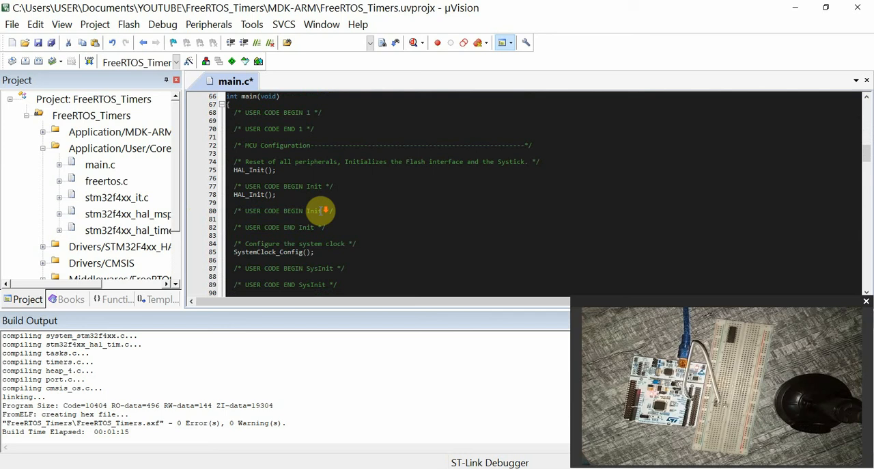
- Begin the assignment OneshotHandle = xTimerCreate( in the RTOS_TIMERS section
scroll("down", 3)
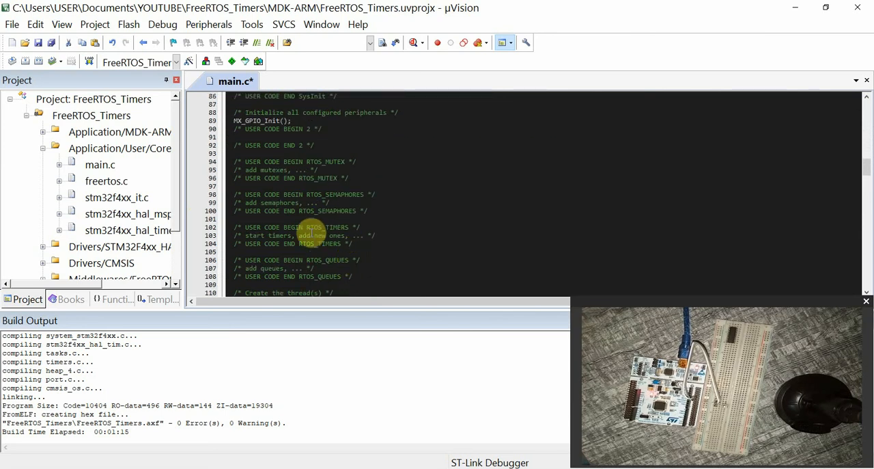
mouse_move(369, 229)
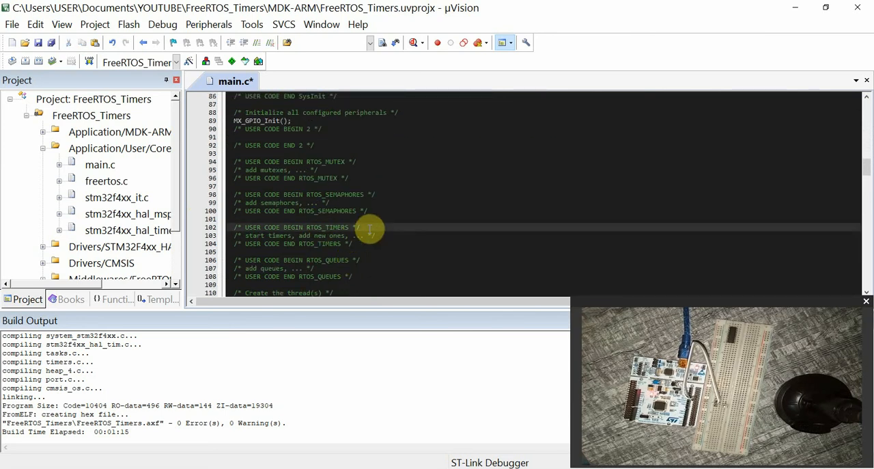
type("OneshotHandle")
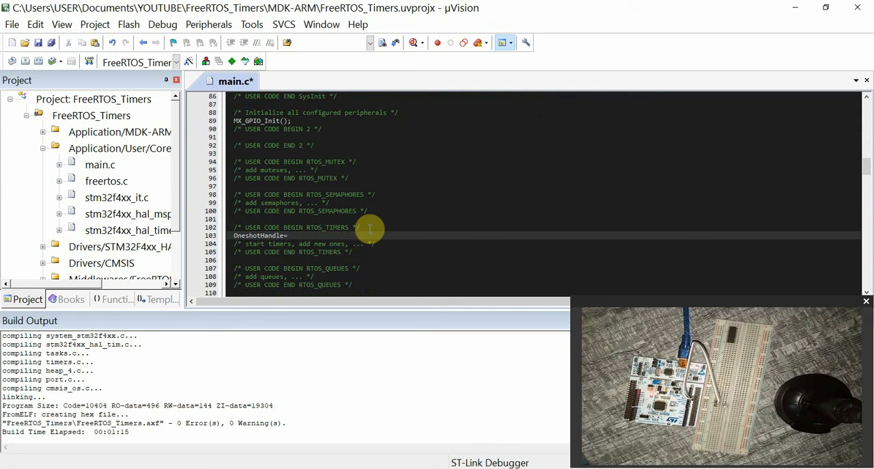
type("=x")
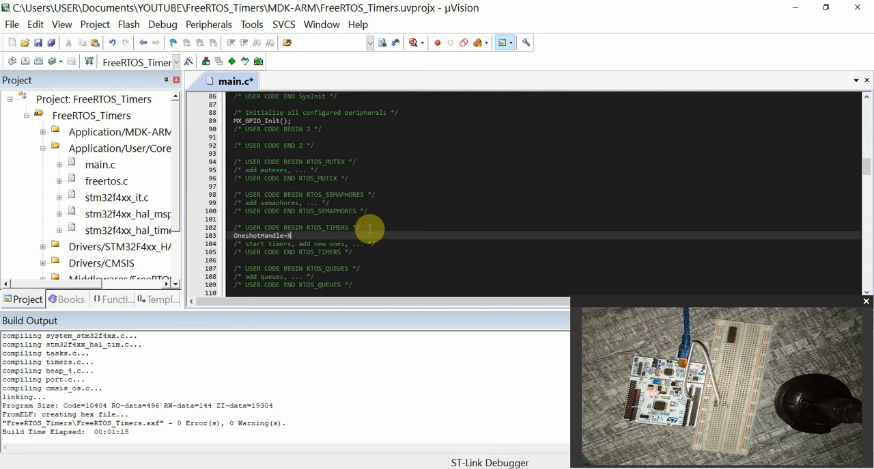
type("tim")
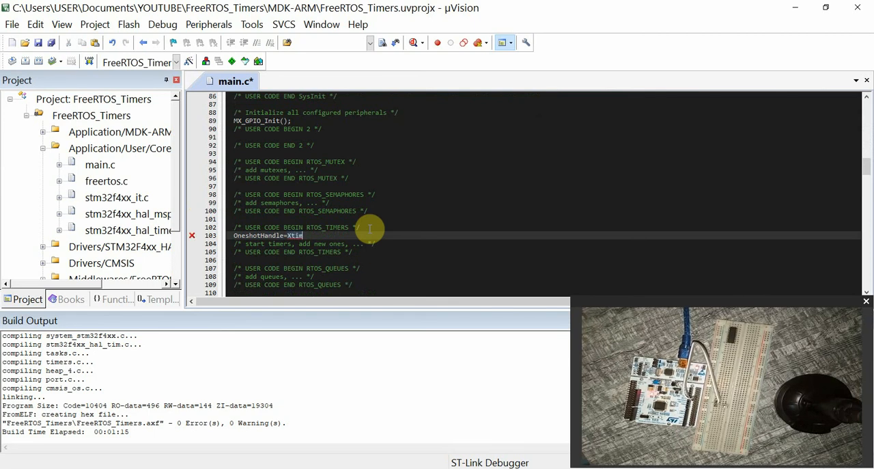
type("erCr")
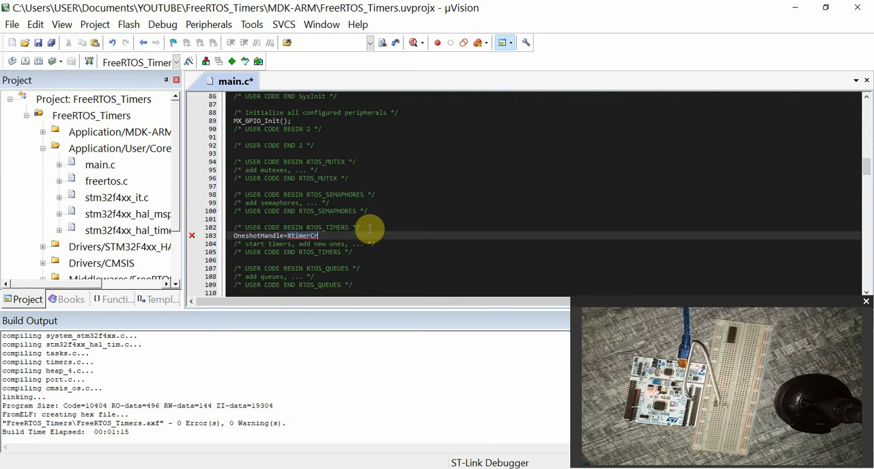
type("eate")
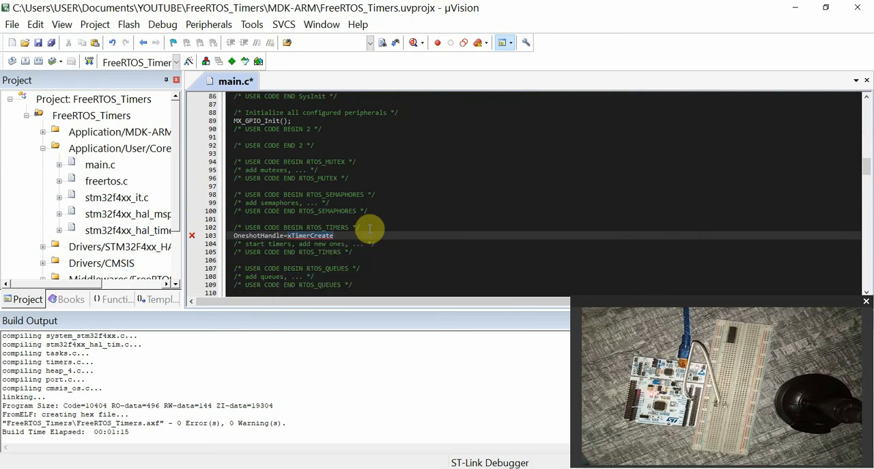
type("(\"")
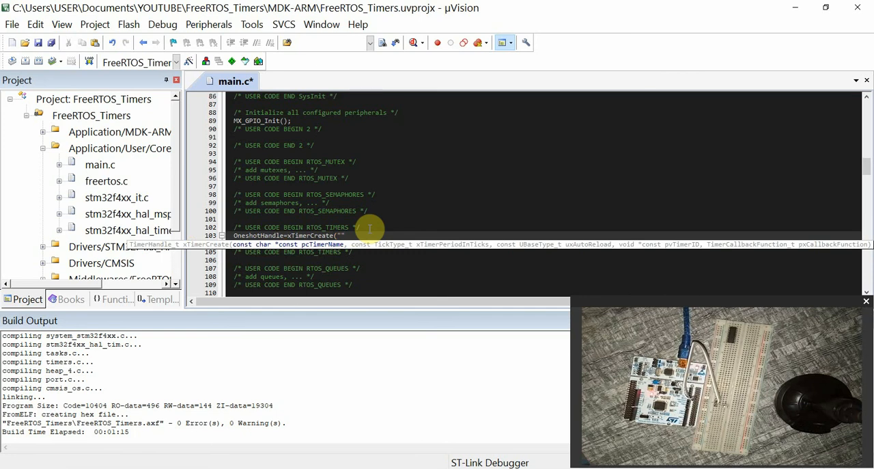
- Fill in the arguments "OneshotTimer", 1000, pdFALSE, NULL and the oneshot callback function
type("Oneshot")
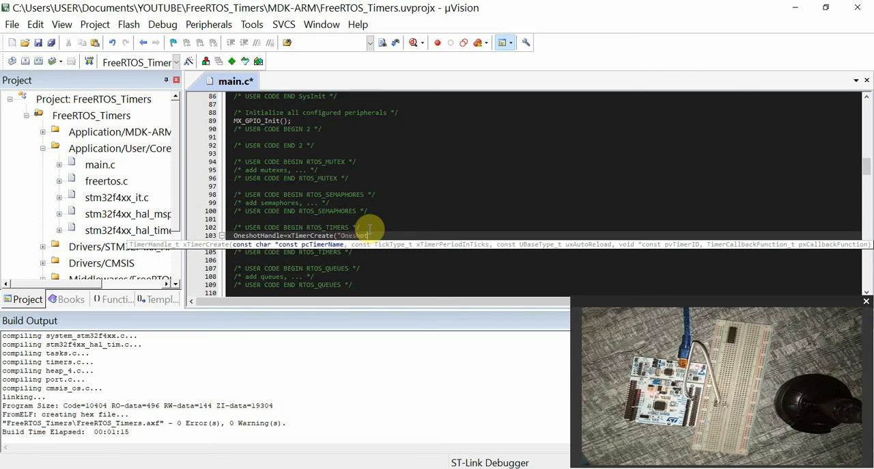
type("Timer\"")
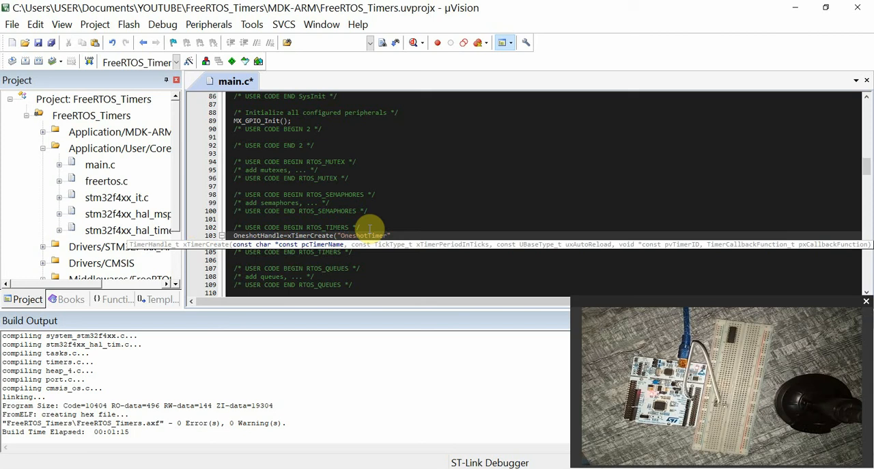
type(",")
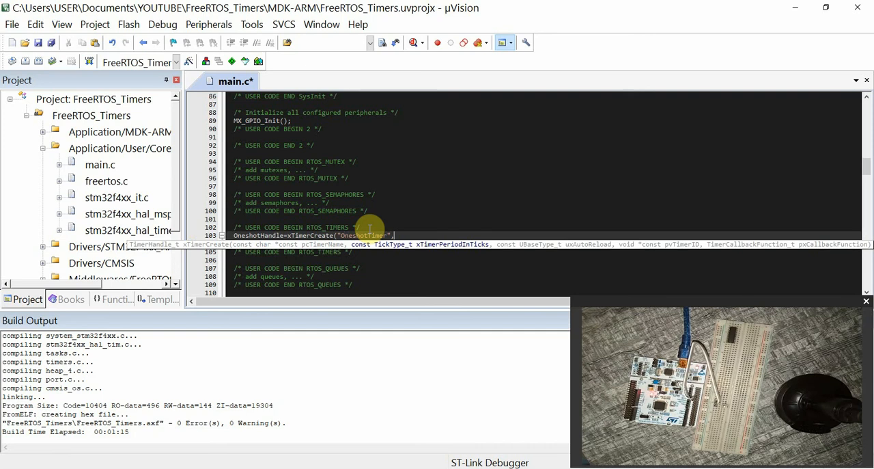
type("1000,")
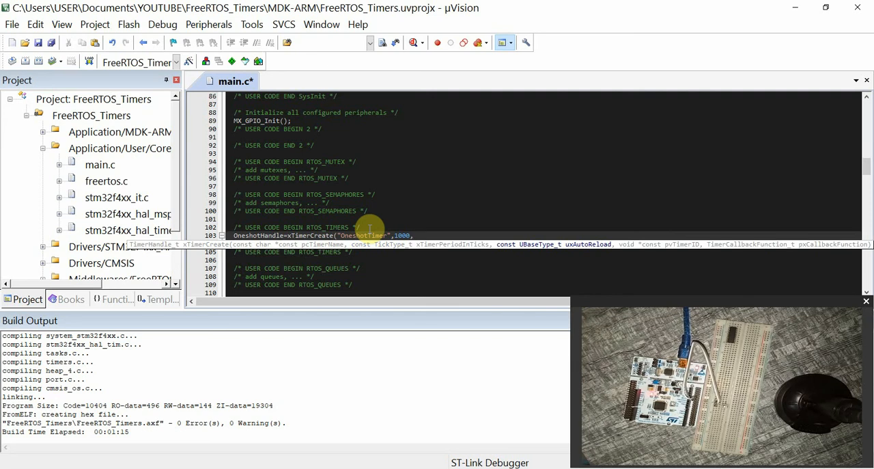
type("pd")
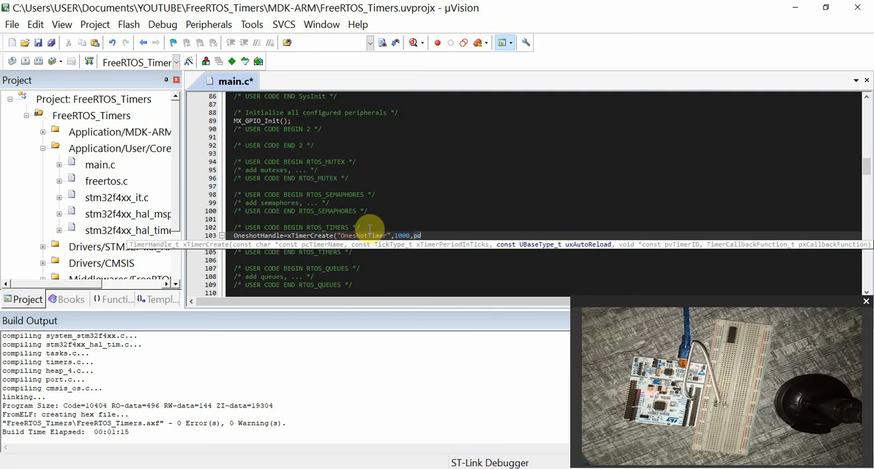
type("FALSE,")
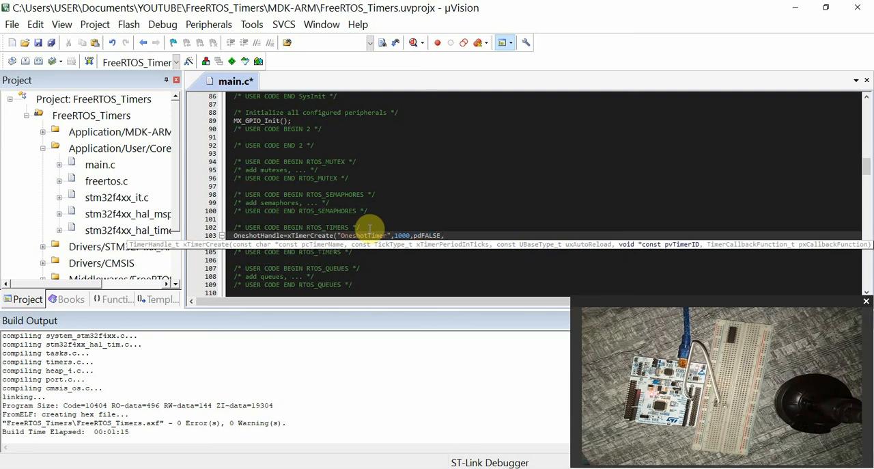
type("NULL,")
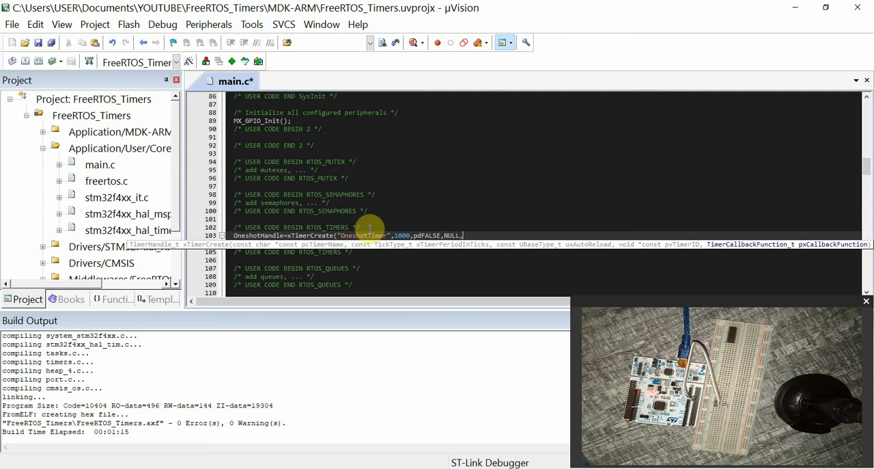
type("oneshotunction")
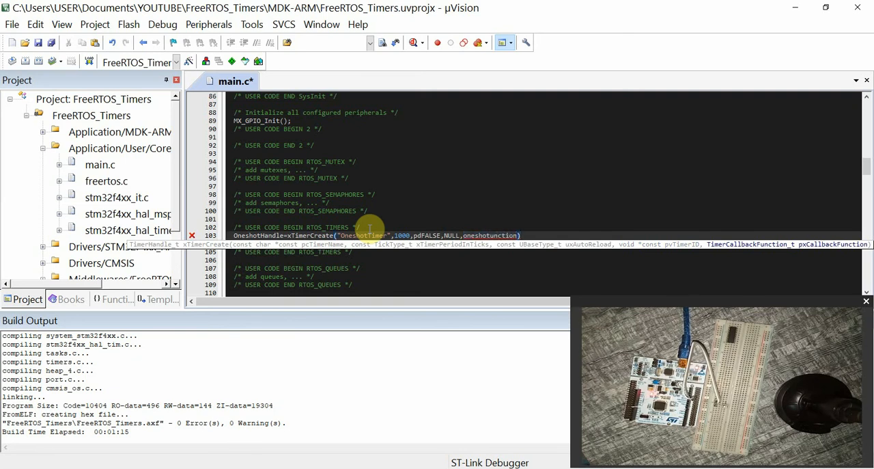
mouse_move(489, 235)
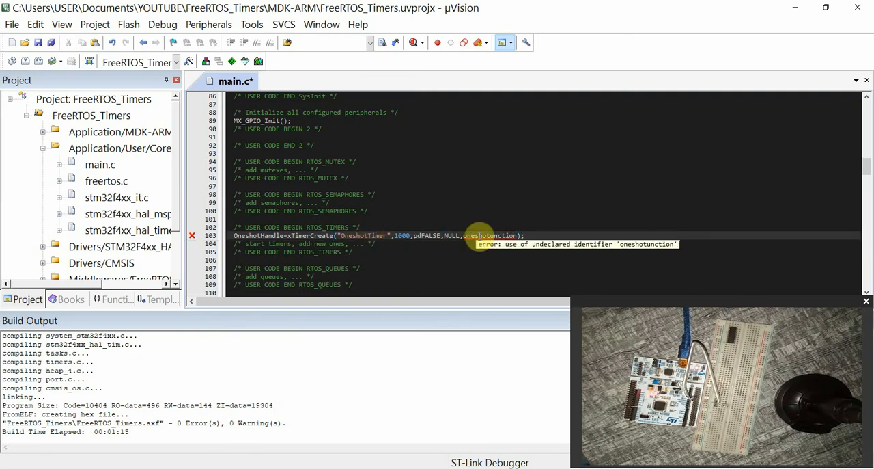
- Add the prototype void oneshotunction(TimerHandle_t Xtimer); under USER CODE BEGIN PFP
scroll("up", 3)
type("void oneshotunction")
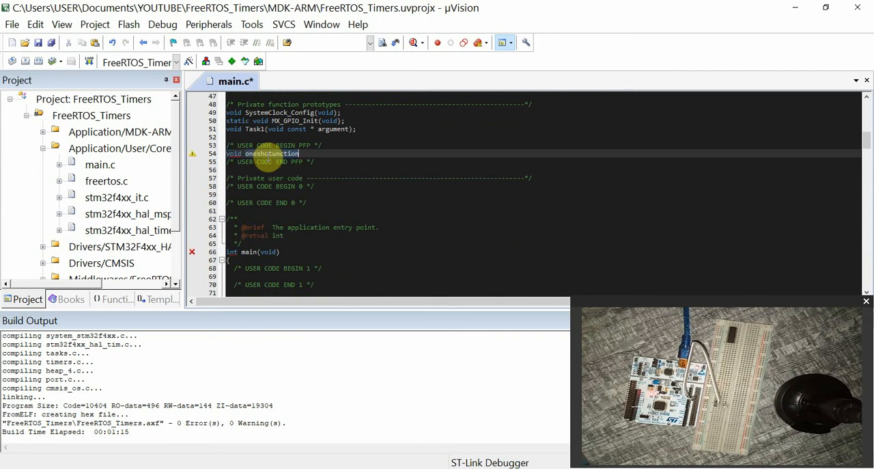
type("(")
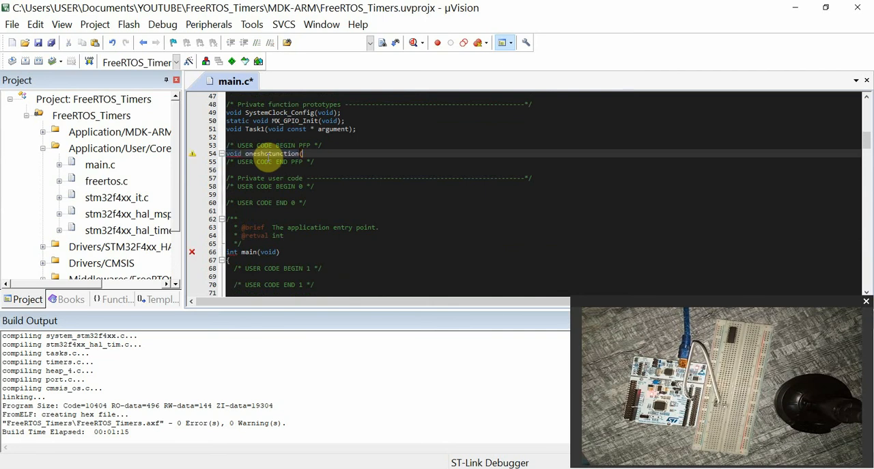
type("timerHandle_t")
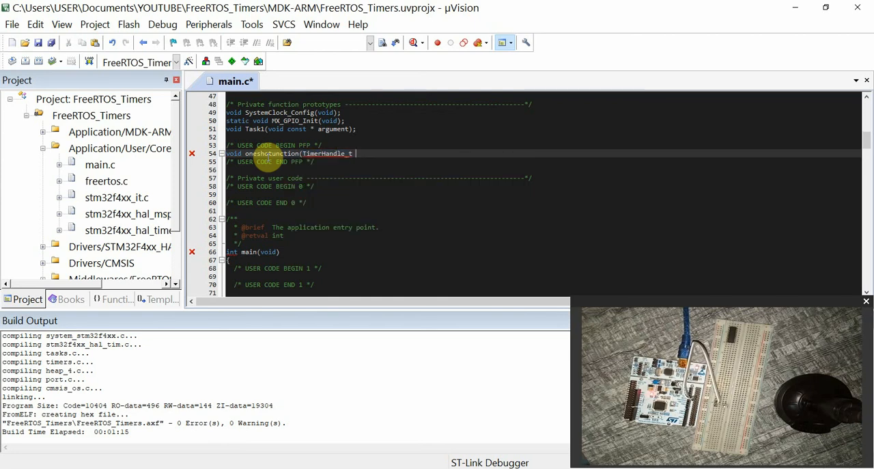
type("Xtime")
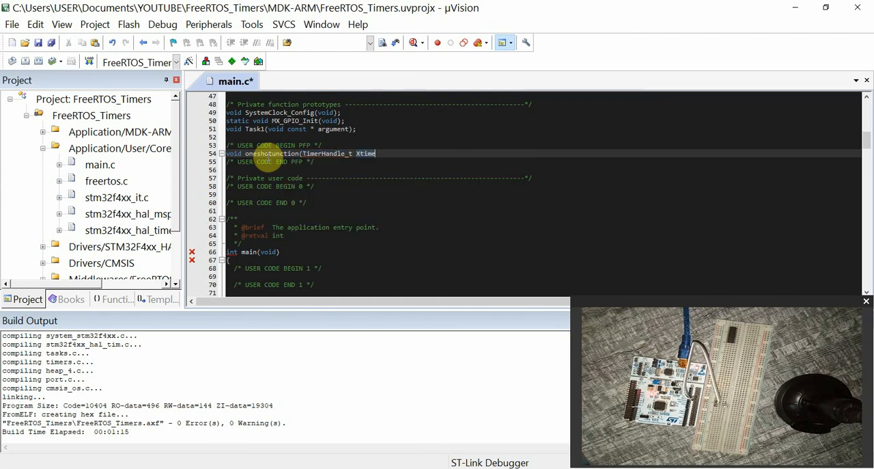
type("r);")
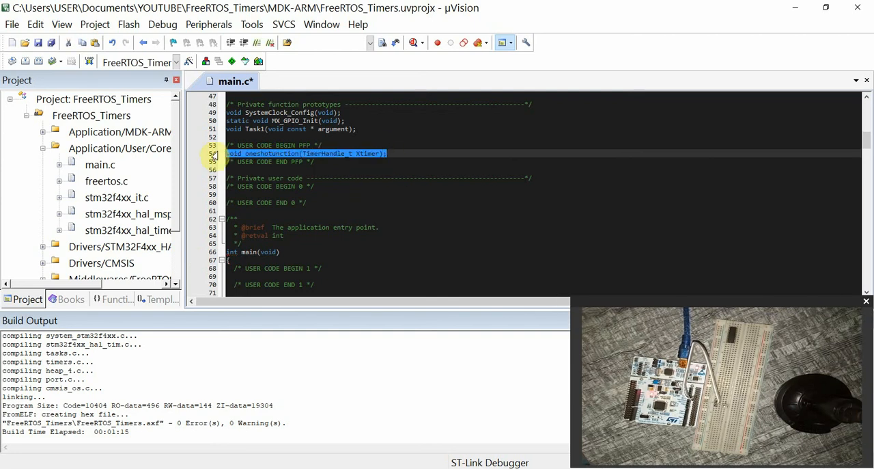
scroll("down", 3)
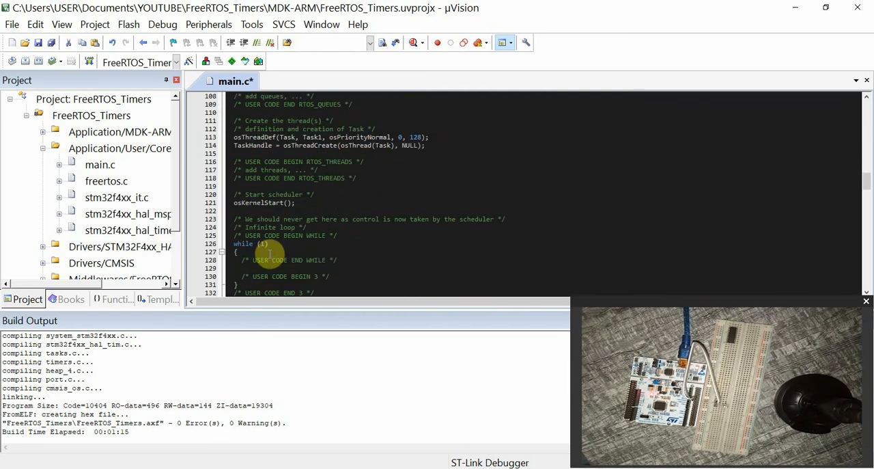
- Write the oneshotunction(TimerHandle_t Xtimer) definition in USER CODE 4 calling HAL_GPIO_WritePin
scroll("down", 3)
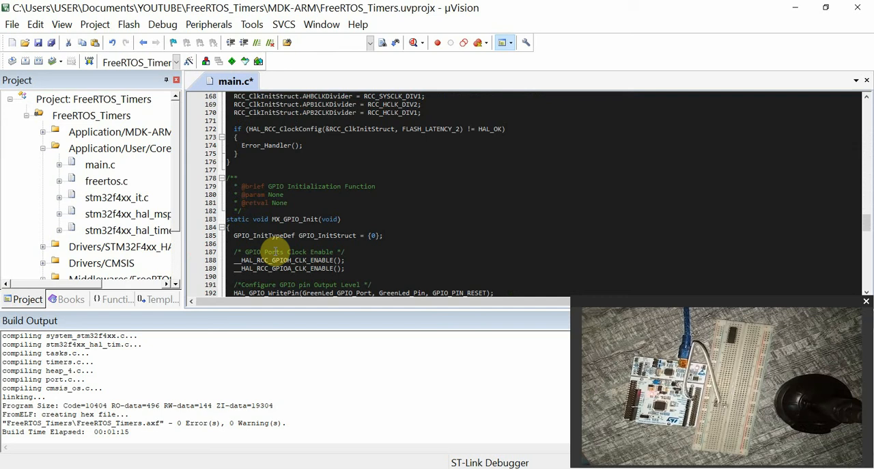
scroll("down", 3)
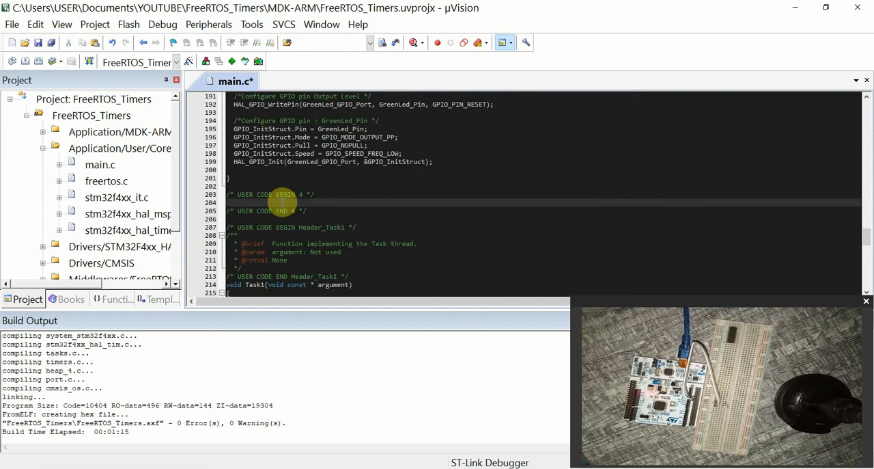
type("void oneshotunction(TimerHandle_t Xtimer)")
type("{")
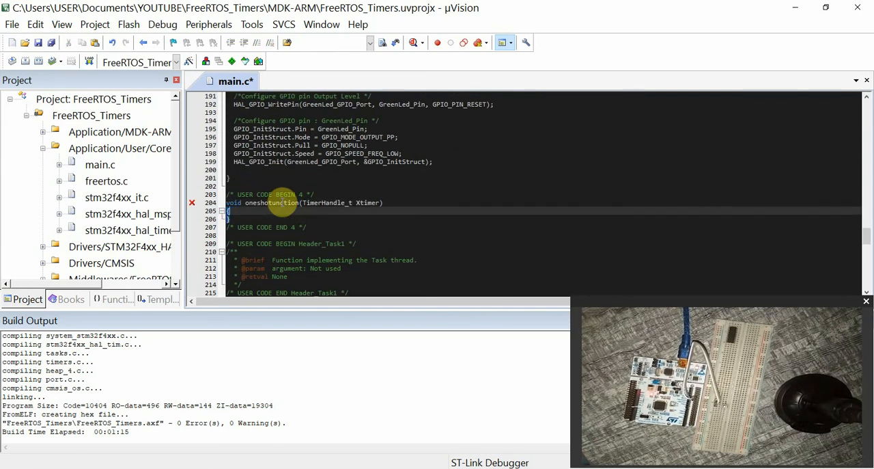
type("HAL_GPIO_W")
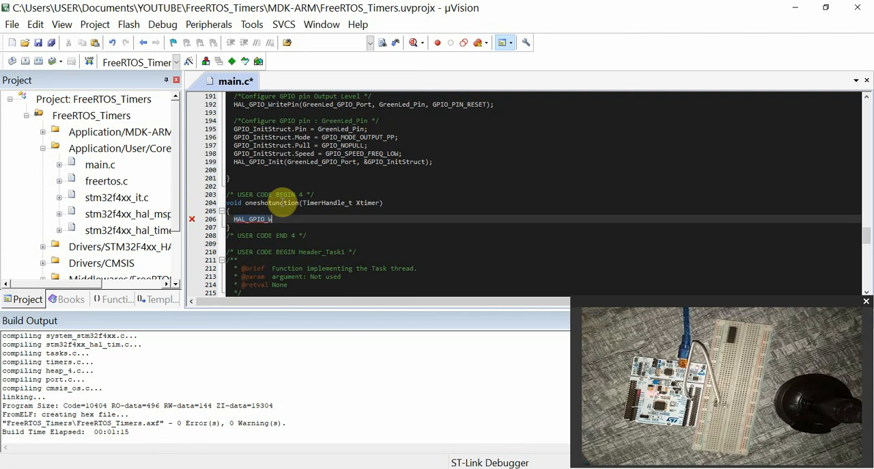
type("RITEPIN")
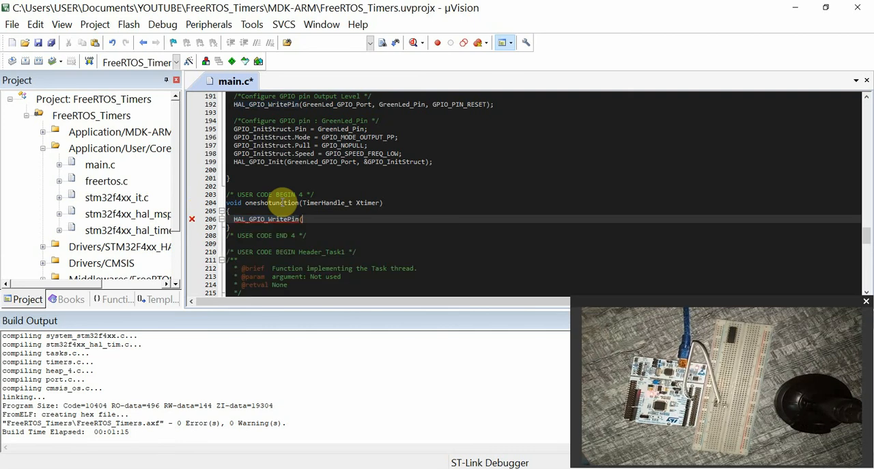
- Pass GreenLed_GPIO_Port, GreenLed_Pin and GPIO_PIN_SET so the callback drives the green LED high
type("GRE")
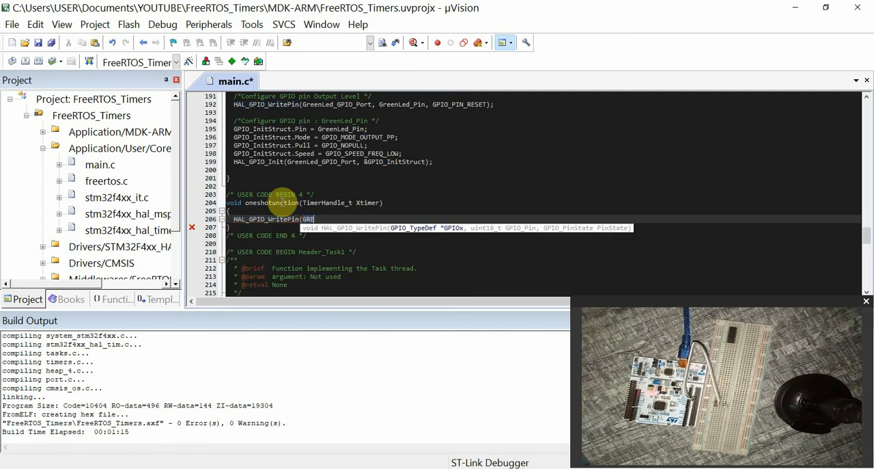
type("EN")
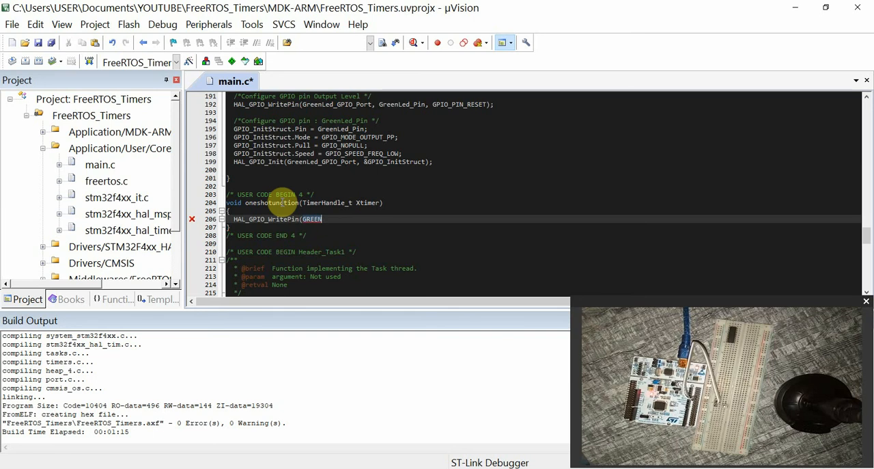
type("GREEN")
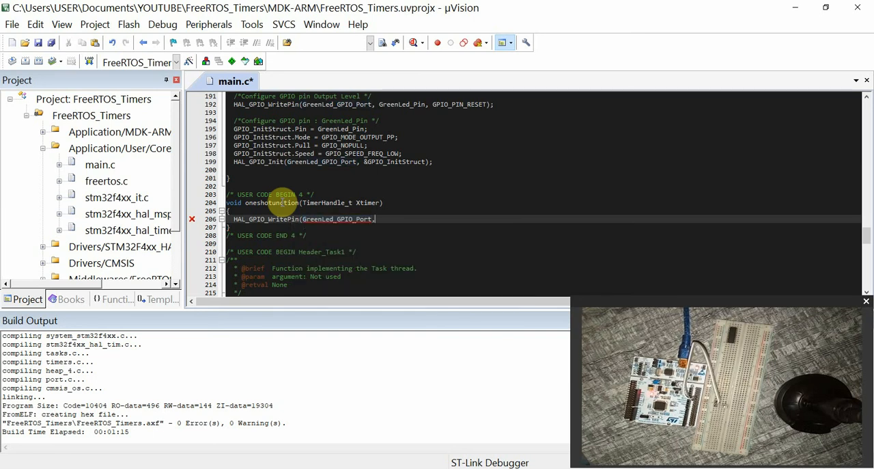
type("G")
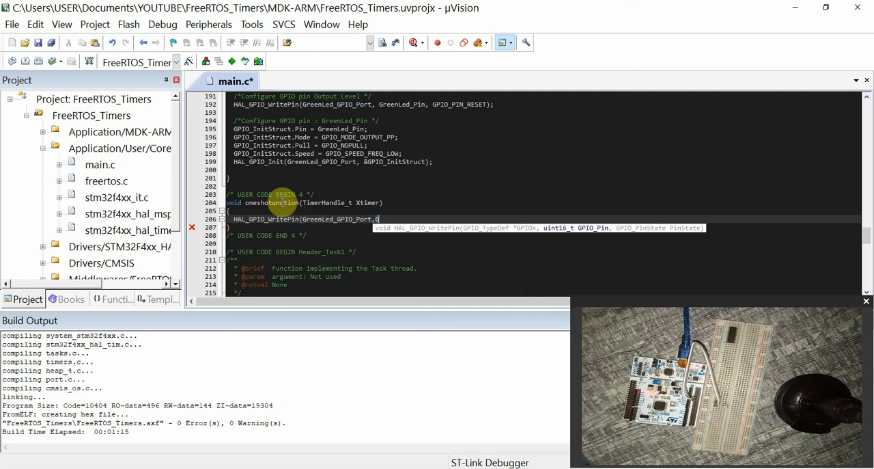
type("GreenLed_Pin,")
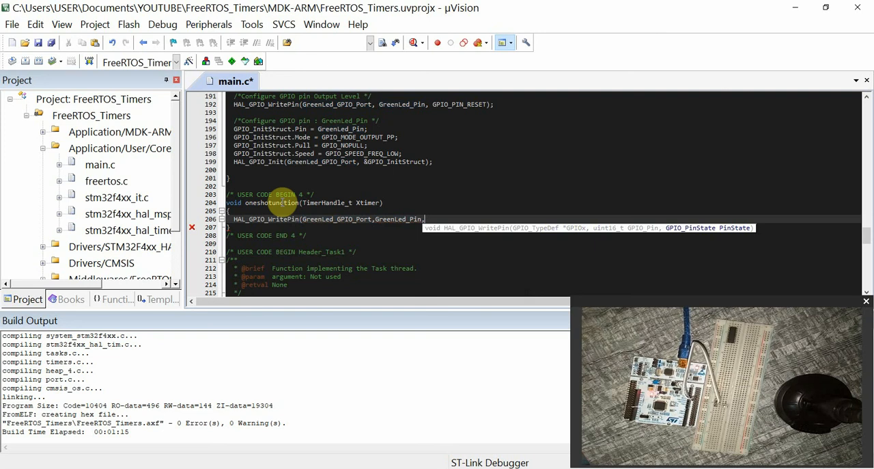
type("GPIO")
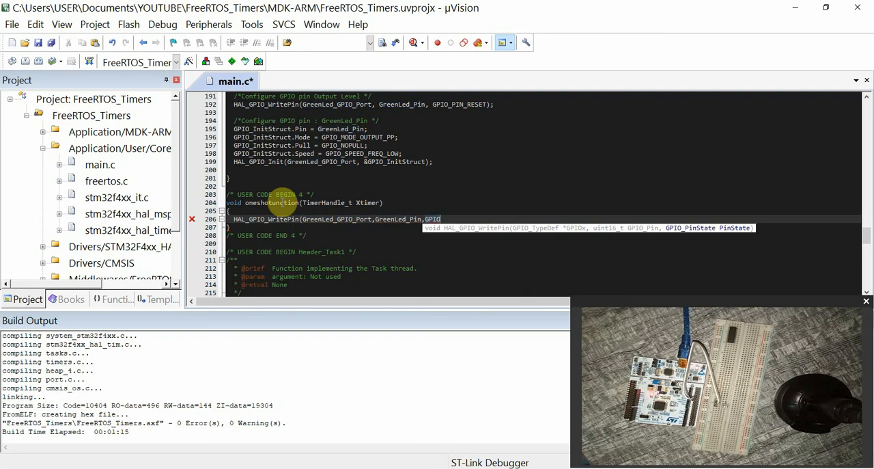
type("_PIN")
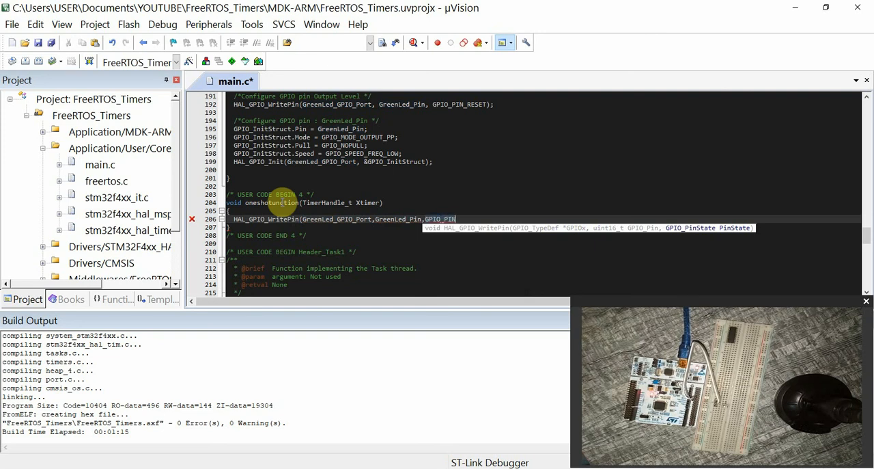
type("_SET);")
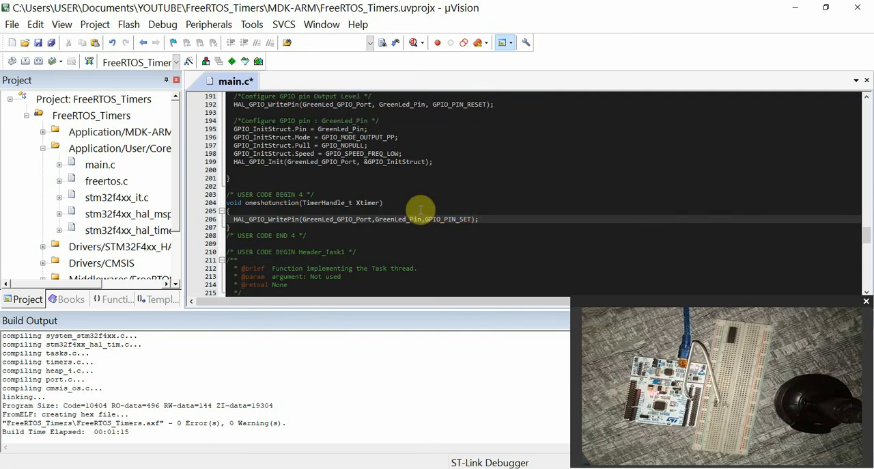
scroll("up", 3)
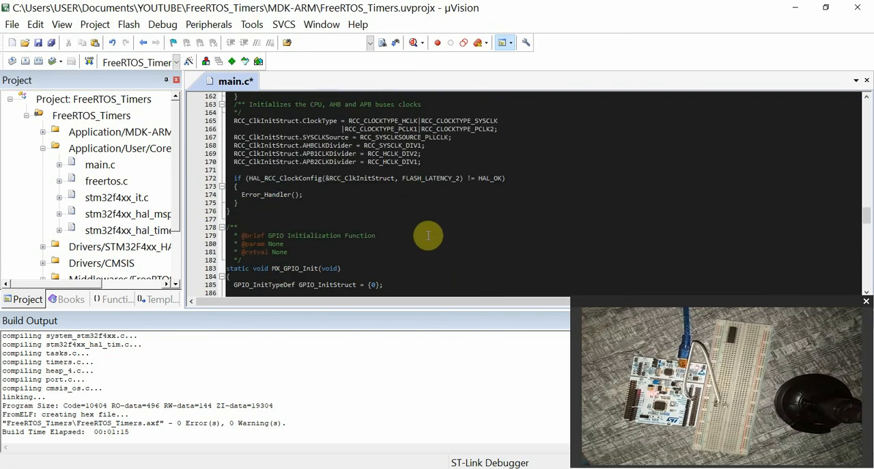
- Add assert_param(OneshotHandle!=NULL); below the xTimerCreate call
scroll("up", 3)
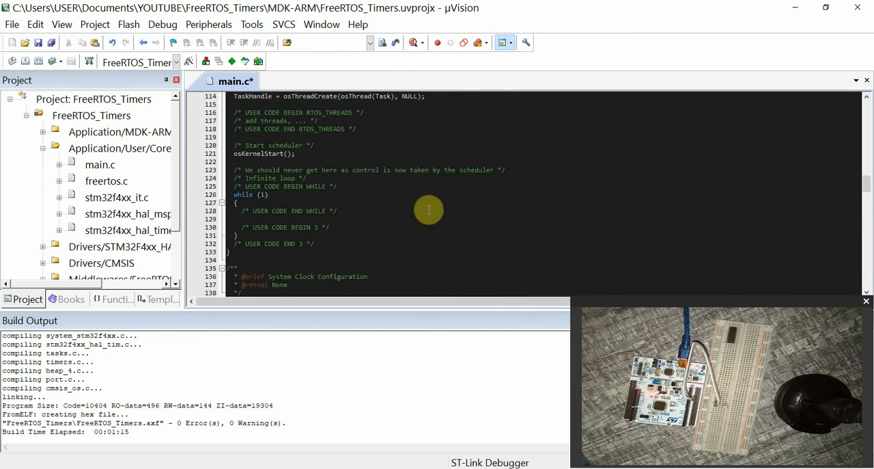
scroll("up", 3)
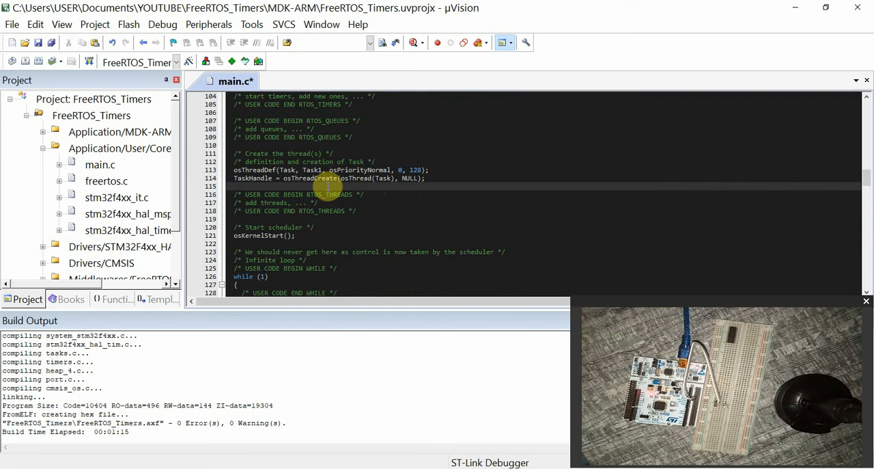
scroll("up", 3)
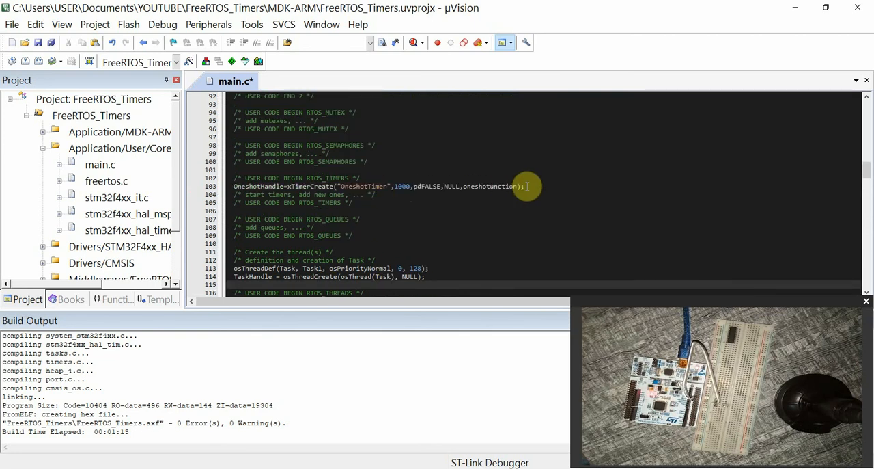
key("enter")
type("o")
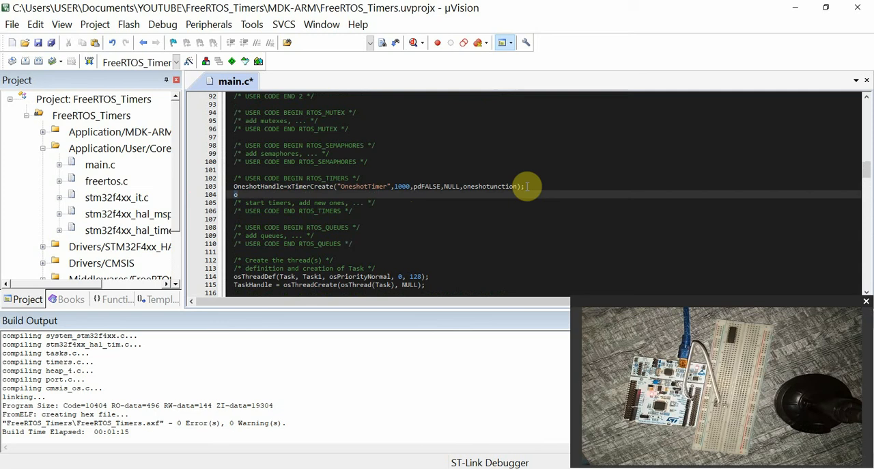
type("assert")
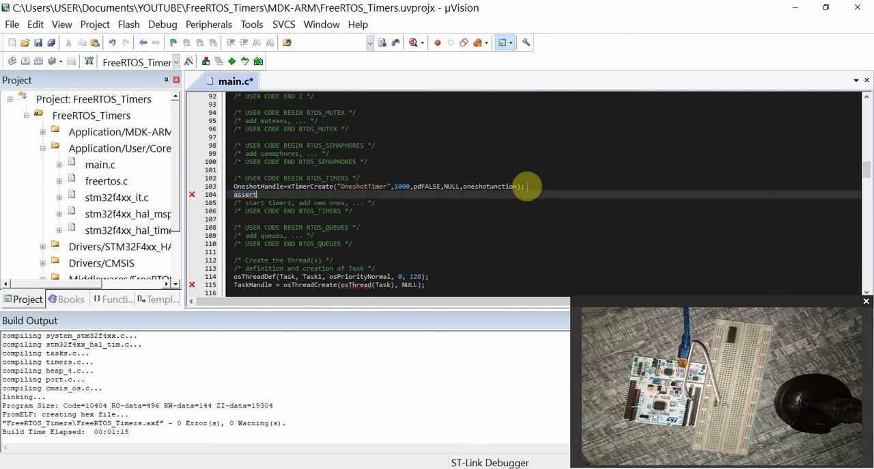
type("_param(")
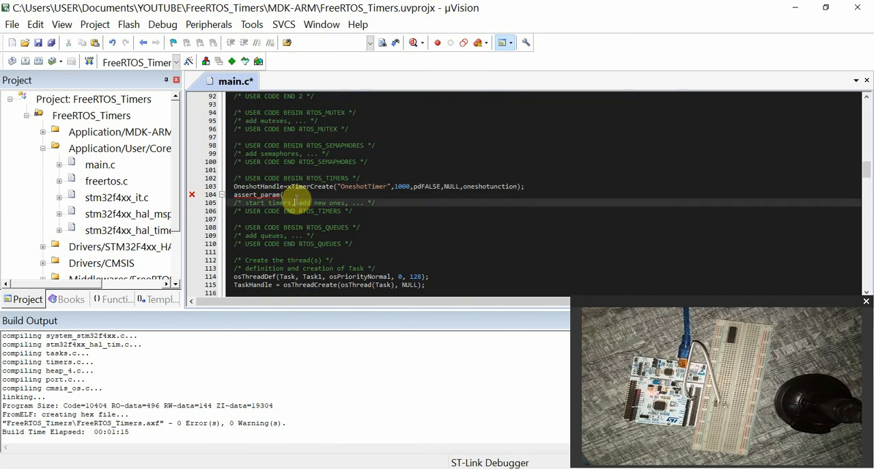
type("OneshotHandle!=NULL);")
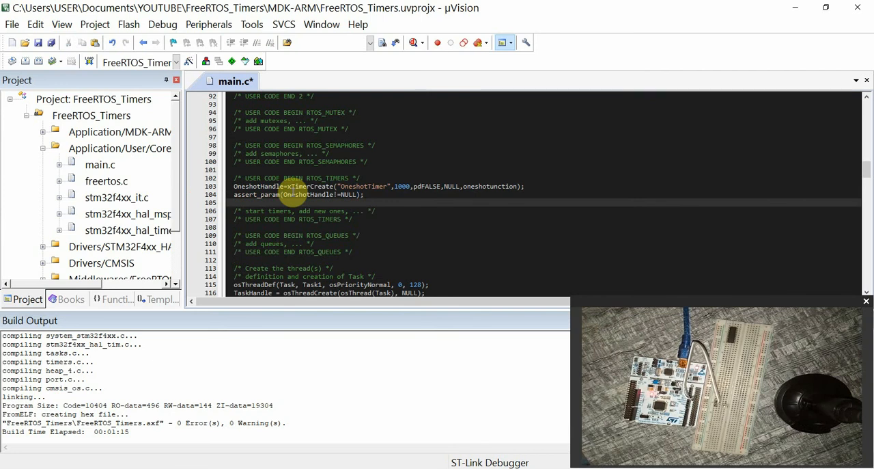
- Start the timer with xTimerStart(OneshotHandle,0); reusing the handle name
type("xtimert")
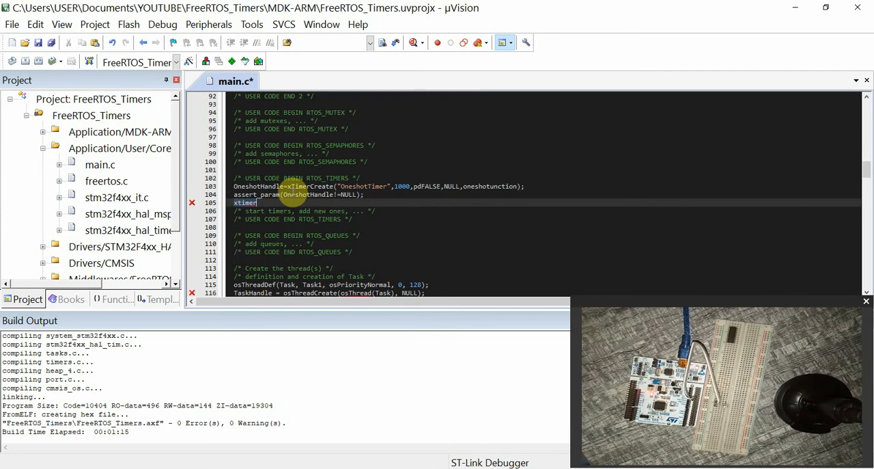
type("TimerStart(")
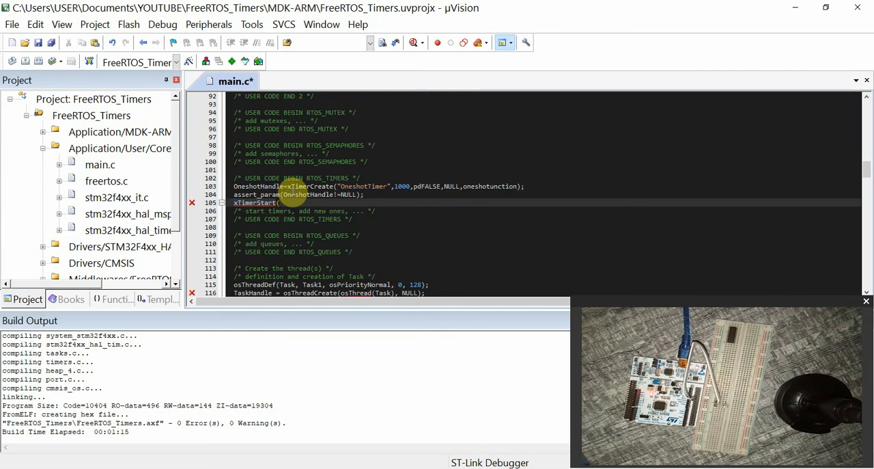
double_click(307, 194)
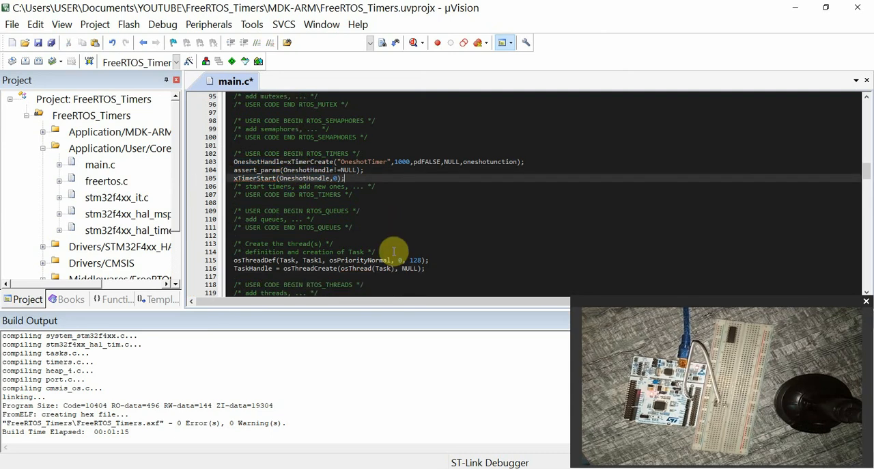
- Scroll down to the oneshotfunction callback before building the project
scroll("down", 3)
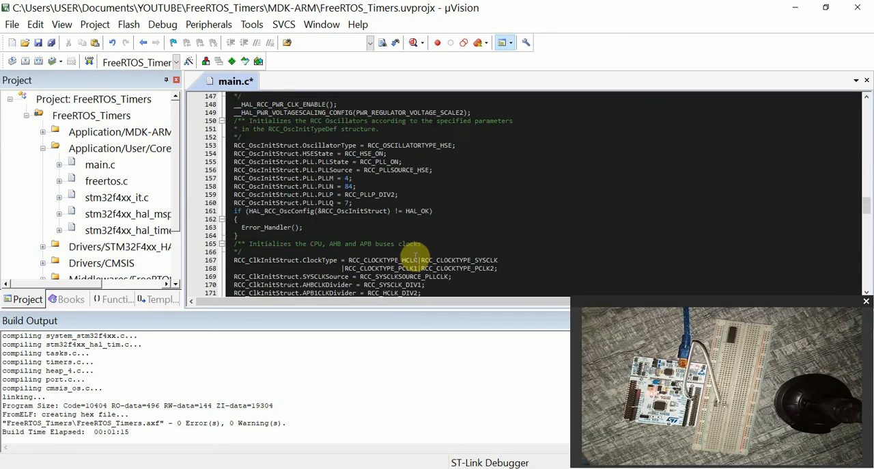
scroll("down", 3)
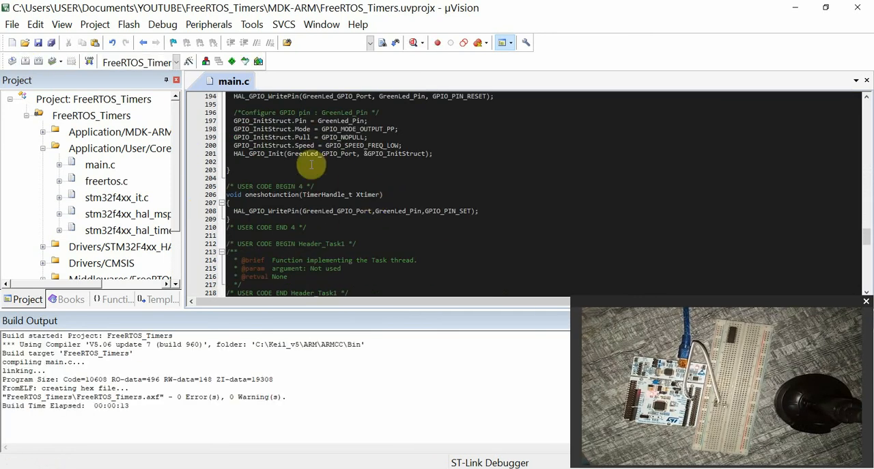
mouse_move(89, 62)
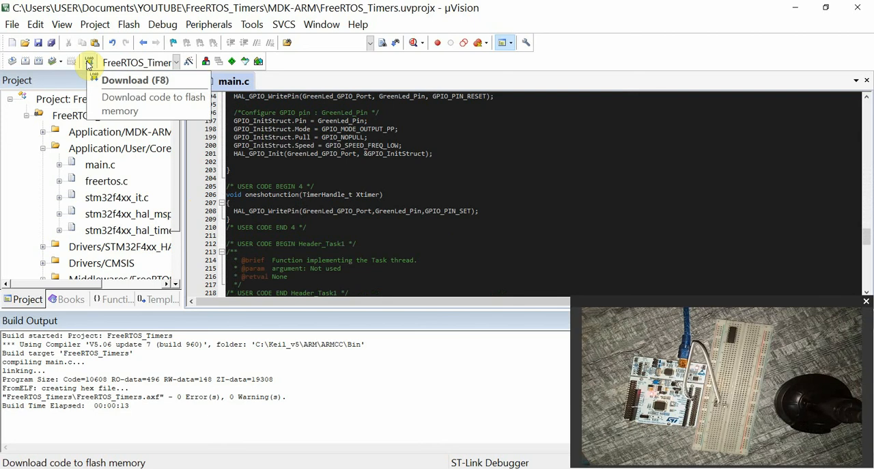
mouse_move(188, 61)
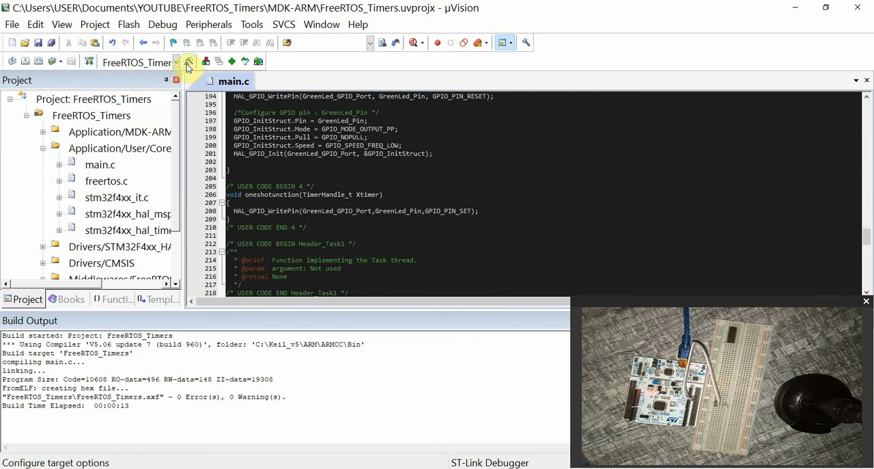
- Confirm ST-Link flash download settings in Options for Target with program, verify and reset-and-run enabled
left_click(189, 62)
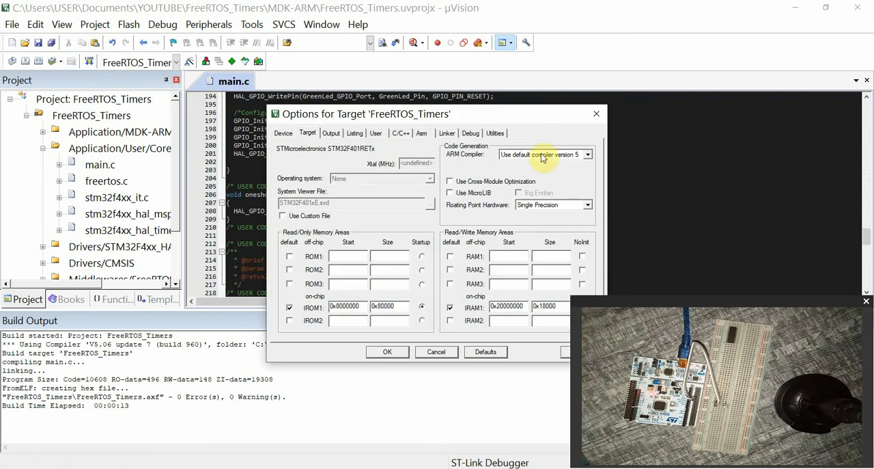
left_click(470, 132)
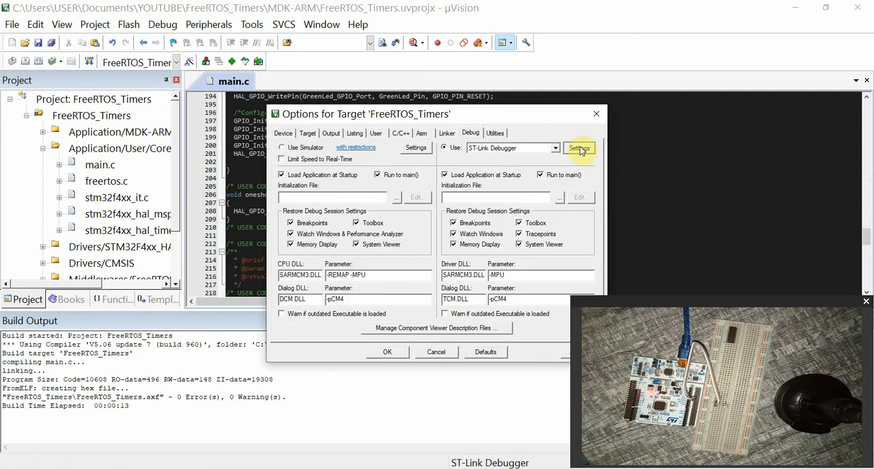
left_click(579, 147)
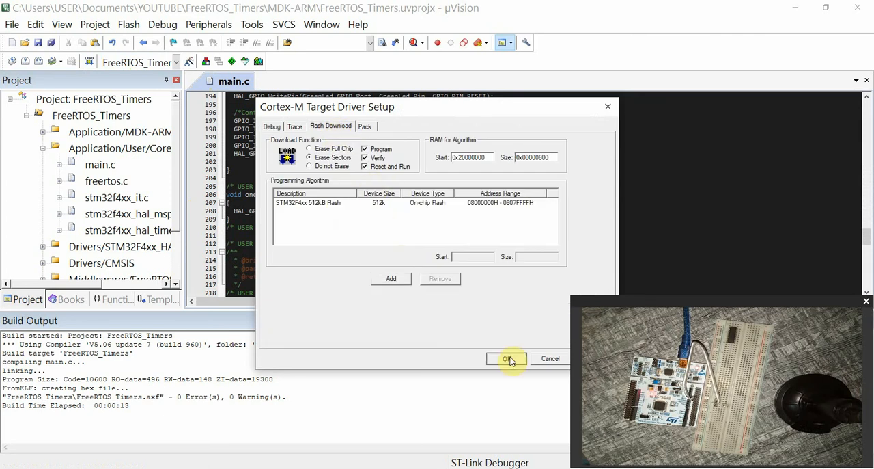
left_click(506, 358)
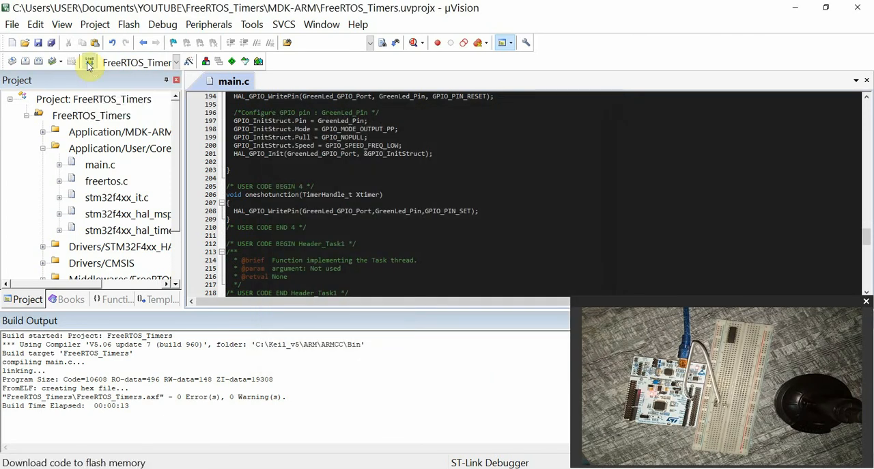
- Flash the built FreeRTOS_Timers program onto the board via Download
left_click(90, 62)
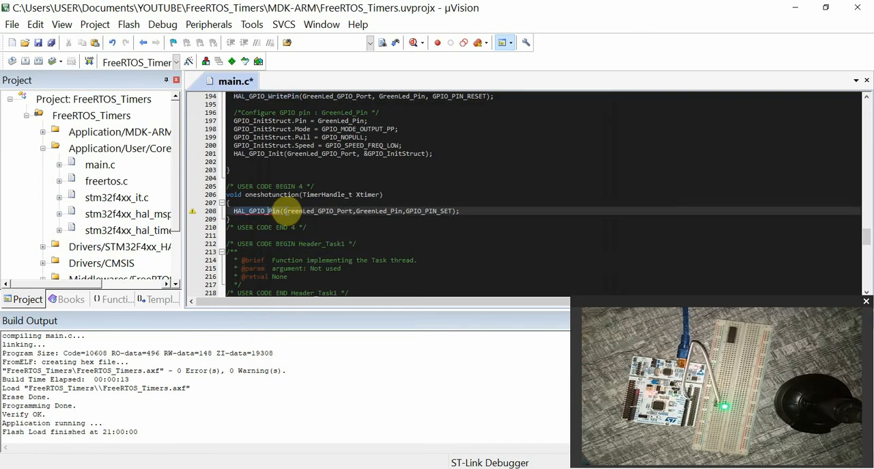
- Change the callback to HAL_GPIO_TogglePin for the green LED and re-flash the board
type("TogglePin")
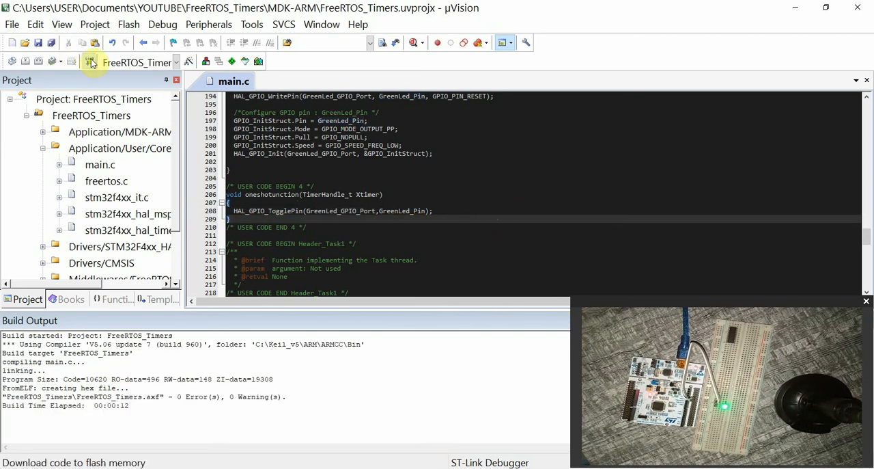
left_click(90, 62)
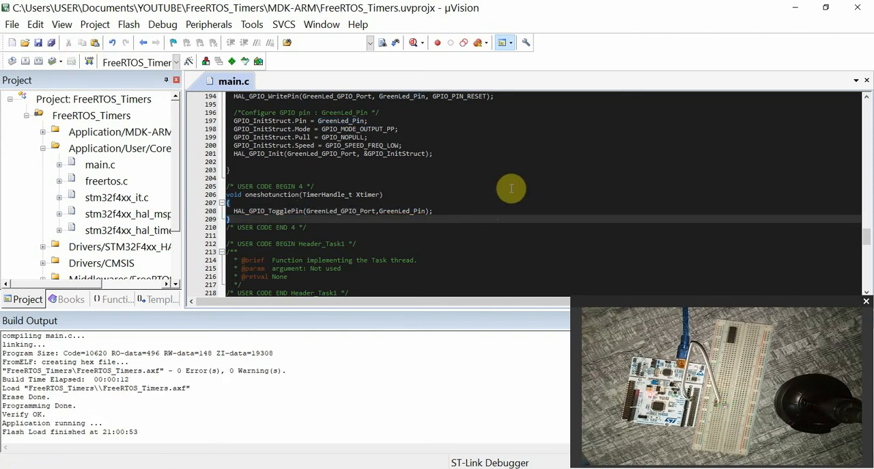
mouse_move(442, 225)
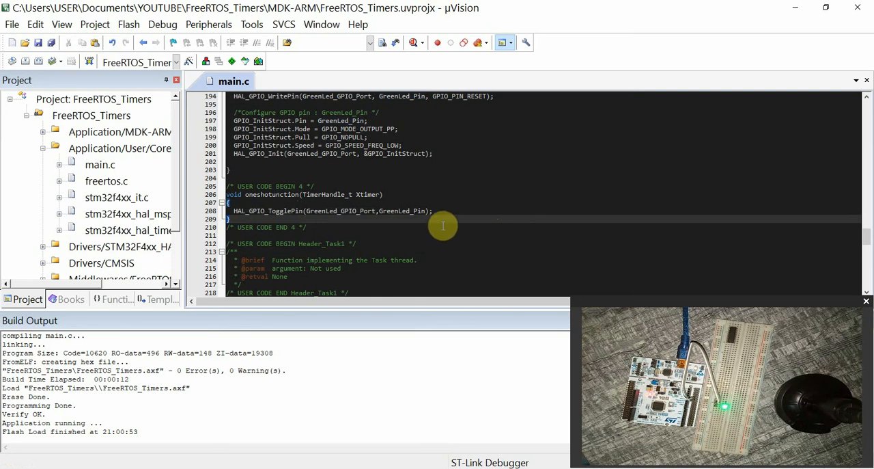
mouse_move(483, 221)
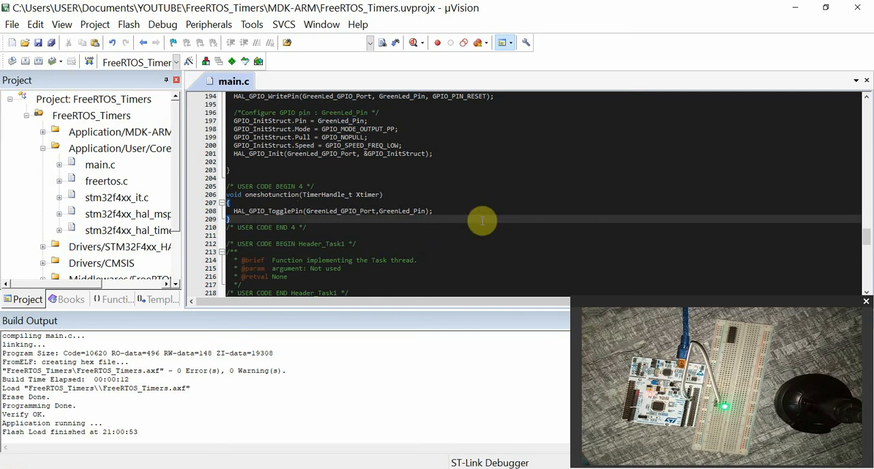
mouse_move(457, 212)
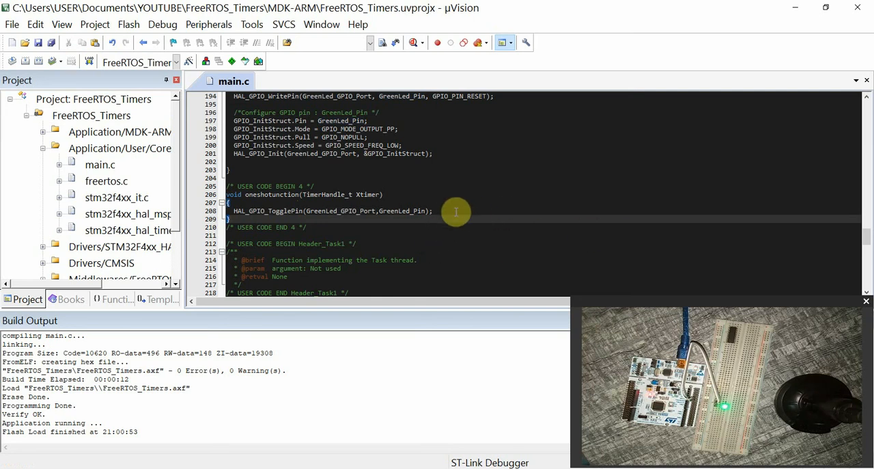
mouse_move(369, 309)
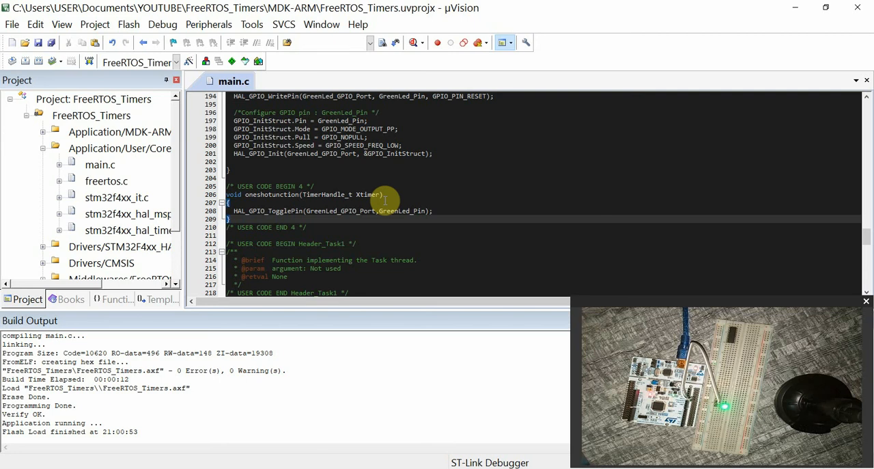
scroll("up", 3)
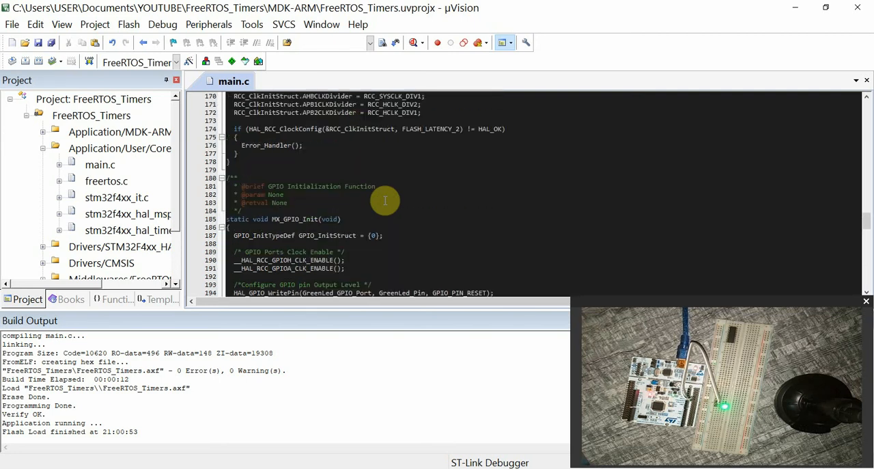
scroll("up", 3)
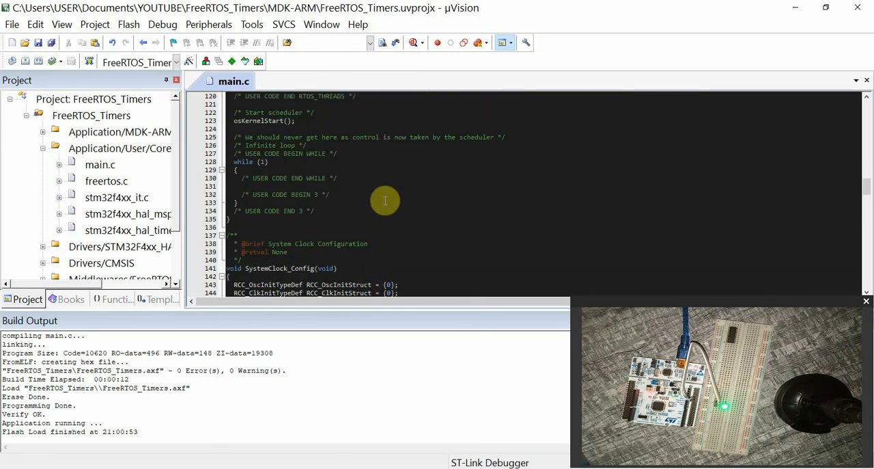
scroll("up", 3)
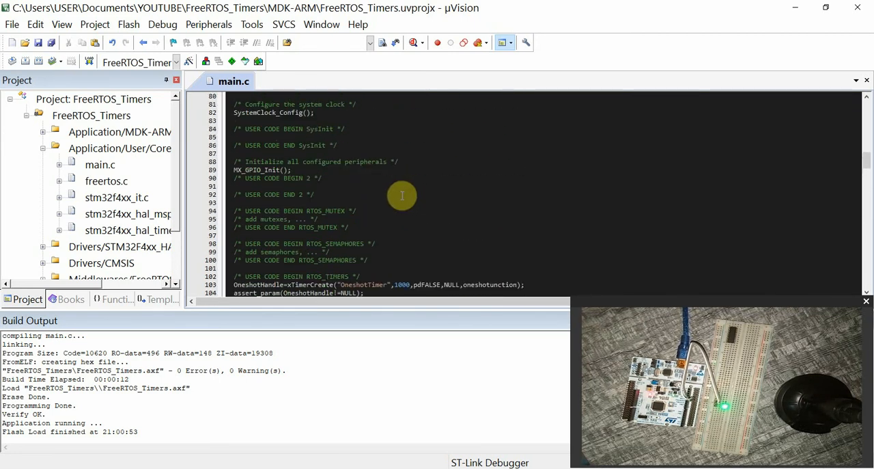
scroll("down", 3)
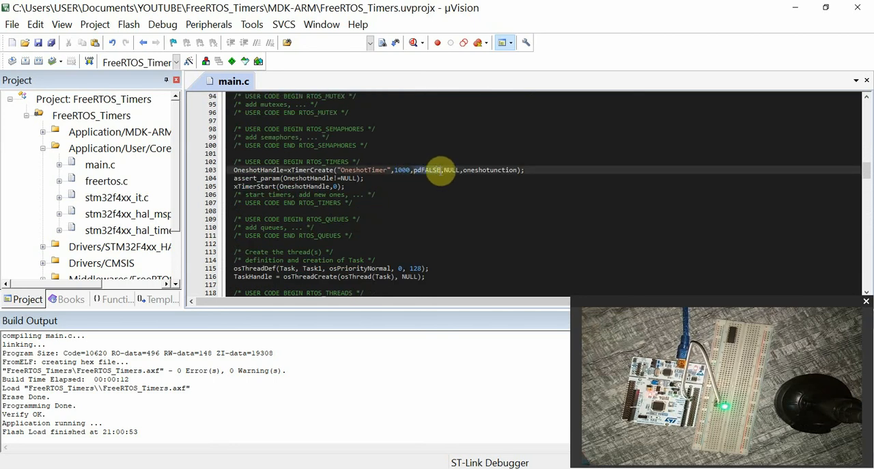
double_click(426, 169)
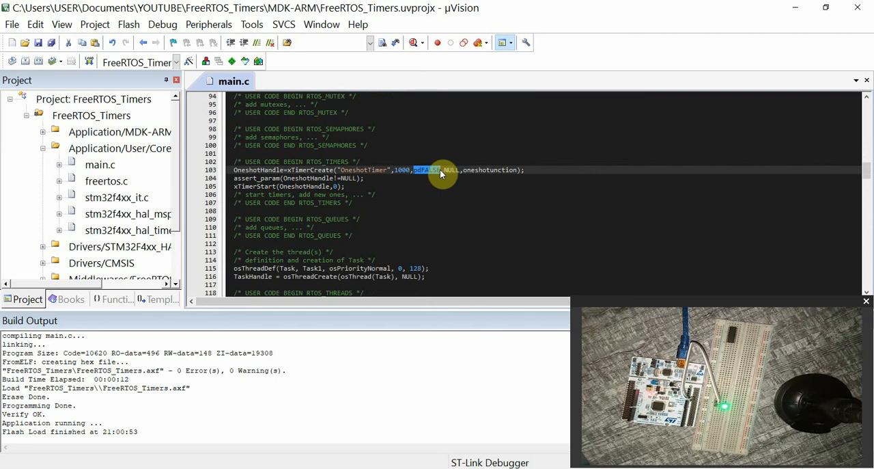
type("pdTrue")
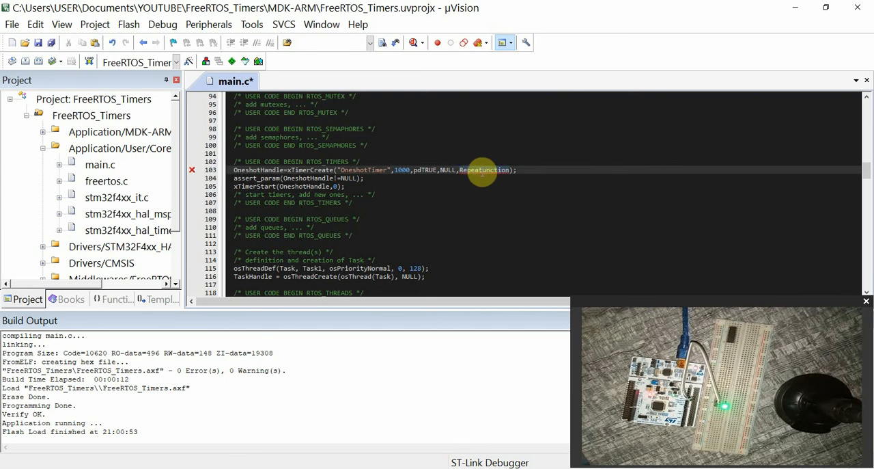
scroll("up", 3)
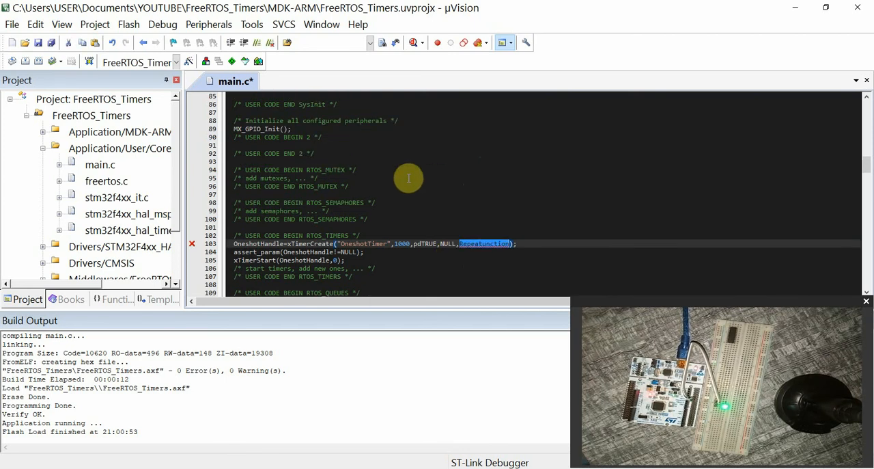
scroll("up", 3)
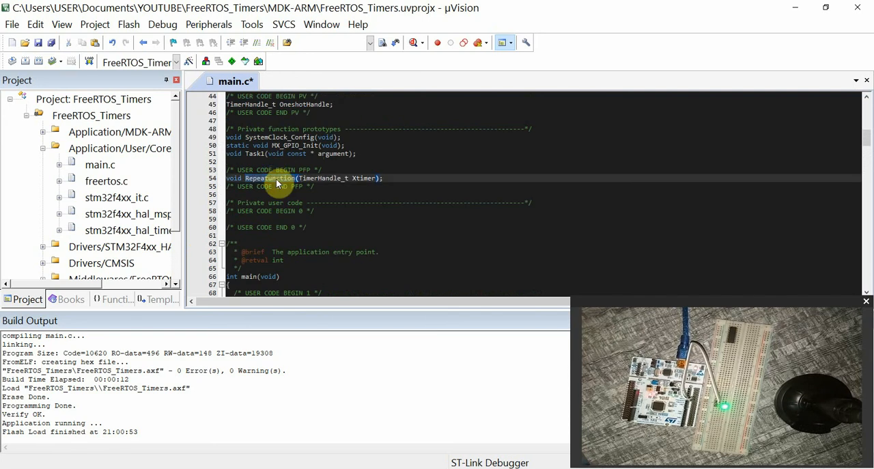
scroll("down", 3)
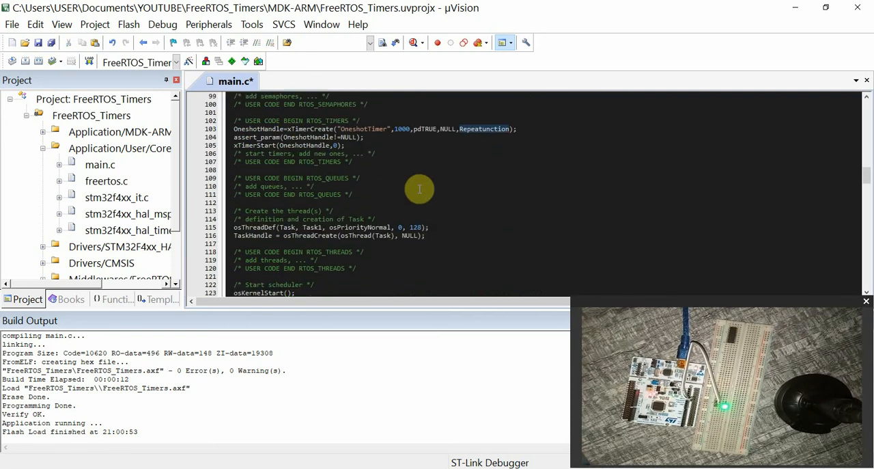
scroll("down", 3)
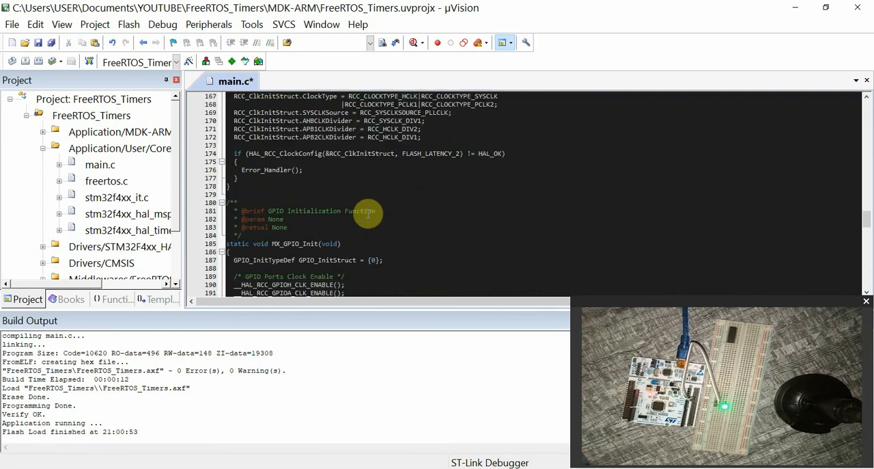
scroll("down", 3)
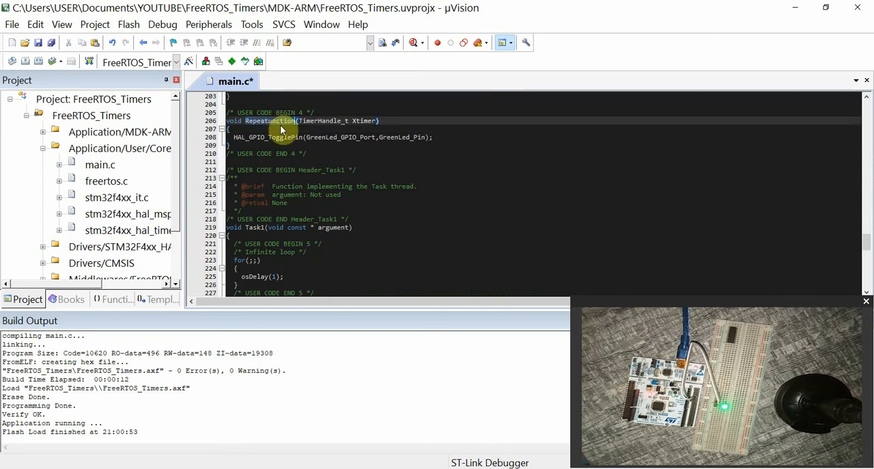
scroll("up", 3)
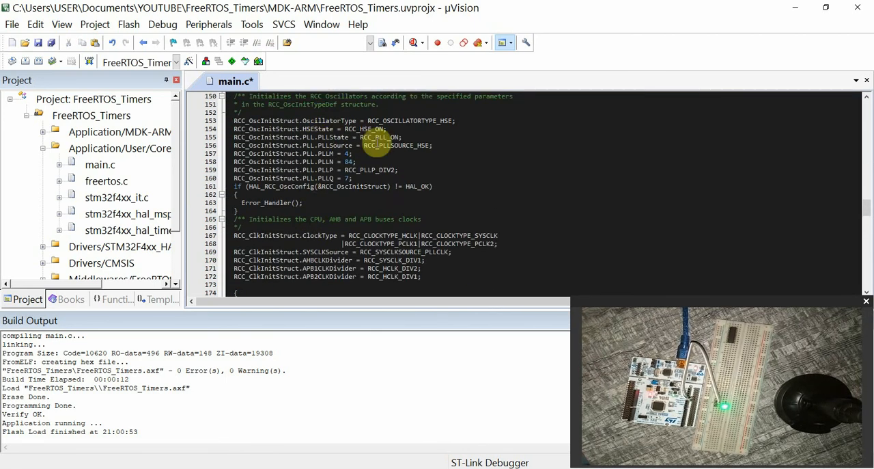
scroll("up", 3)
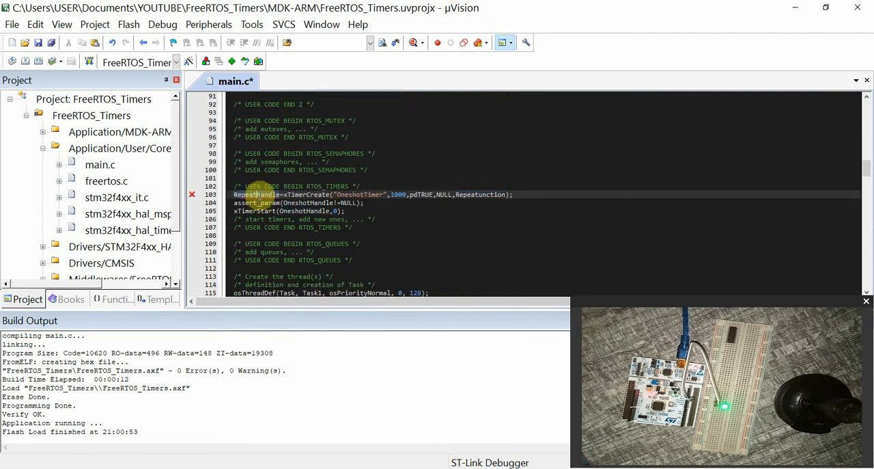
- Rename OneshotHandle to RepeatHandle in the create, assert and start lines
double_click(254, 194)
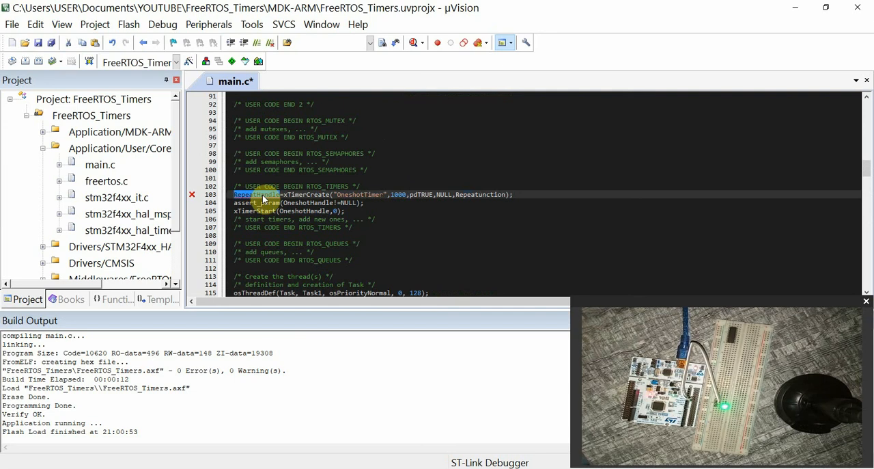
scroll("up", 3)
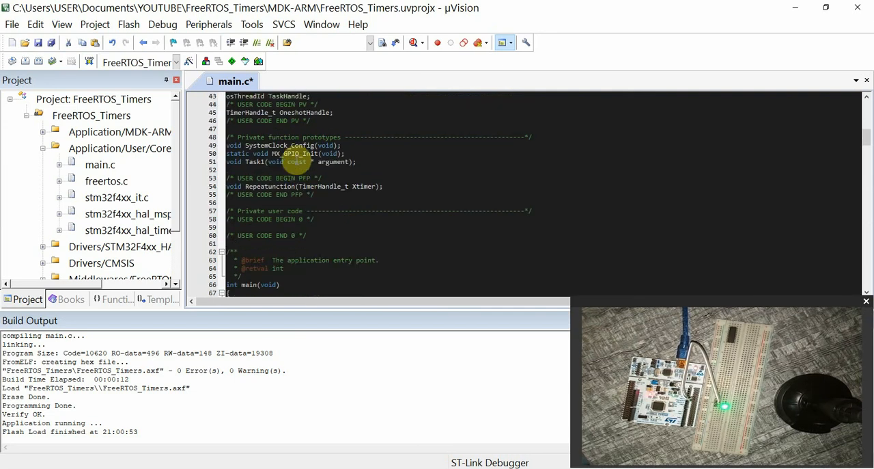
scroll("up", 3)
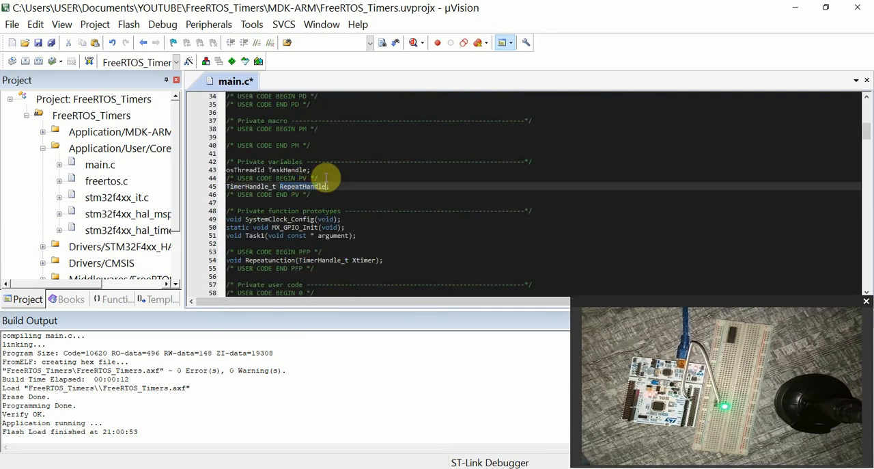
scroll("down", 3)
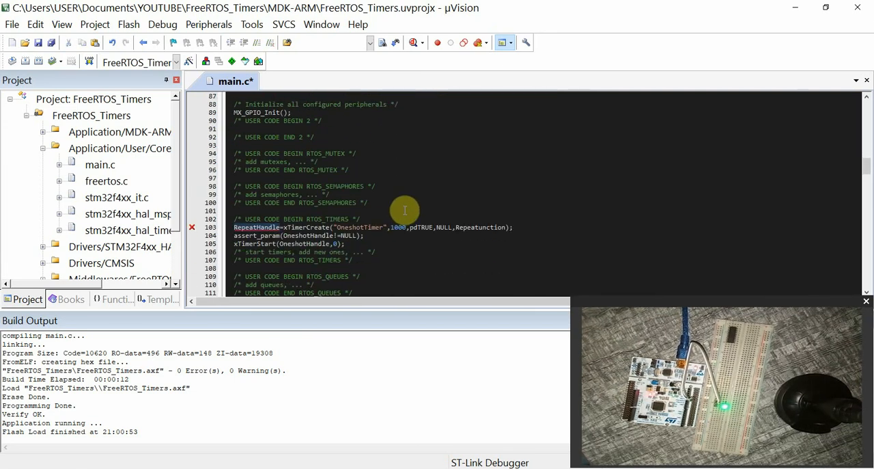
scroll("up", 3)
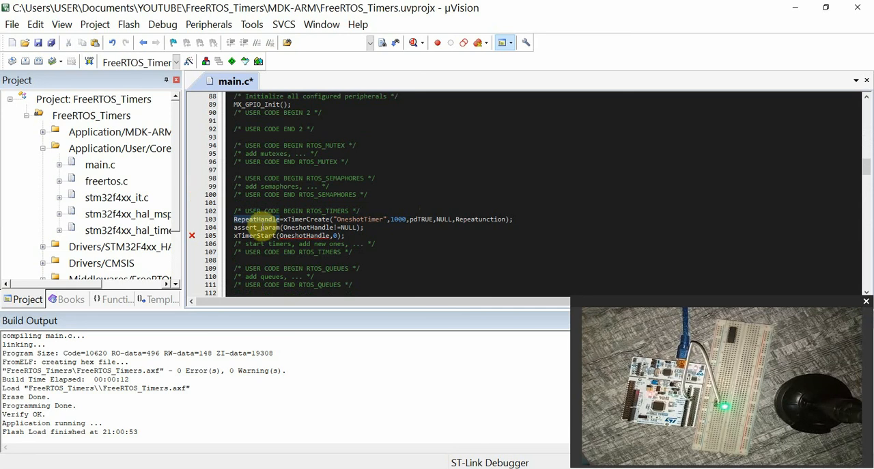
double_click(256, 218)
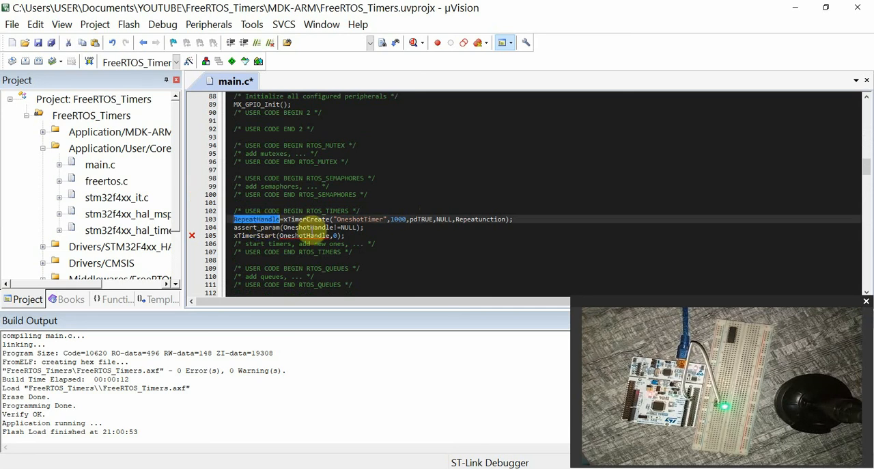
double_click(303, 235)
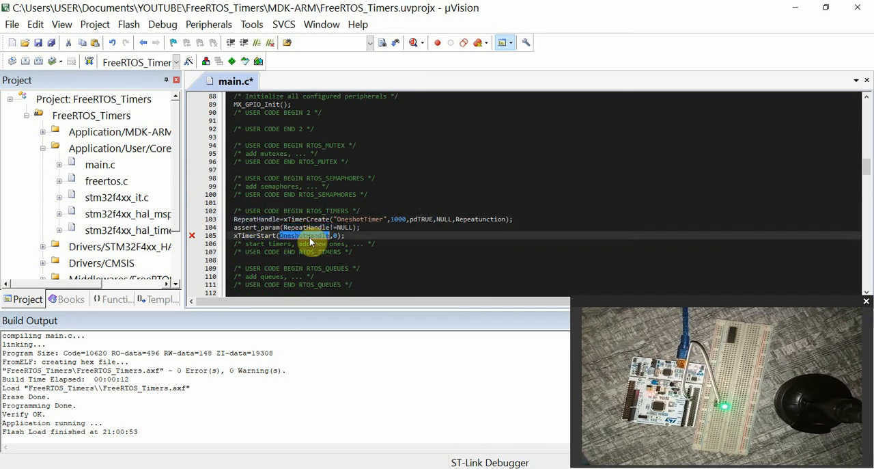
- Check the pdTRUE auto-reload argument in the xTimerCreate call
scroll("down", 3)
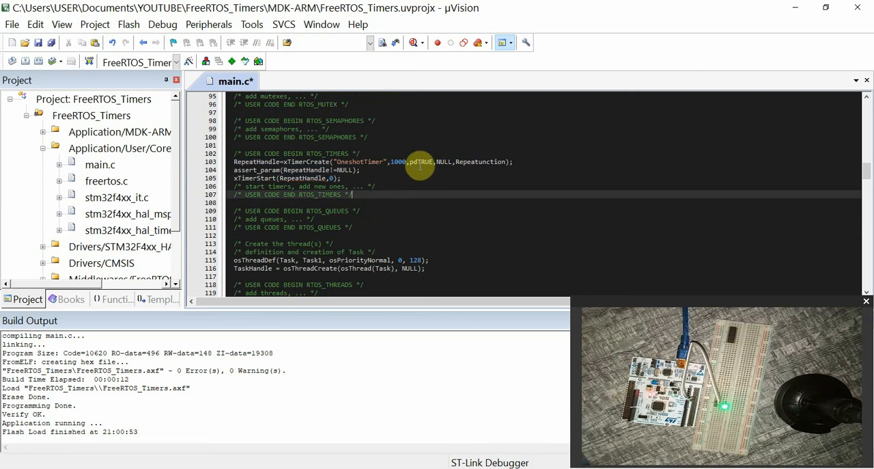
double_click(420, 161)
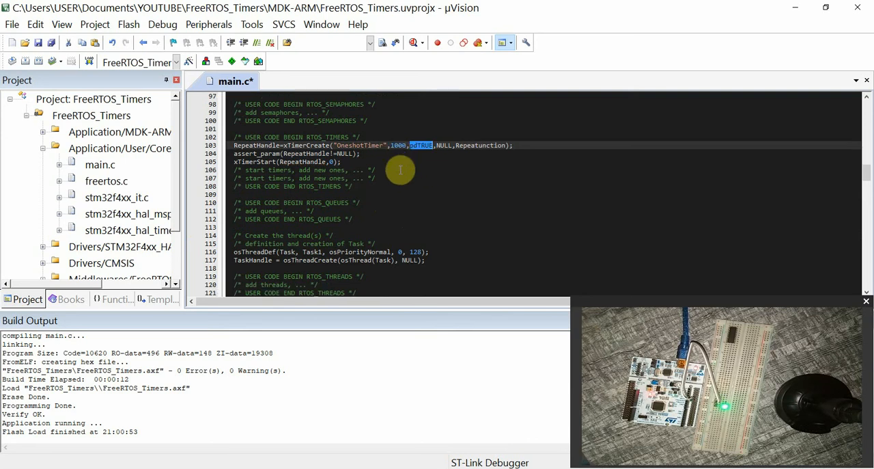
scroll("down", 3)
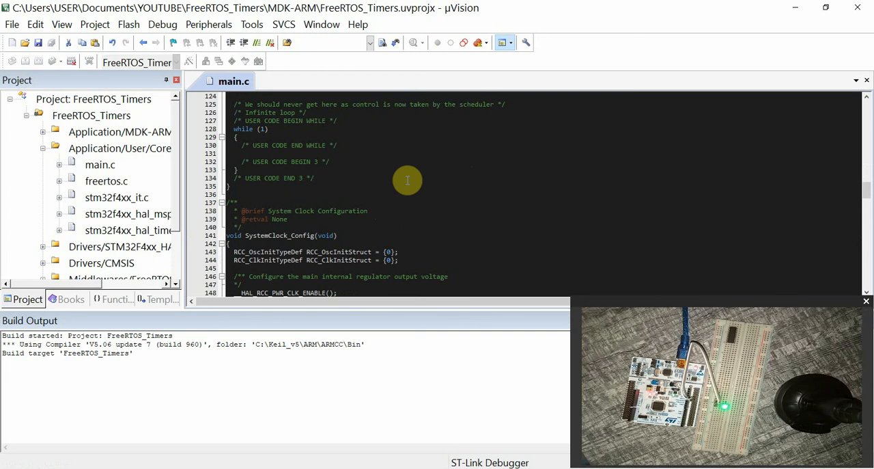
mouse_move(426, 186)
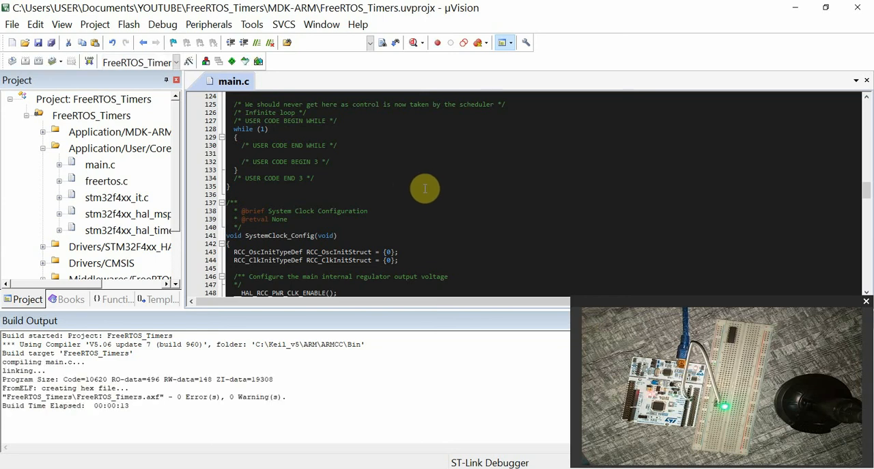
mouse_move(407, 194)
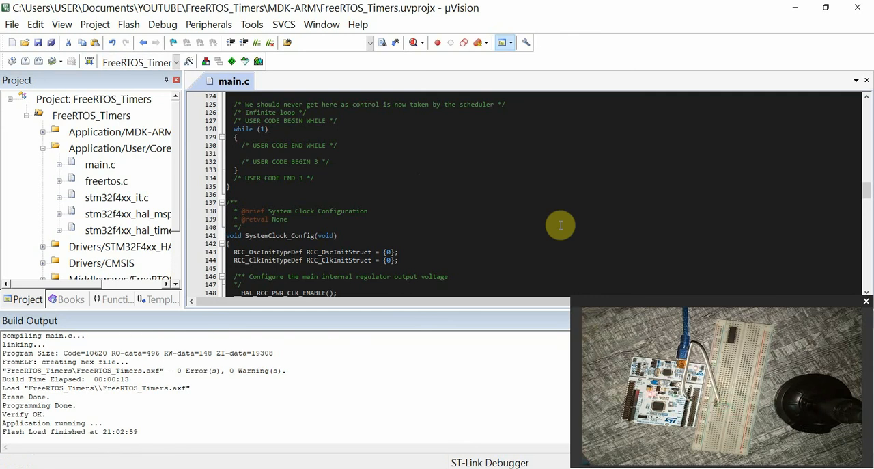
- Scroll through main.c while the rebuilt repeating-timer program is flashed
scroll("down", 3)
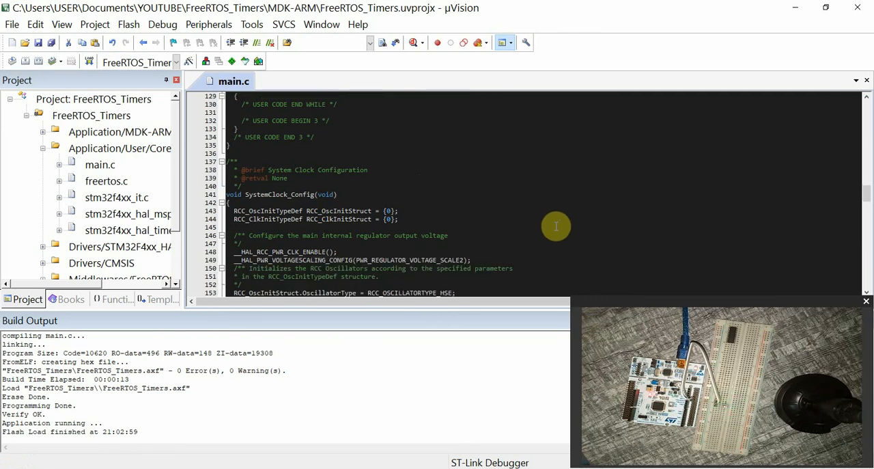
scroll("up", 3)
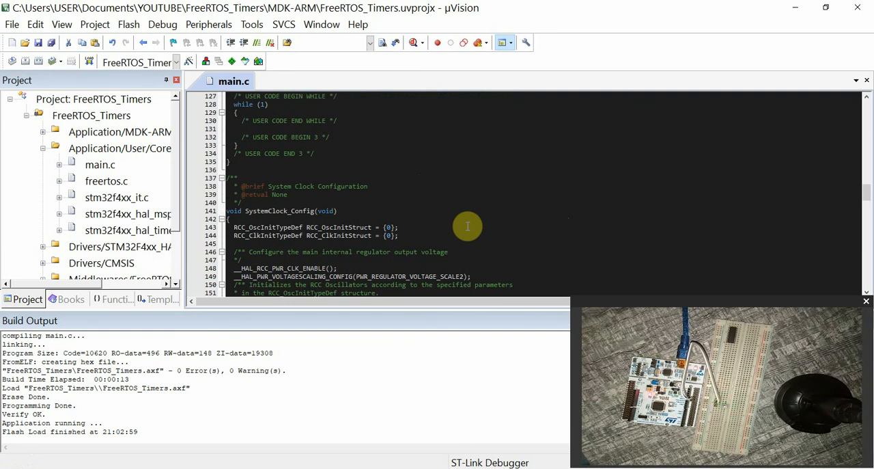
scroll("down", 3)
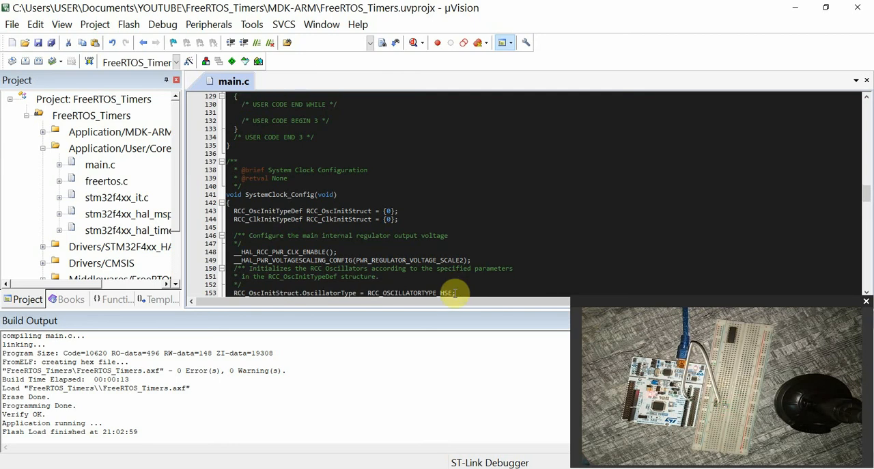
scroll("down", 3)
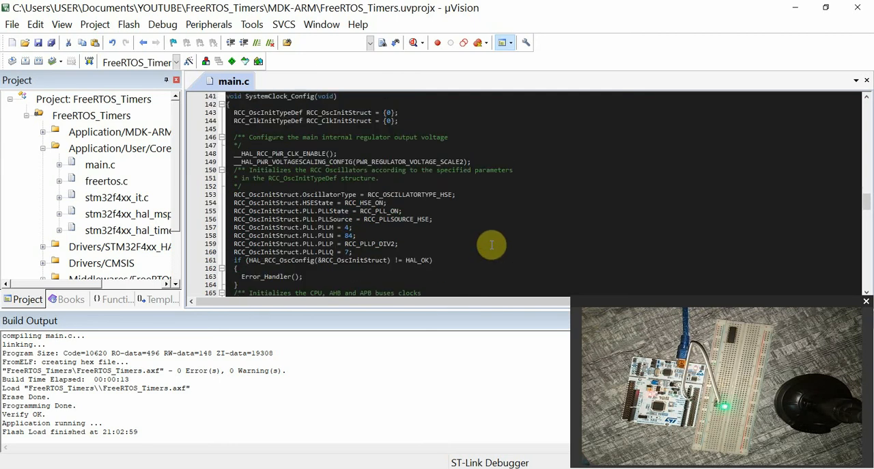
mouse_move(456, 240)
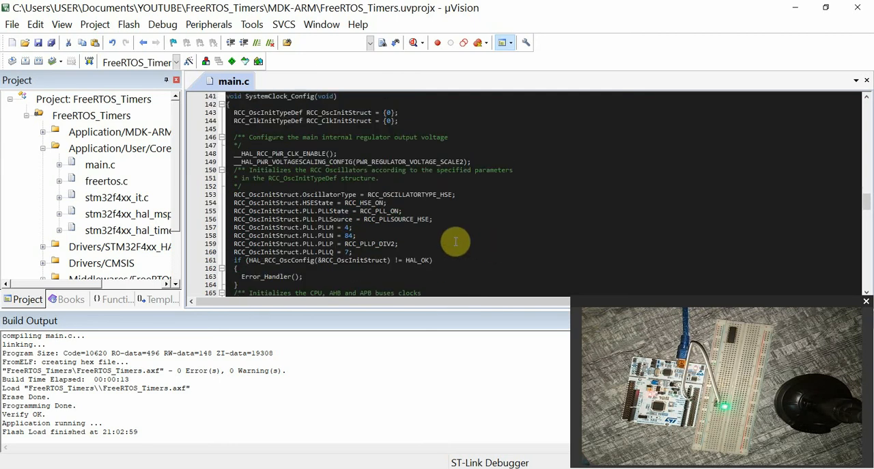
scroll("up", 3)
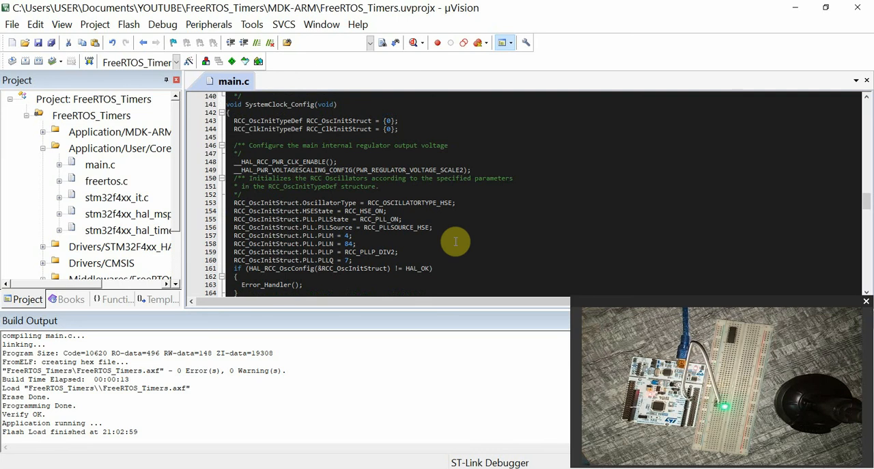
mouse_move(545, 242)
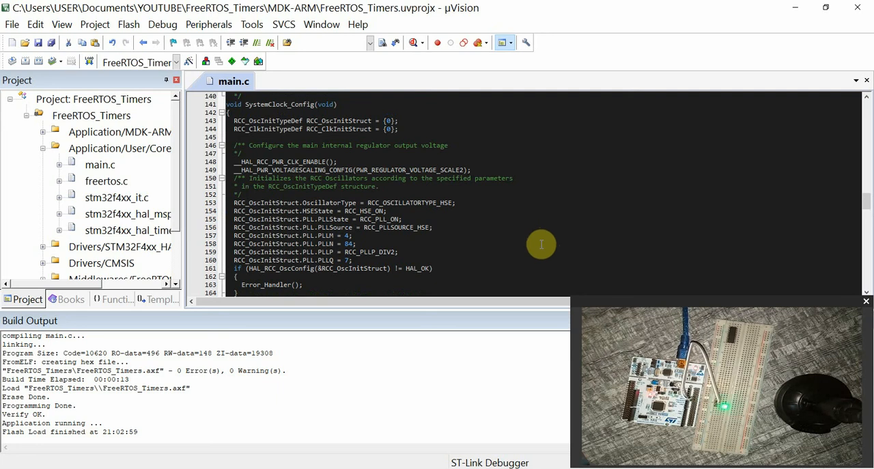
mouse_move(563, 229)
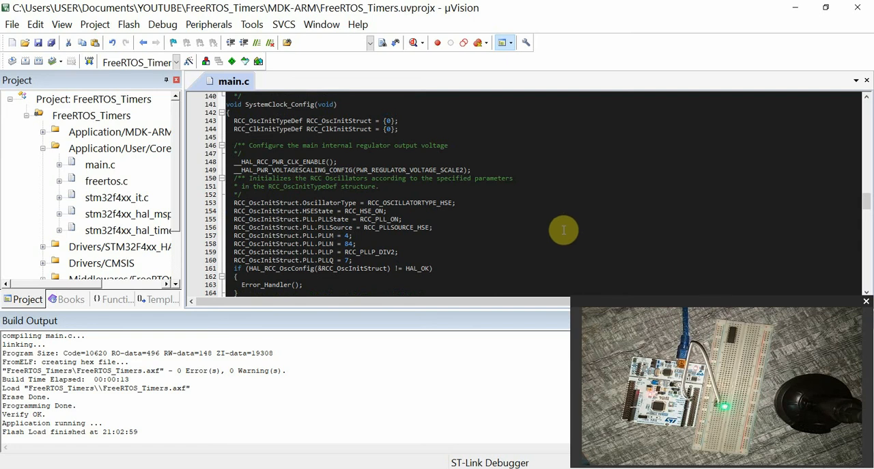
mouse_move(559, 233)
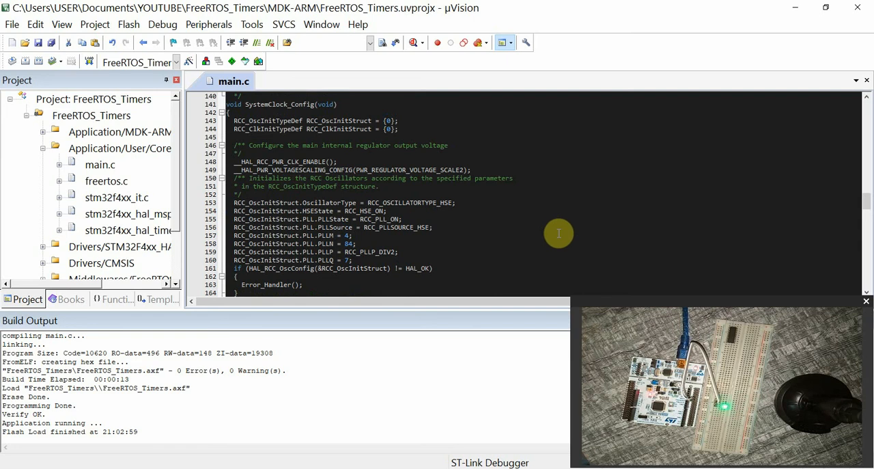